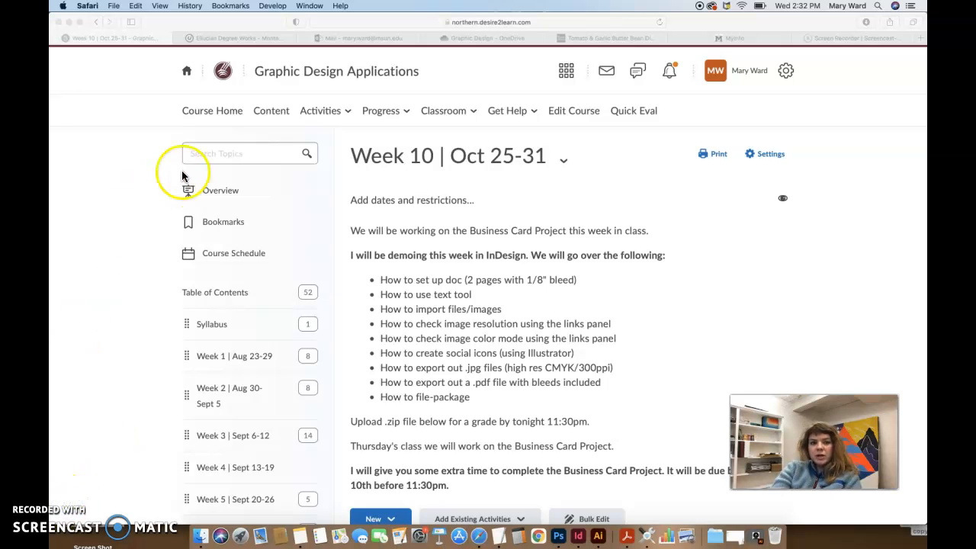
# Step: Scroll down the Week 10 module and show the Demo Files (download me) item's options menu
pyautogui.scroll(-3)
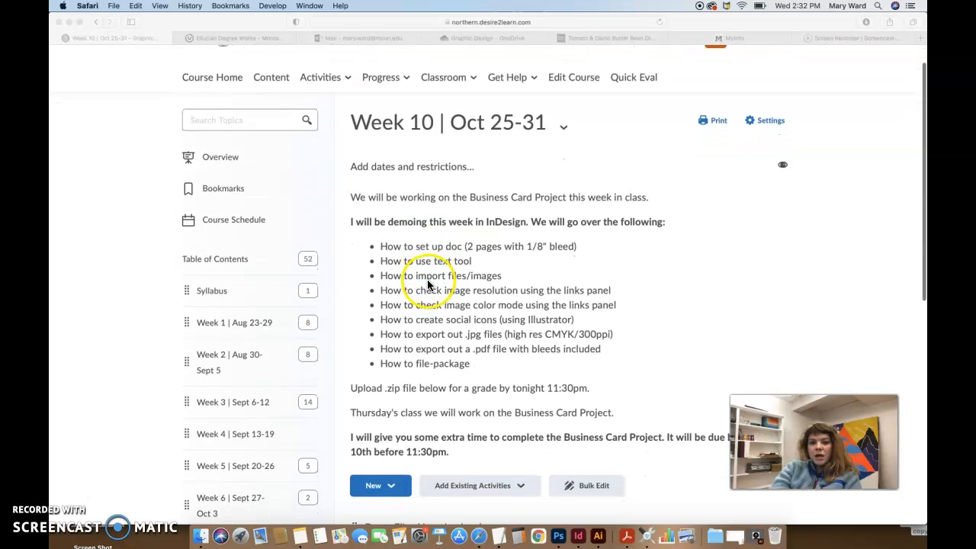
pyautogui.scroll(-3)
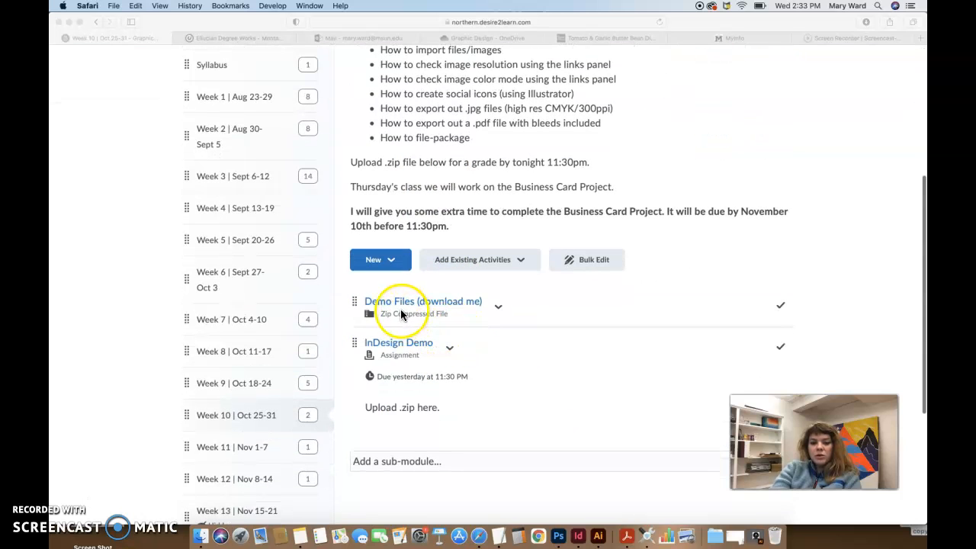
pyautogui.moveTo(446, 309)
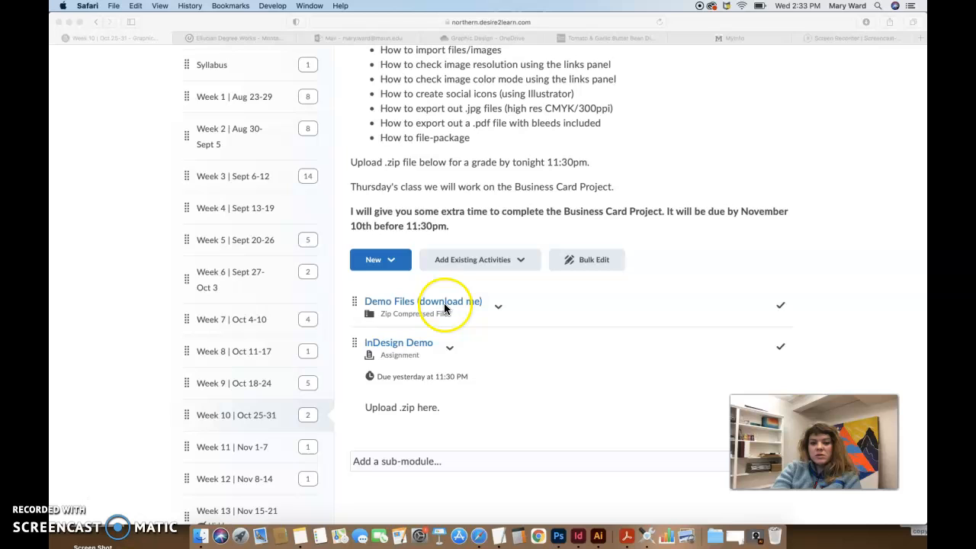
pyautogui.click(499, 307)
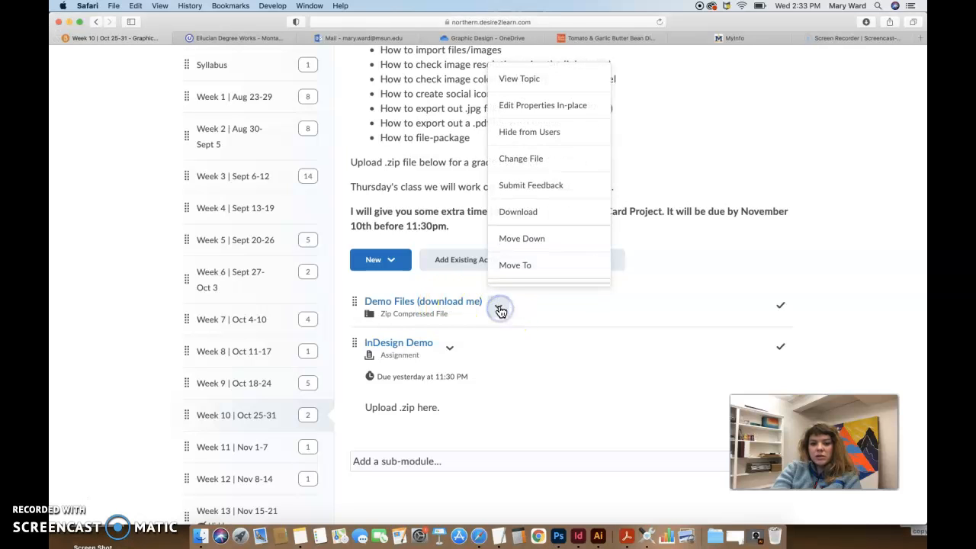
pyautogui.moveTo(548, 260)
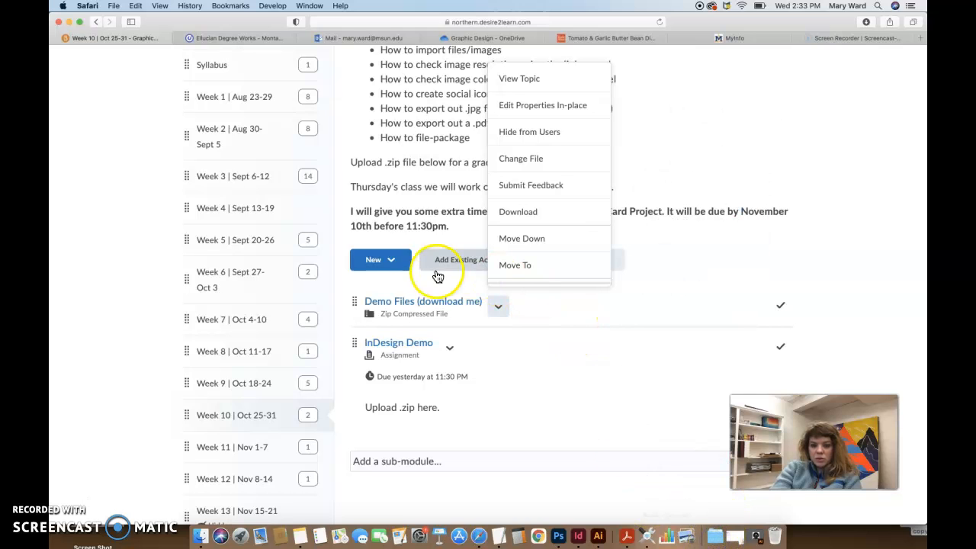
pyautogui.moveTo(524, 462)
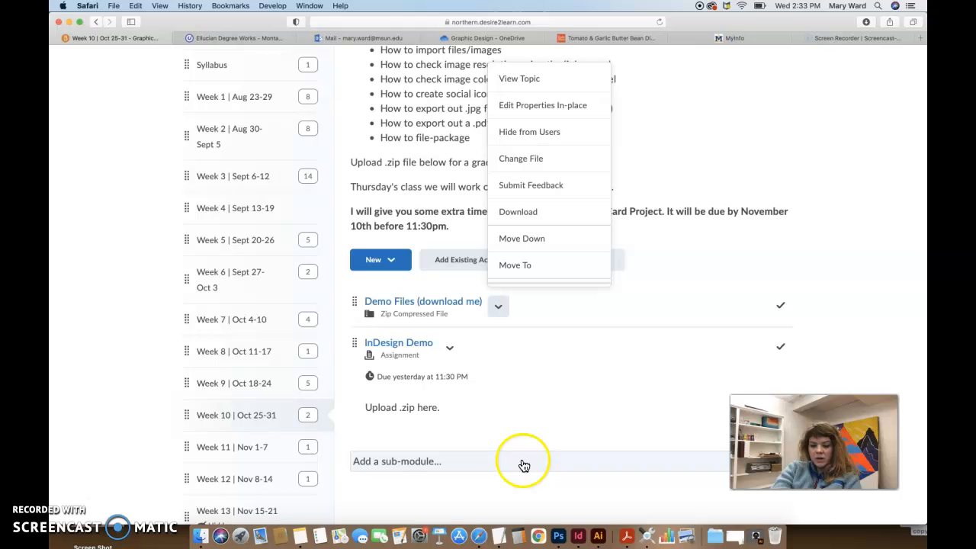
# Step: Bring InDesign to the front from the Dock to show its Home screen
pyautogui.click(578, 535)
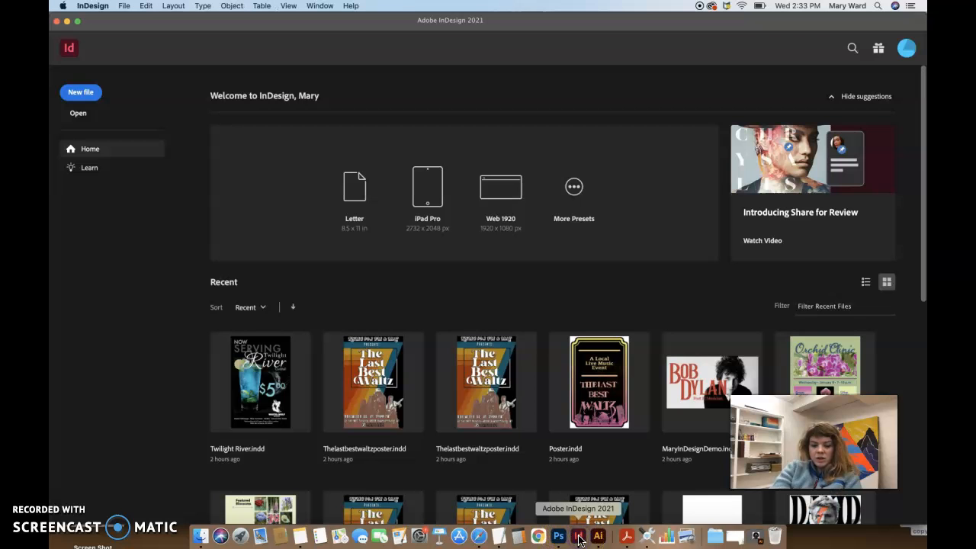
pyautogui.moveTo(453, 302)
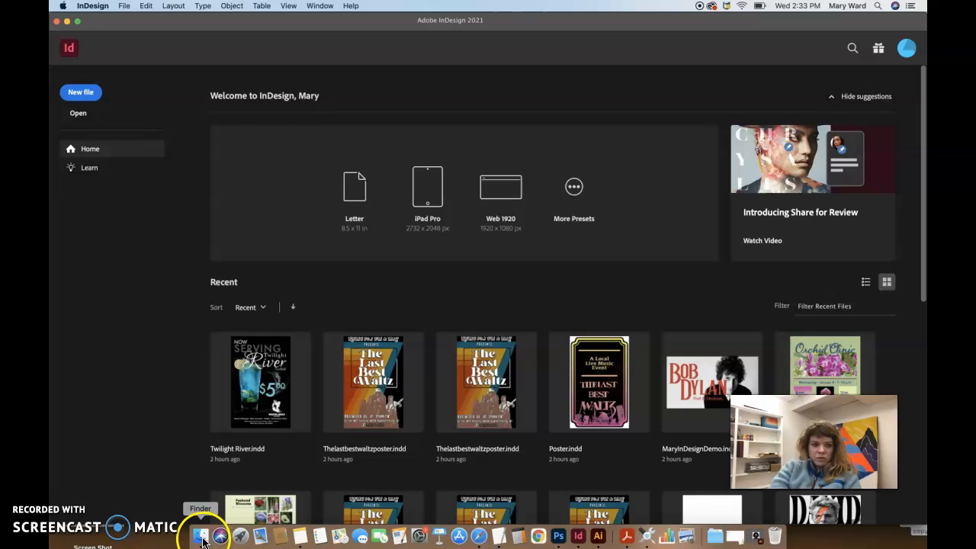
pyautogui.moveTo(170, 39)
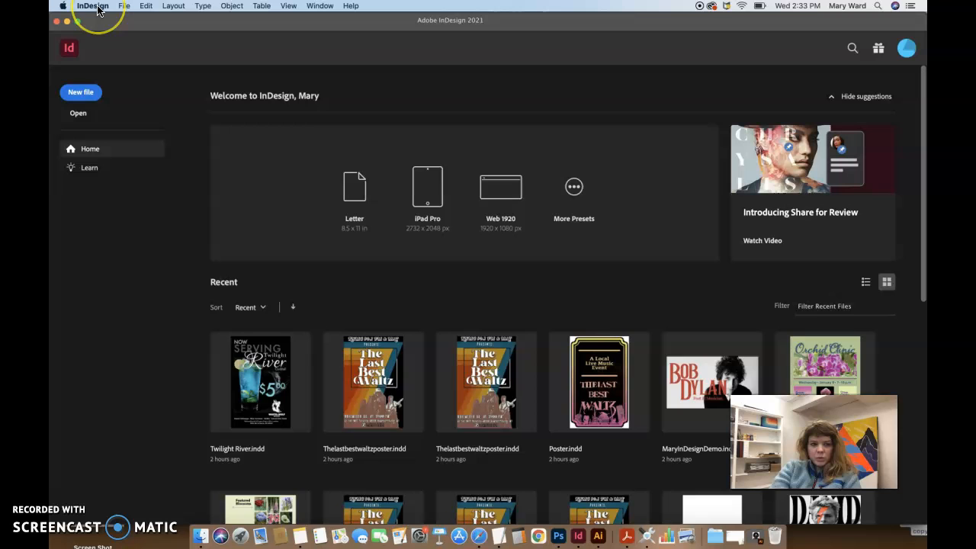
# Step: Set horizontal and vertical ruler units to Inches in Units & Increments preferences
pyautogui.click(86, 6)
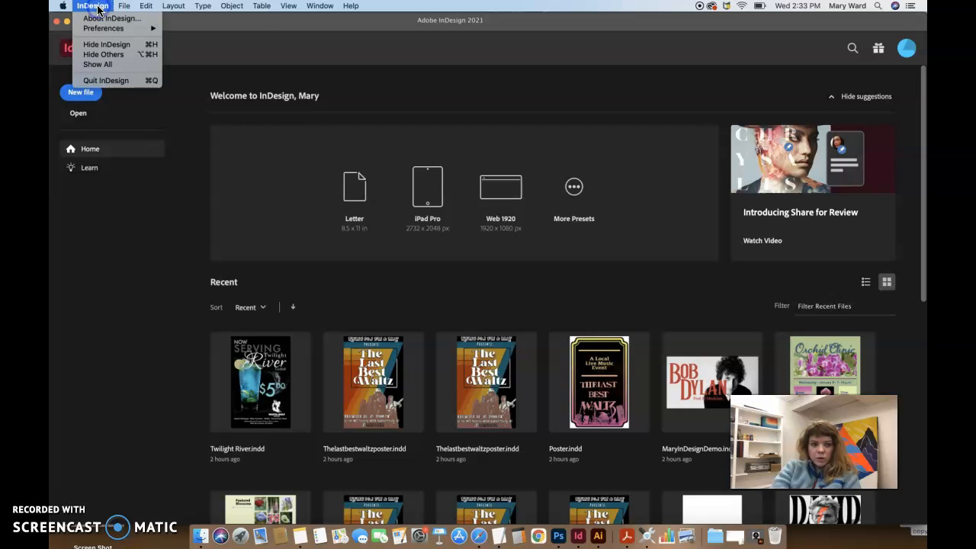
pyautogui.click(350, 117)
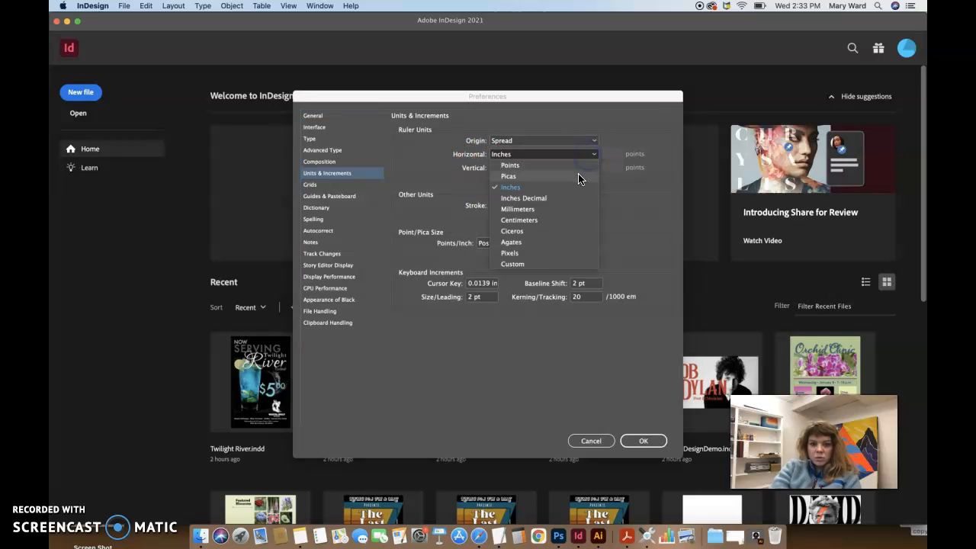
pyautogui.click(508, 177)
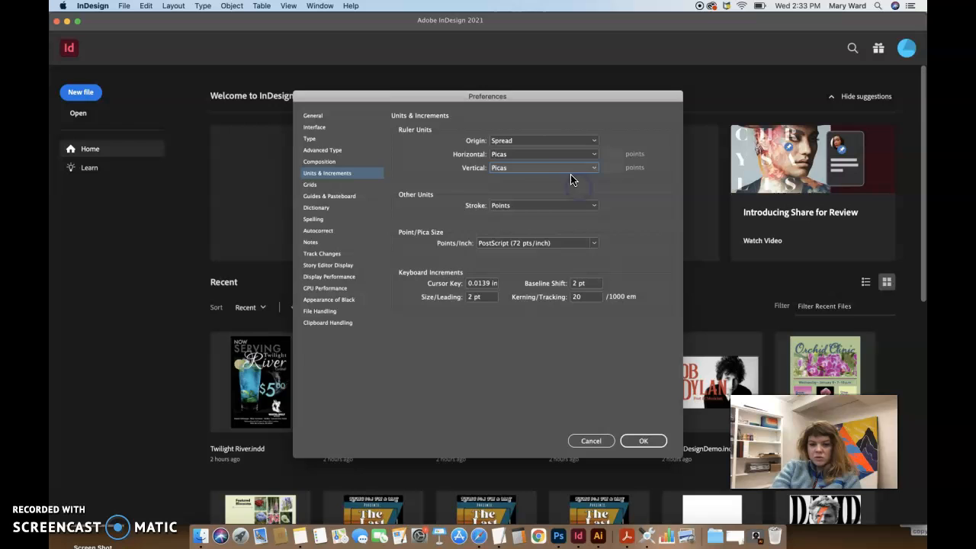
pyautogui.click(542, 154)
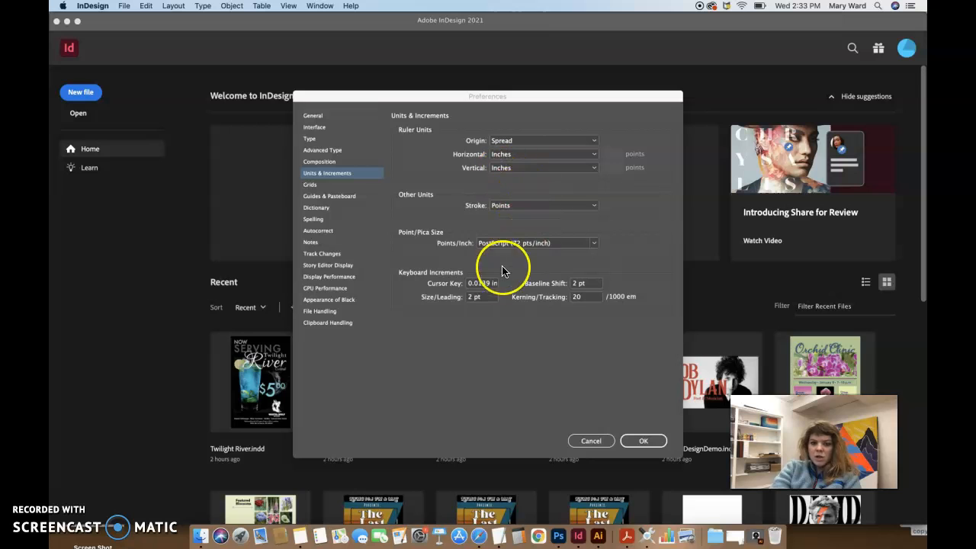
pyautogui.click(643, 440)
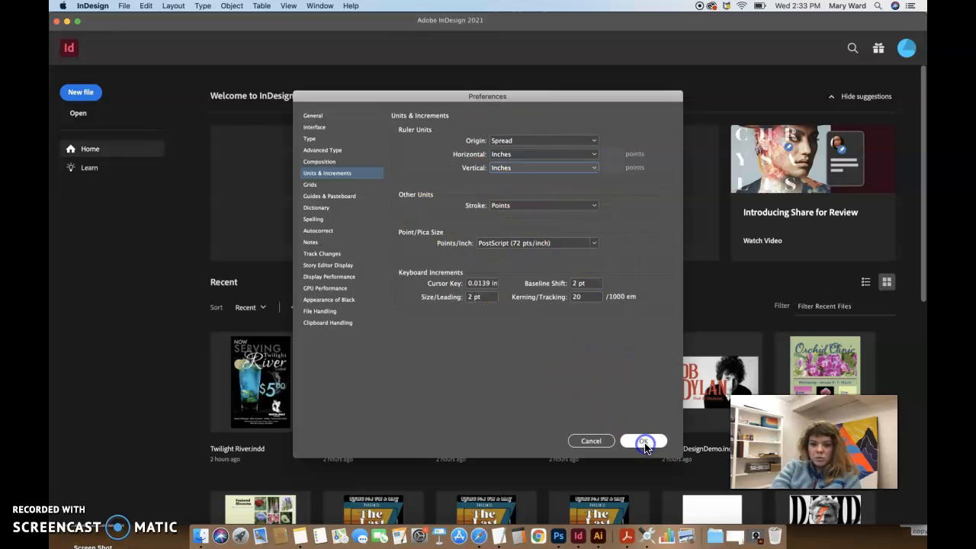
pyautogui.click(642, 440)
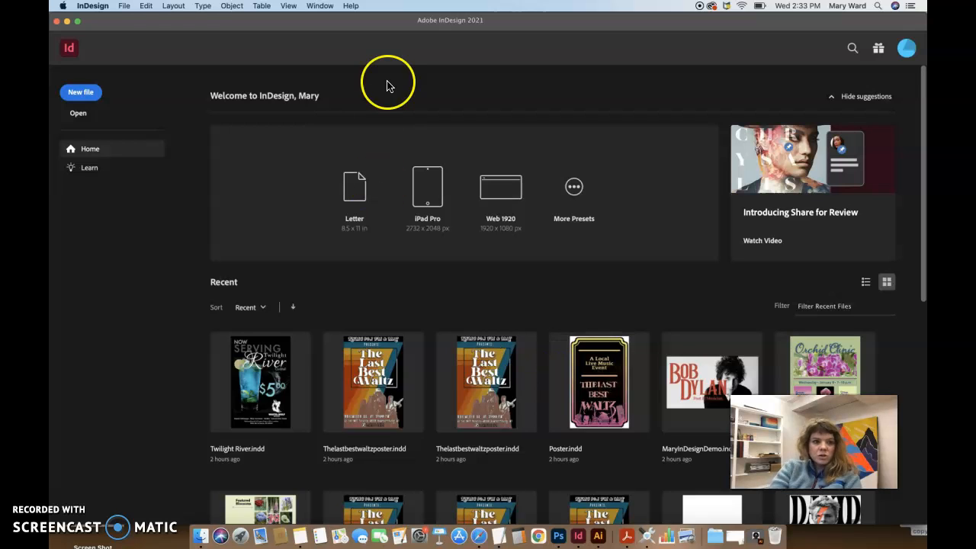
pyautogui.moveTo(81, 92)
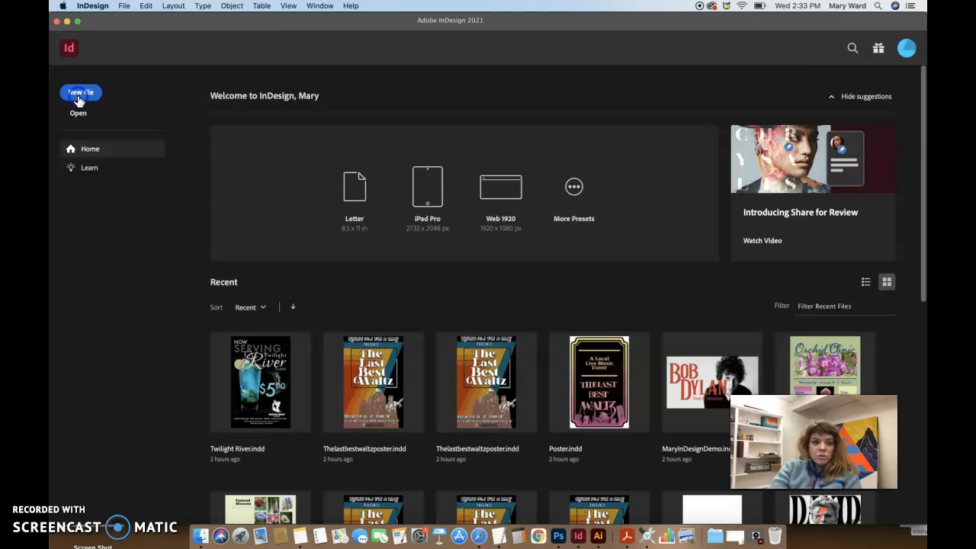
# Step: Create a 2-page US Business Card document (3.5 × 2 in) with 0.125 in bleed
pyautogui.click(80, 92)
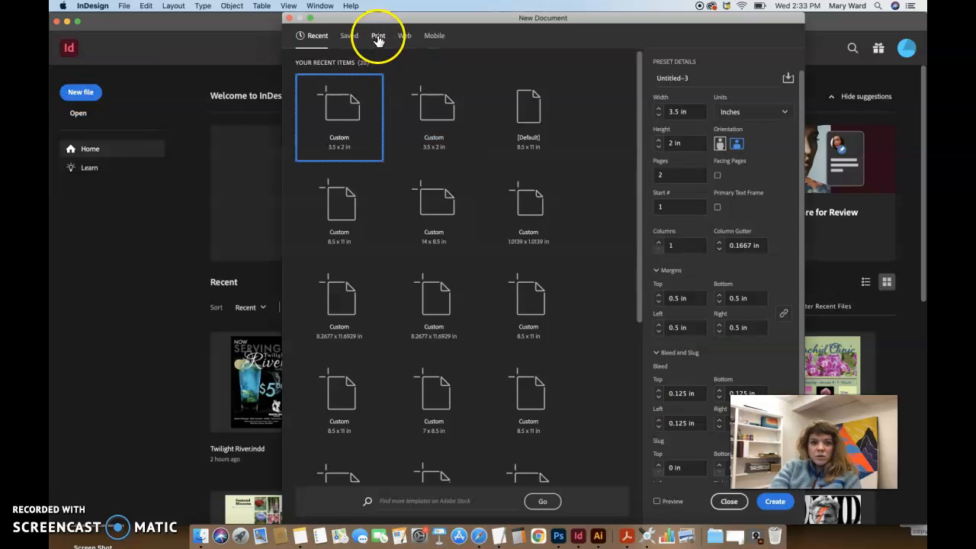
pyautogui.click(378, 35)
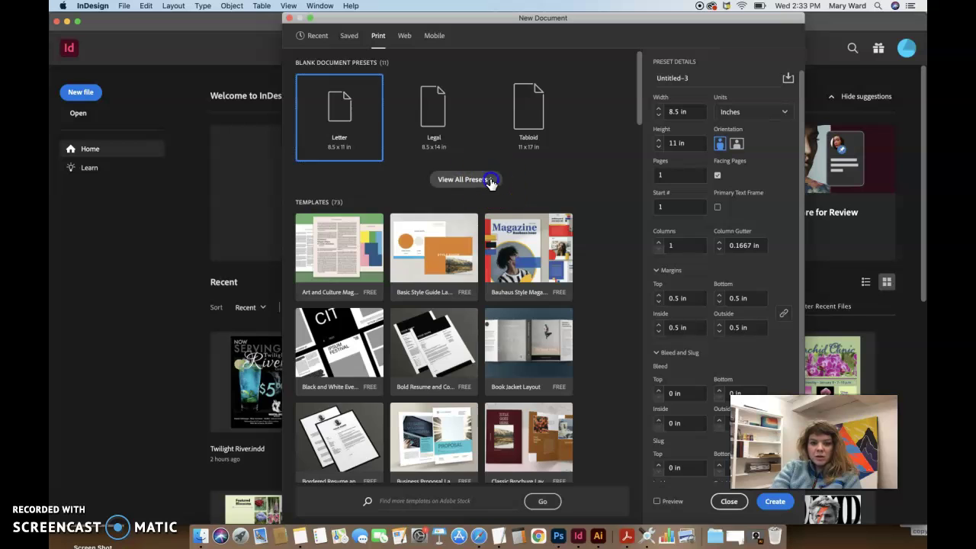
pyautogui.click(465, 179)
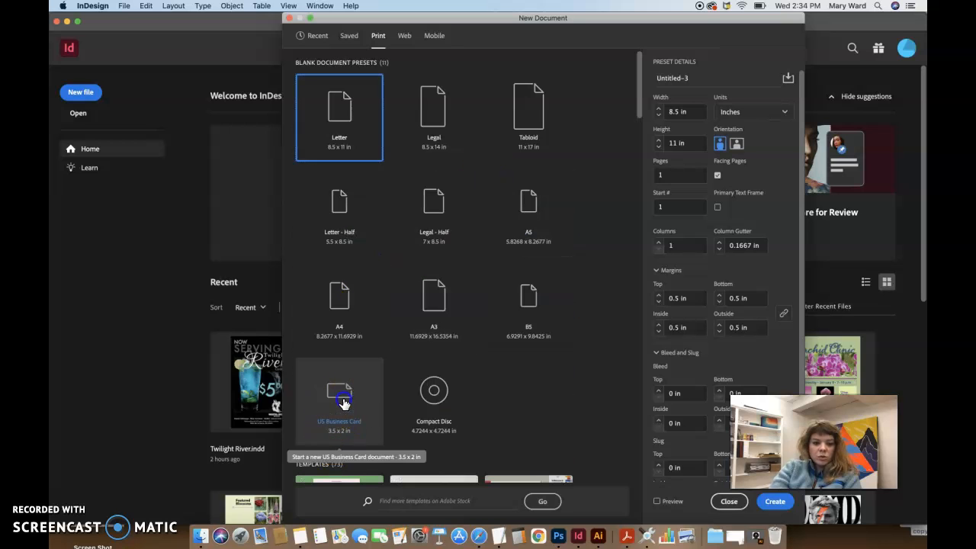
pyautogui.click(339, 400)
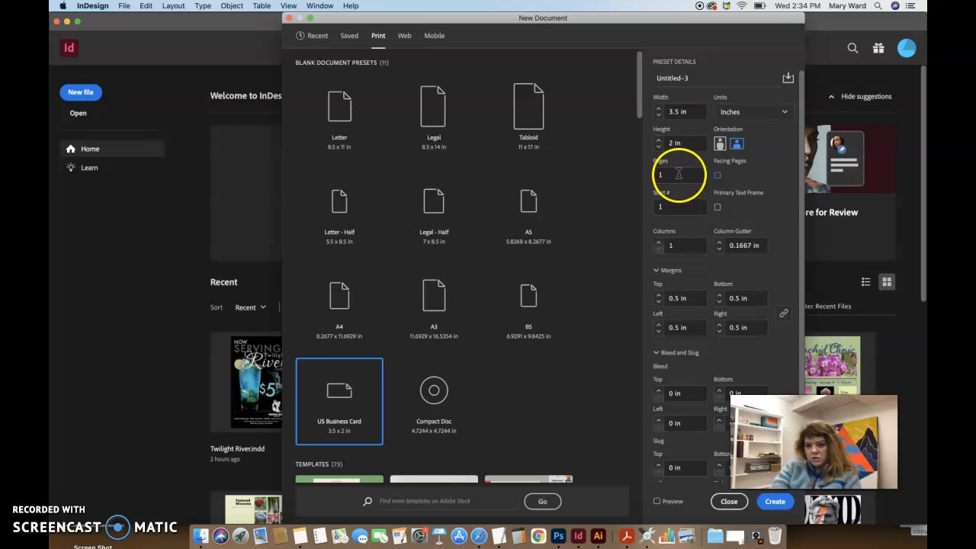
pyautogui.click(679, 175)
pyautogui.write('2')
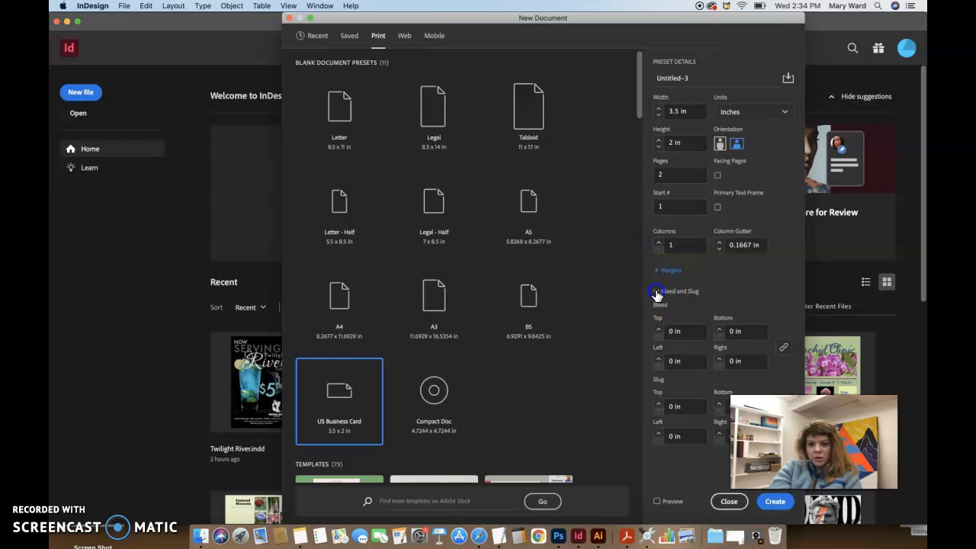
pyautogui.click(656, 291)
pyautogui.write('0.125')
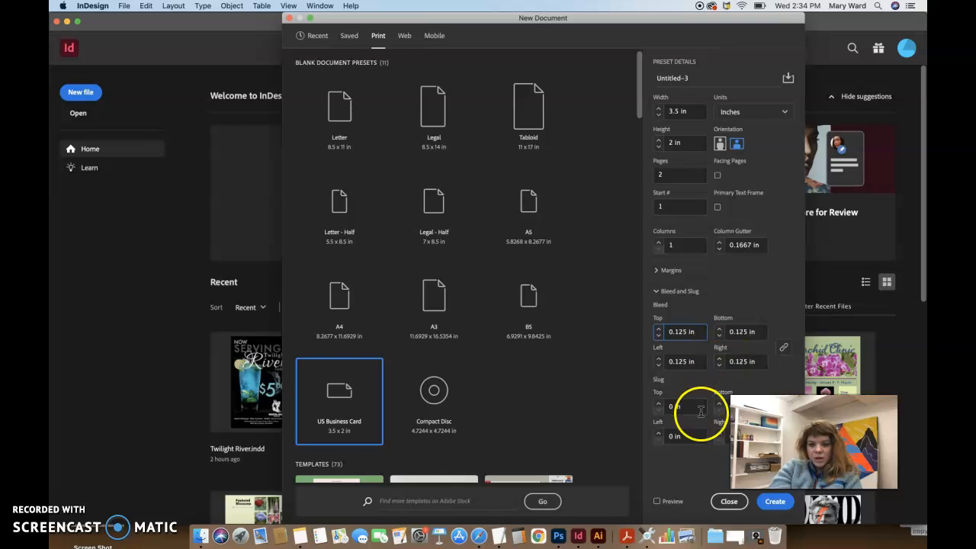
pyautogui.click(728, 501)
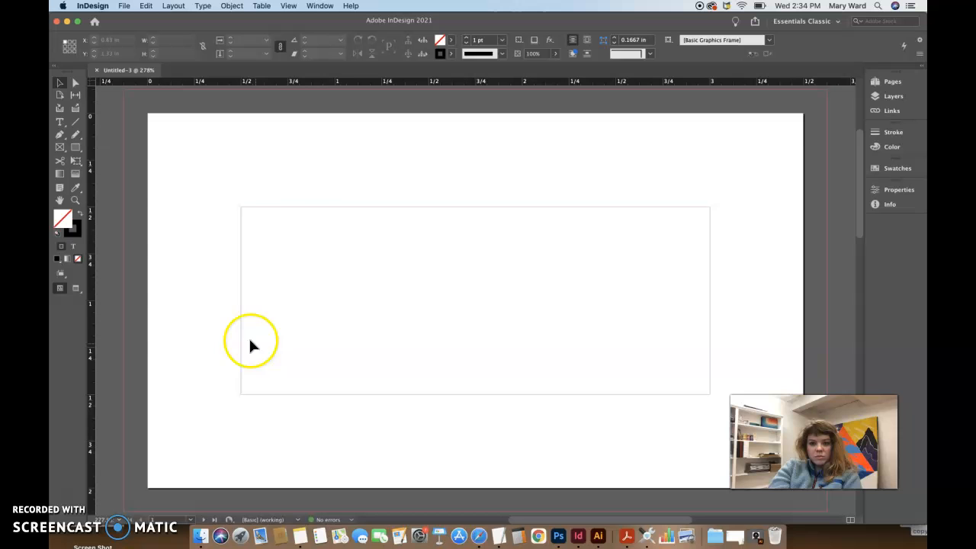
pyautogui.moveTo(366, 153)
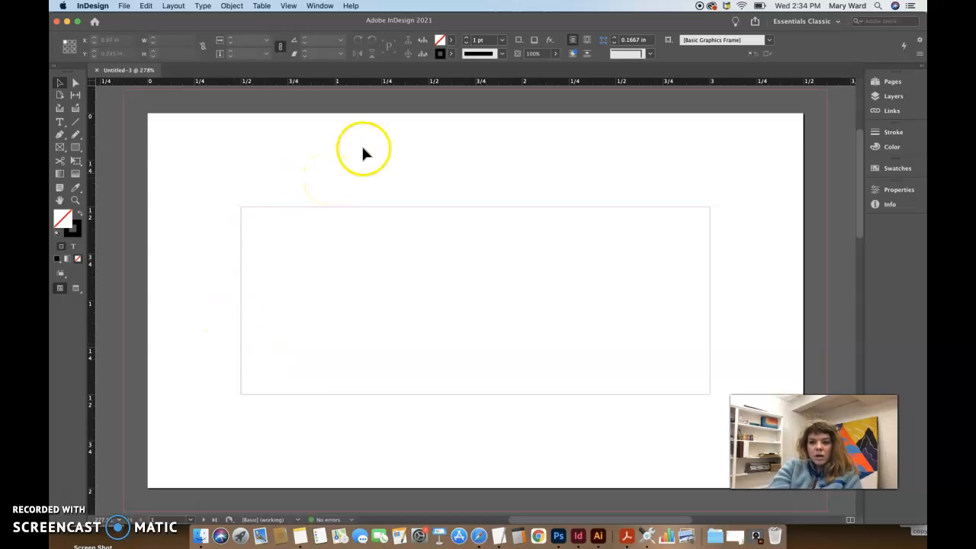
pyautogui.moveTo(335, 21)
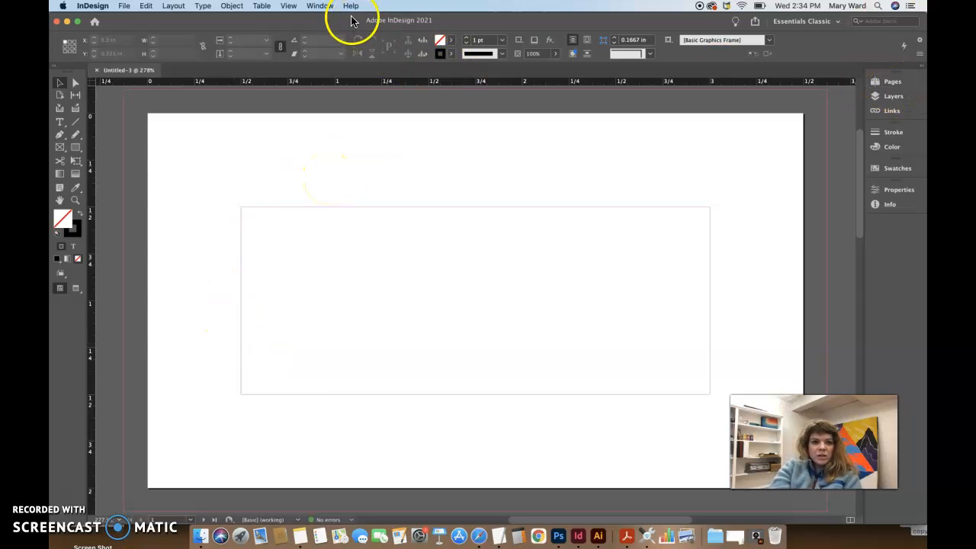
# Step: Reset the Essentials Classic workspace and drag the CC Libraries panel out of the way
pyautogui.click(314, 5)
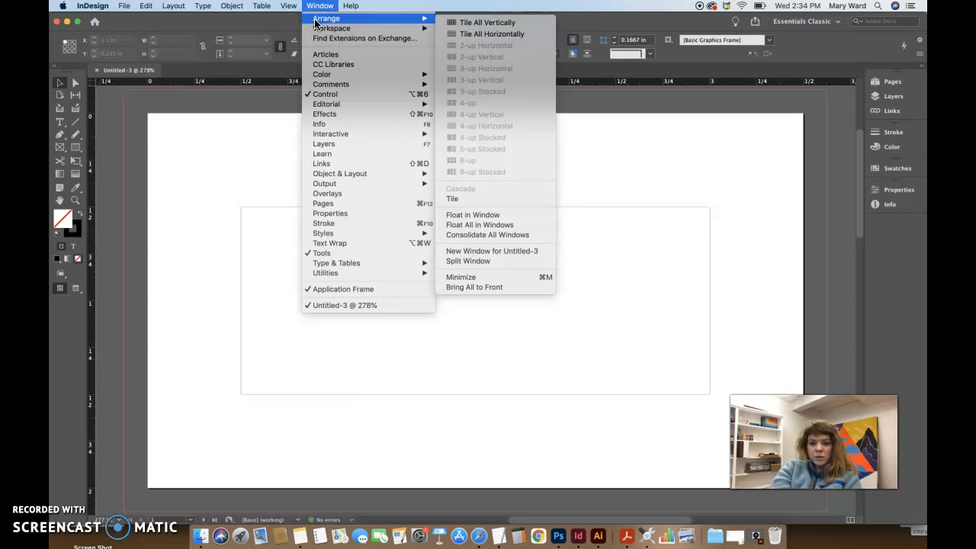
pyautogui.moveTo(332, 29)
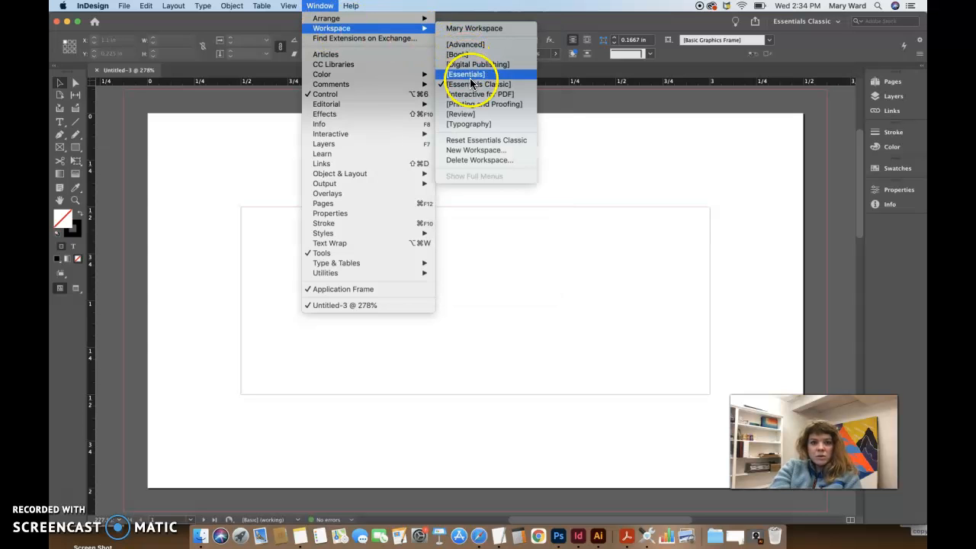
pyautogui.click(475, 73)
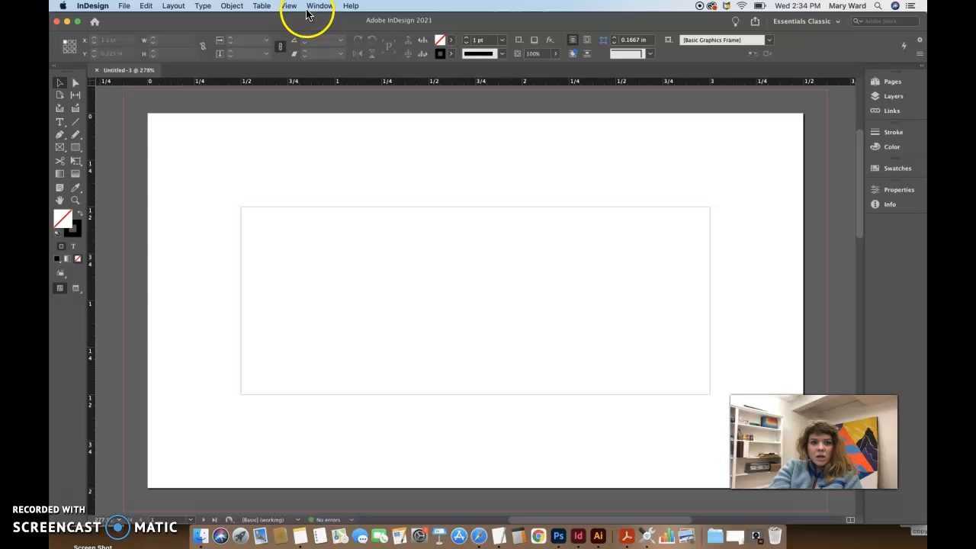
pyautogui.click(310, 6)
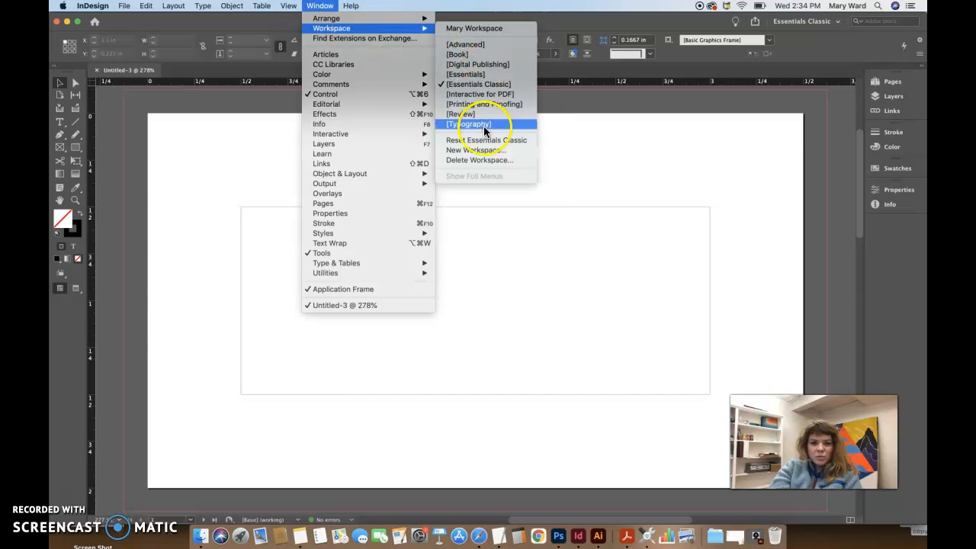
pyautogui.click(468, 124)
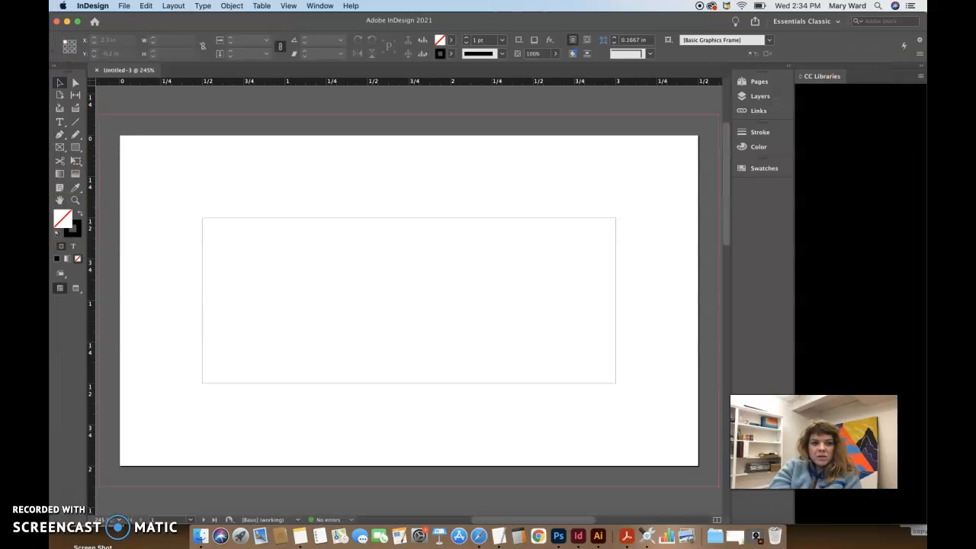
pyautogui.moveTo(821, 75); pyautogui.dragTo(453, 175)
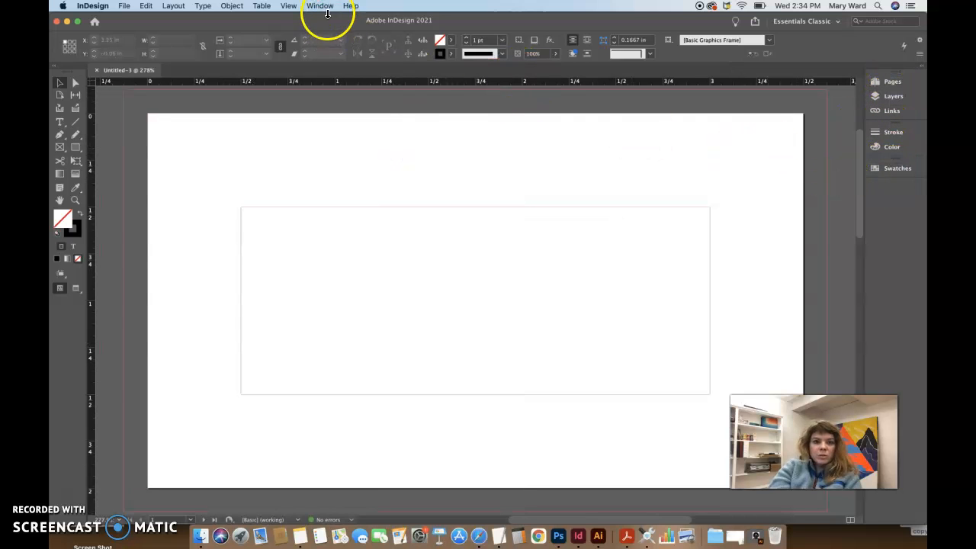
# Step: Dock the Properties panel in the right dock and expand it to show document settings
pyautogui.click(321, 6)
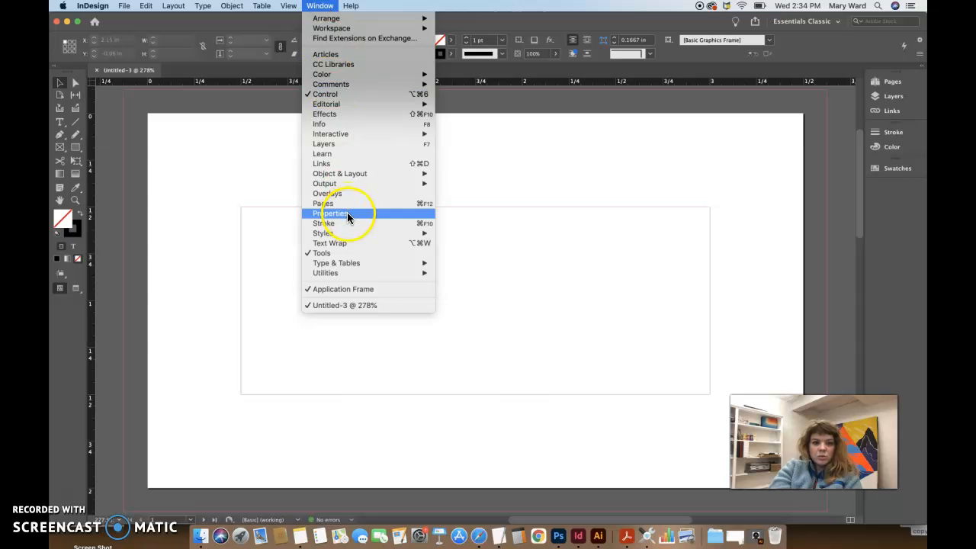
pyautogui.click(335, 212)
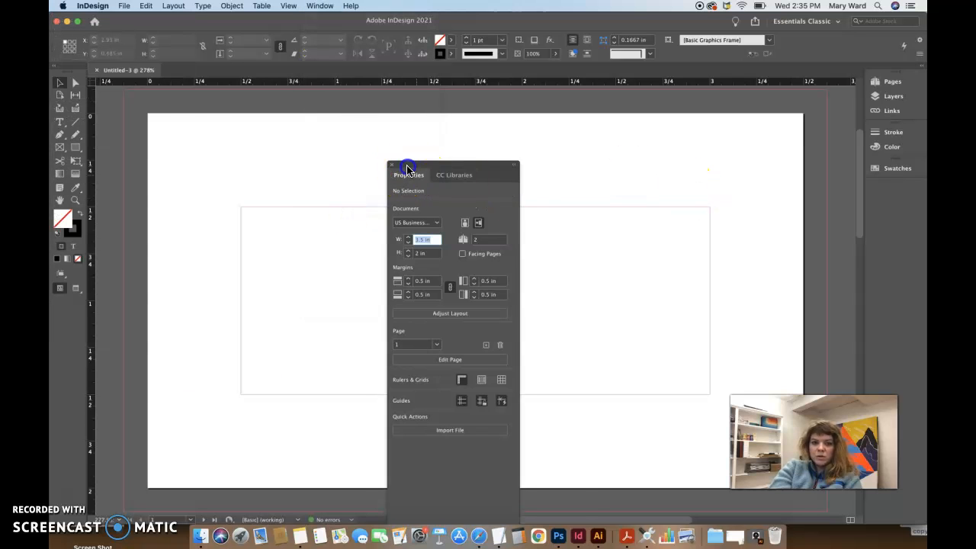
pyautogui.moveTo(407, 169); pyautogui.dragTo(833, 214)
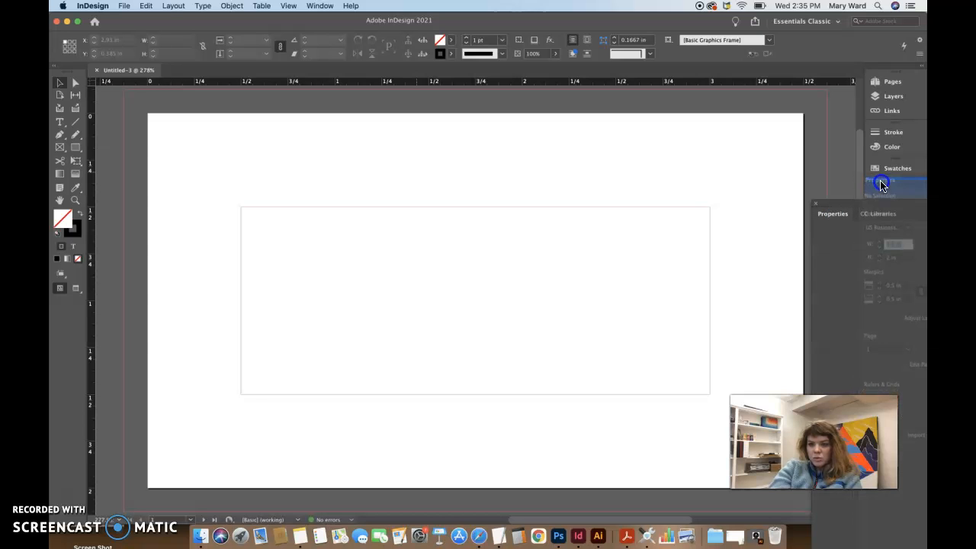
pyautogui.click(881, 183)
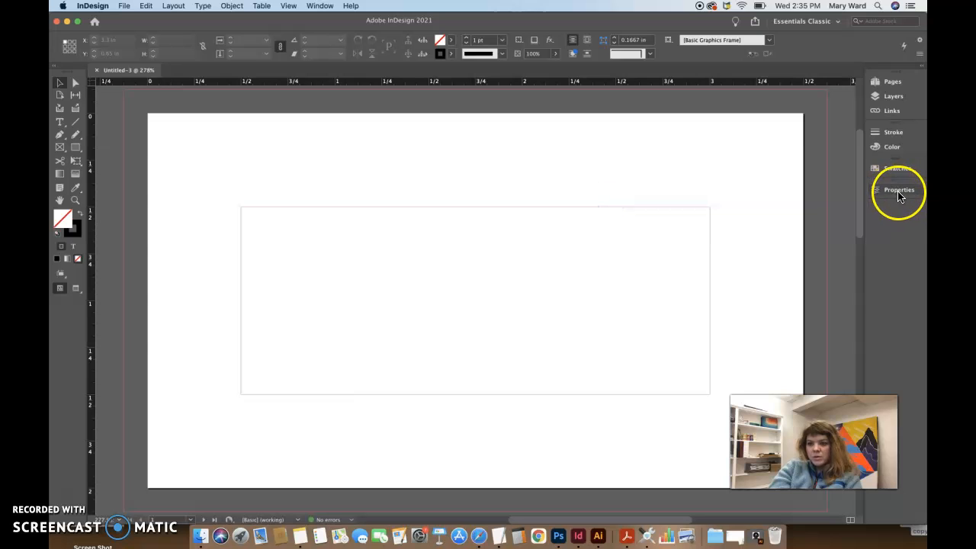
pyautogui.click(898, 189)
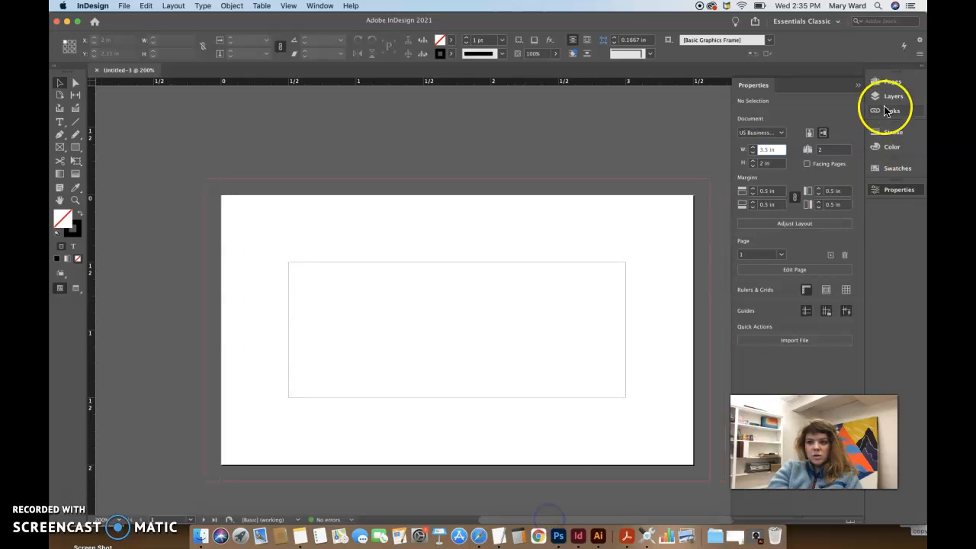
pyautogui.click(890, 81)
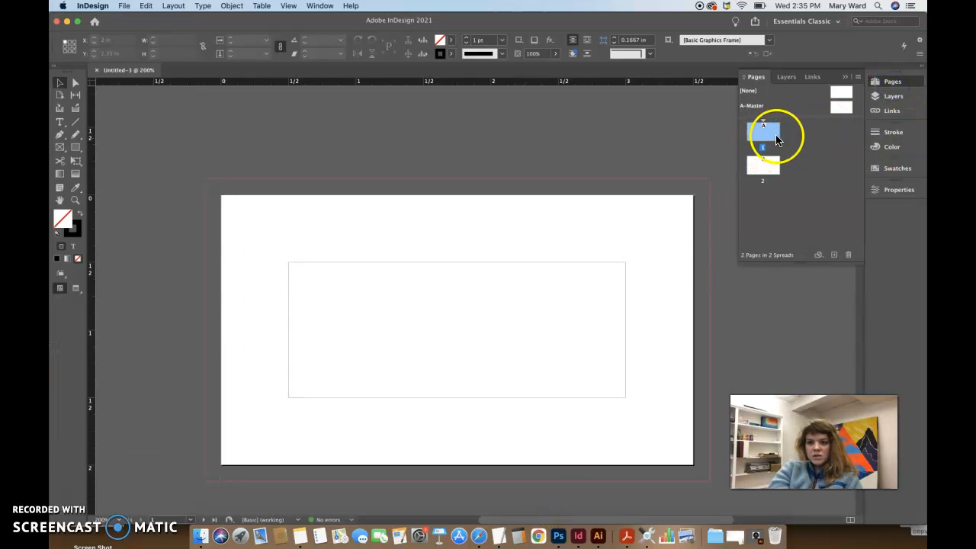
pyautogui.click(762, 168)
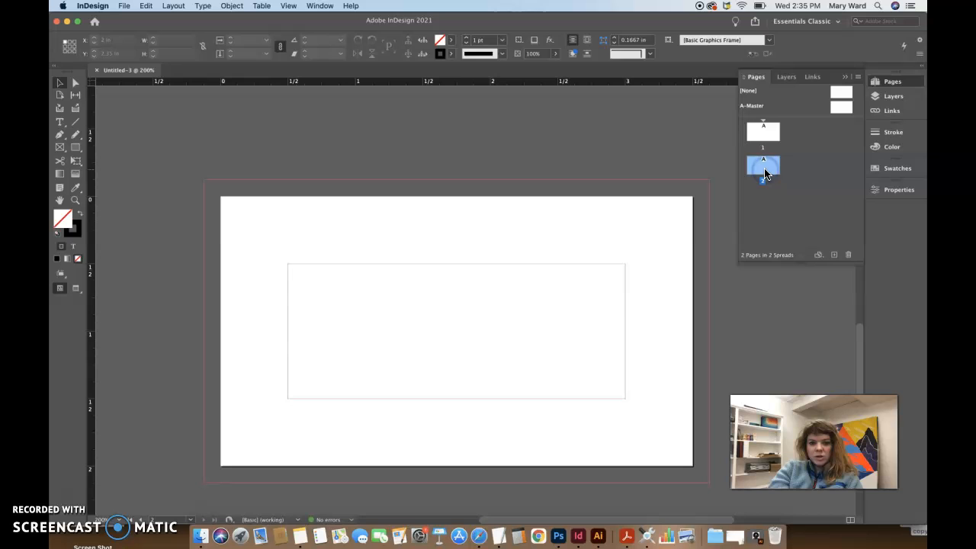
pyautogui.click(762, 132)
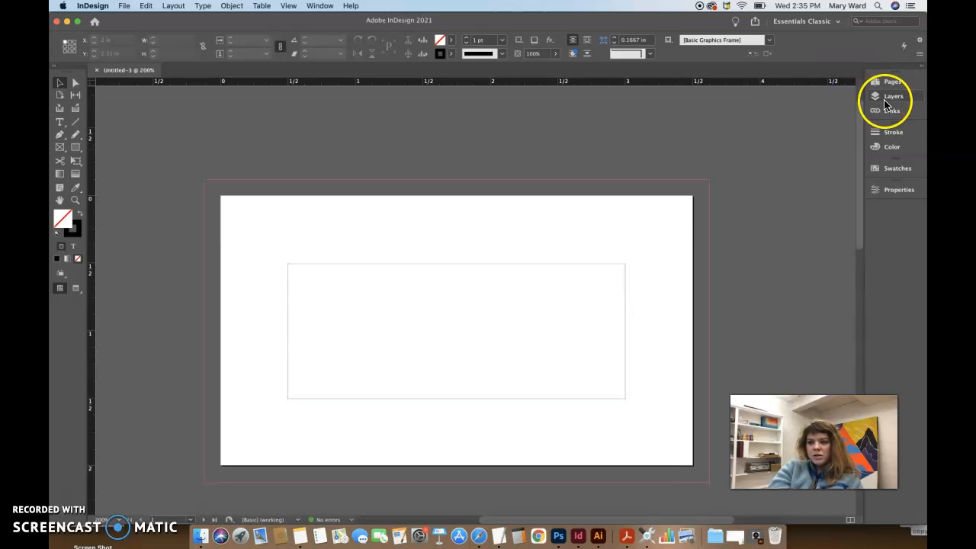
pyautogui.click(893, 111)
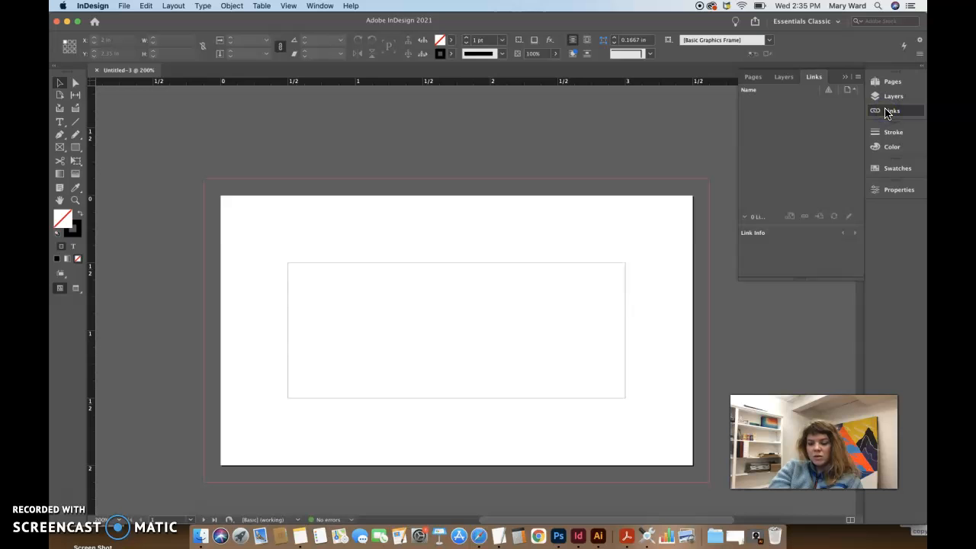
pyautogui.click(893, 132)
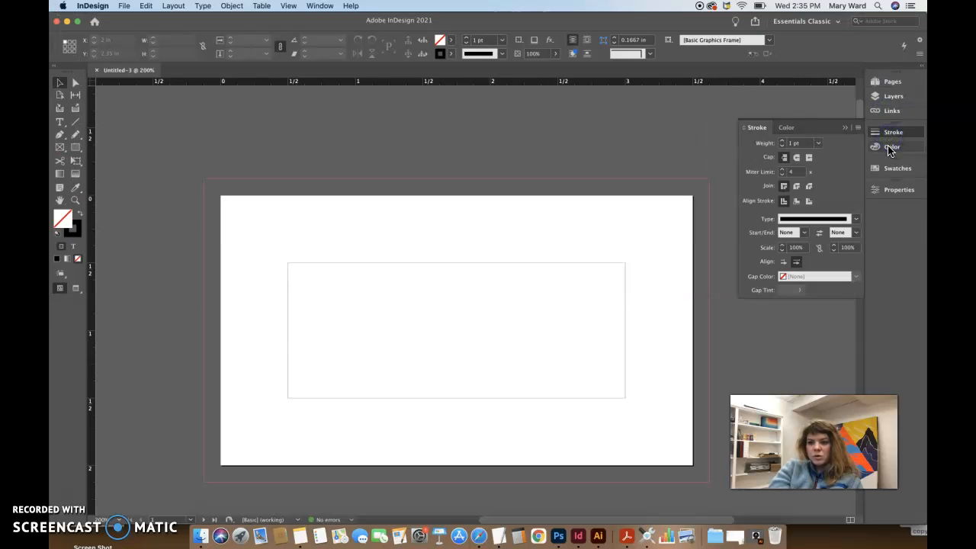
pyautogui.click(897, 168)
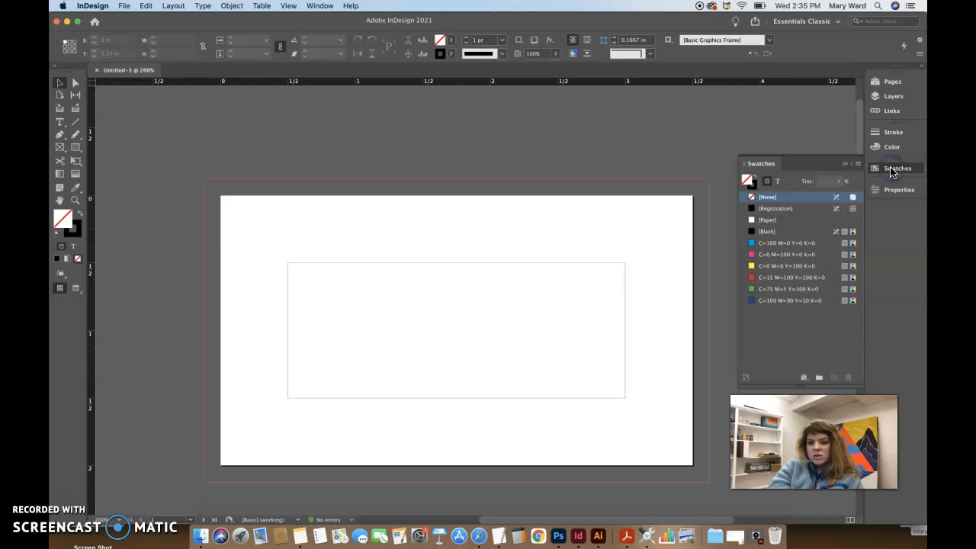
pyautogui.click(857, 163)
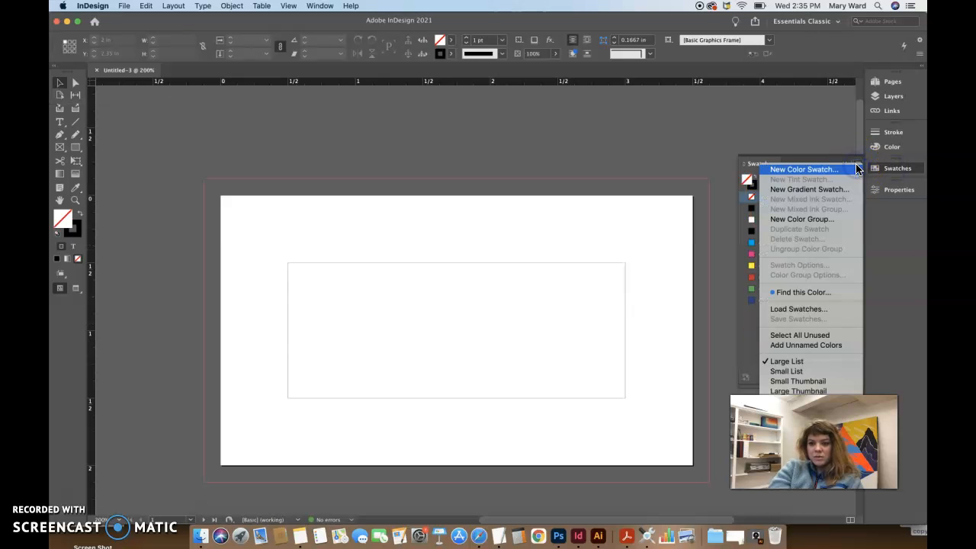
pyautogui.moveTo(807, 309)
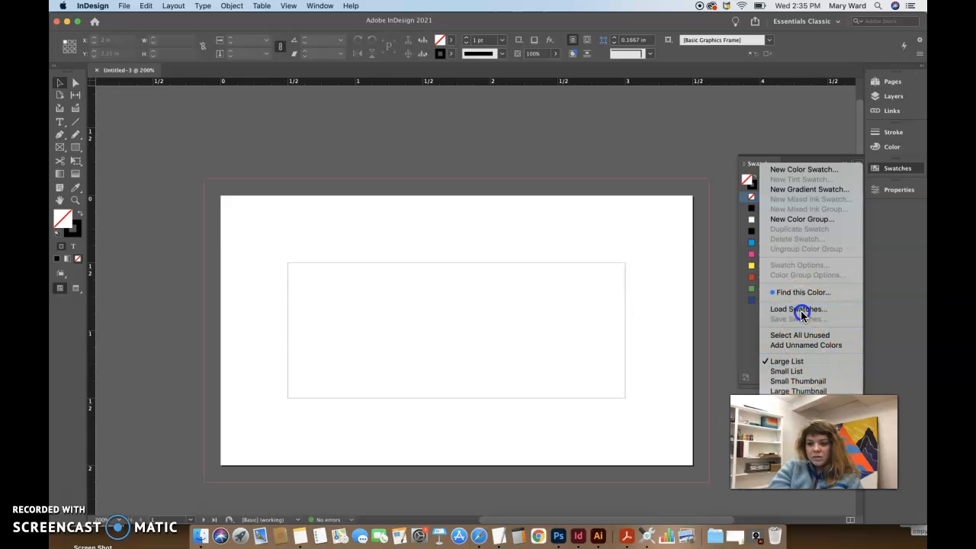
pyautogui.click(798, 308)
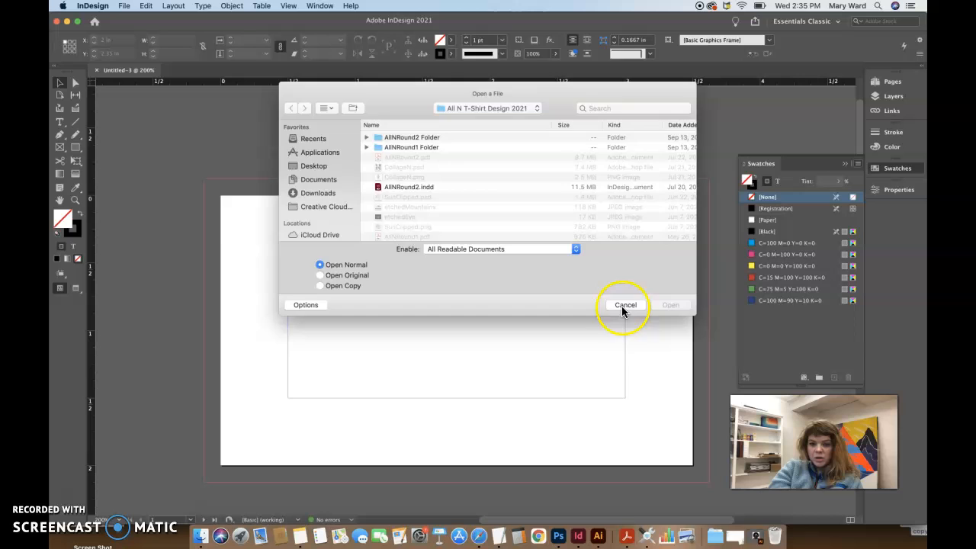
pyautogui.click(625, 304)
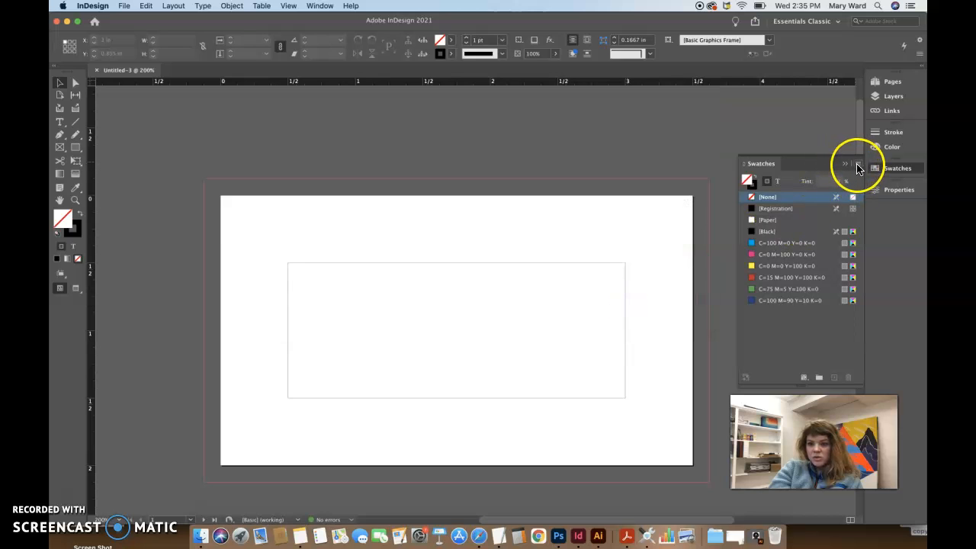
pyautogui.click(892, 146)
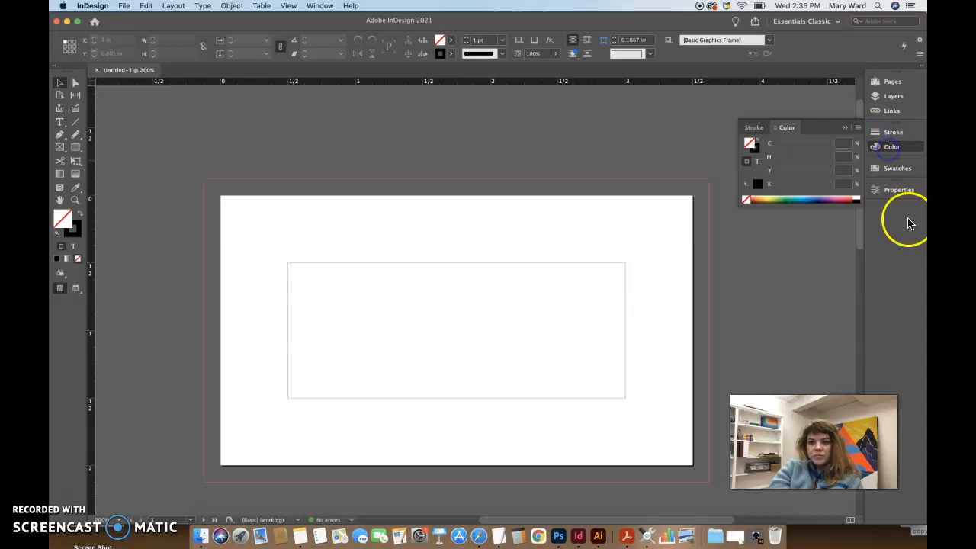
pyautogui.click(898, 189)
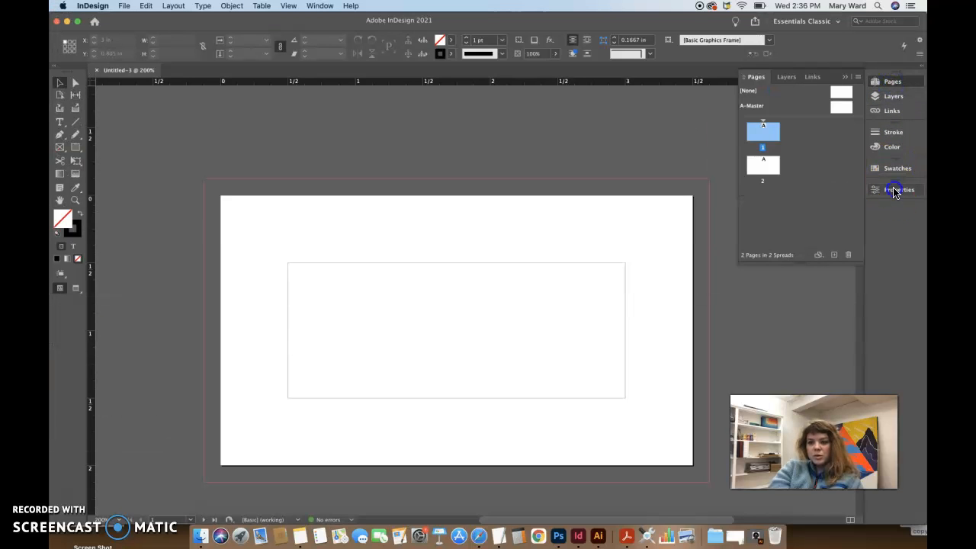
pyautogui.click(897, 190)
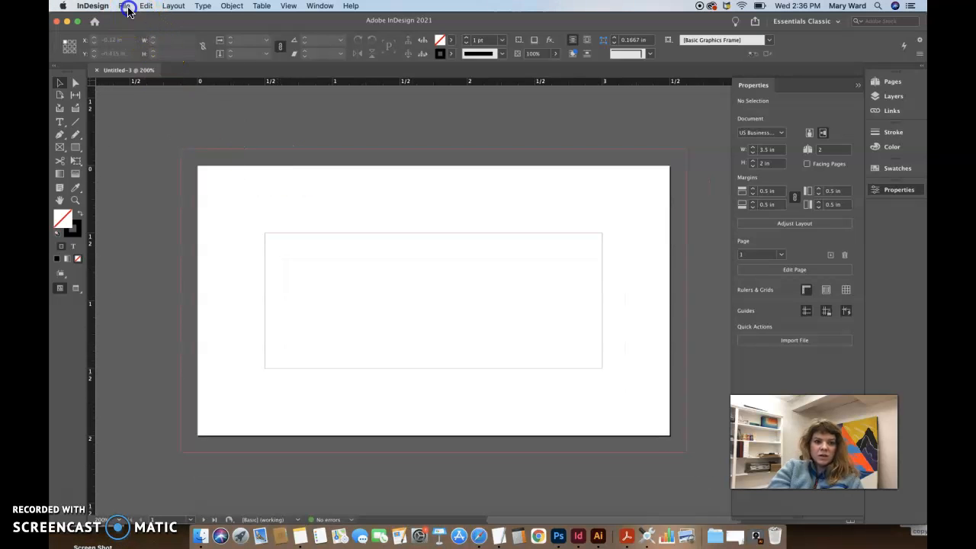
# Step: In Save As, create a new 'InDesign Demo 2' folder inside Documents
pyautogui.click(123, 6)
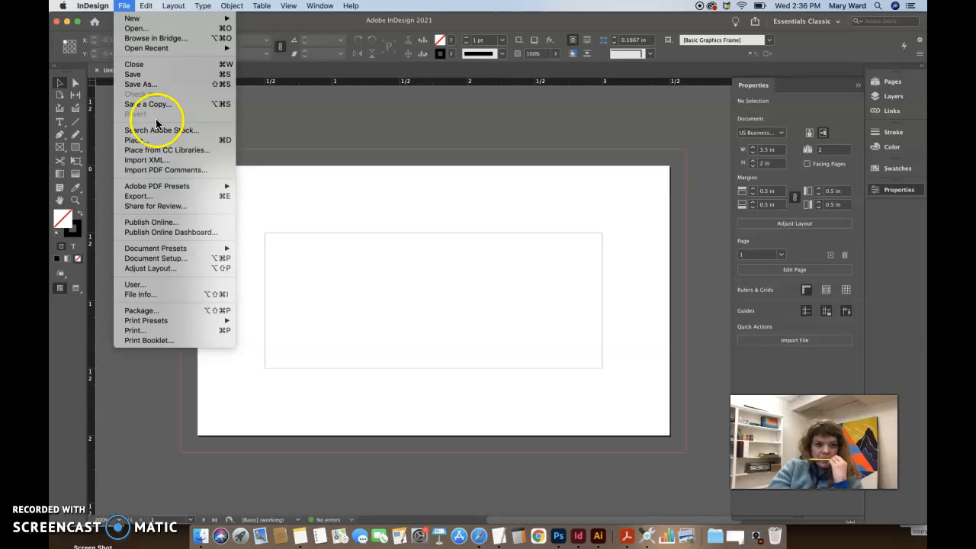
pyautogui.click(144, 84)
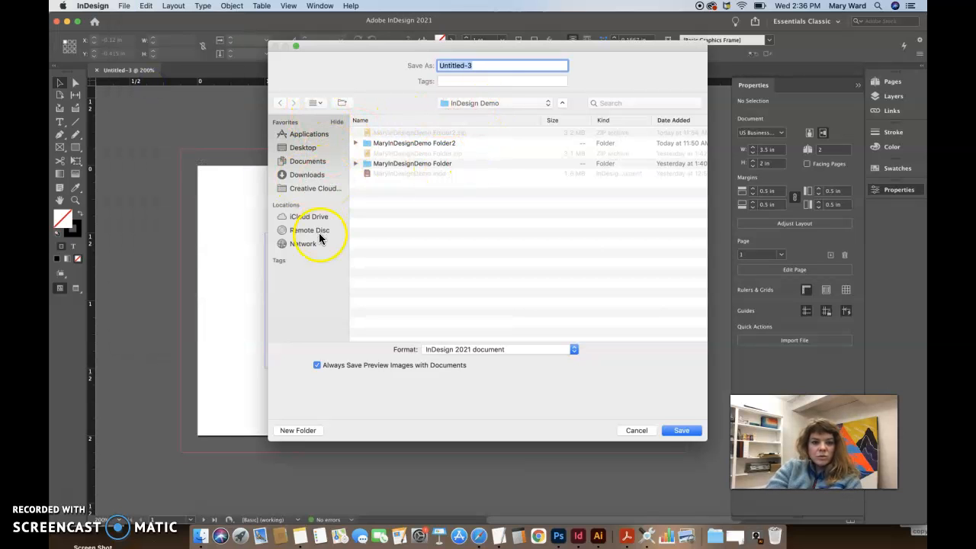
pyautogui.click(307, 160)
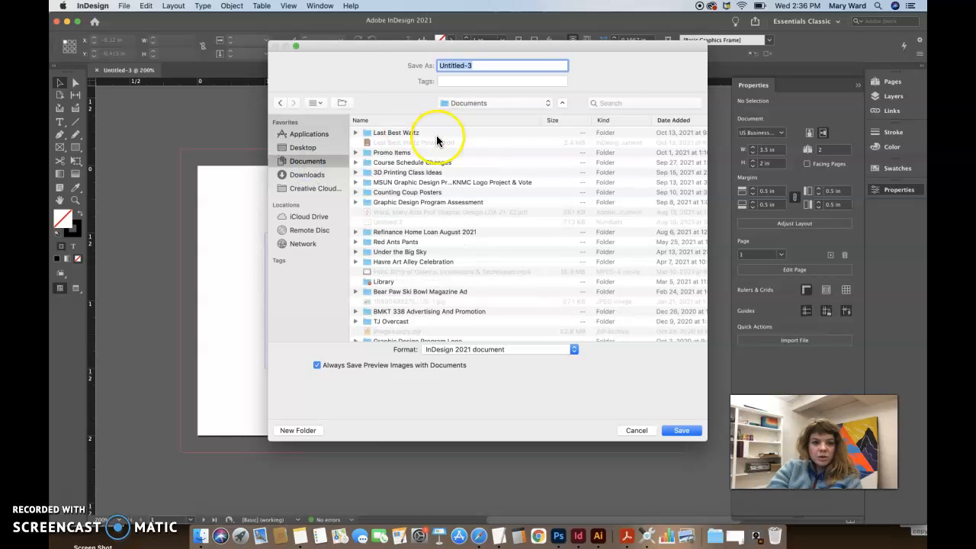
pyautogui.scroll(-3)
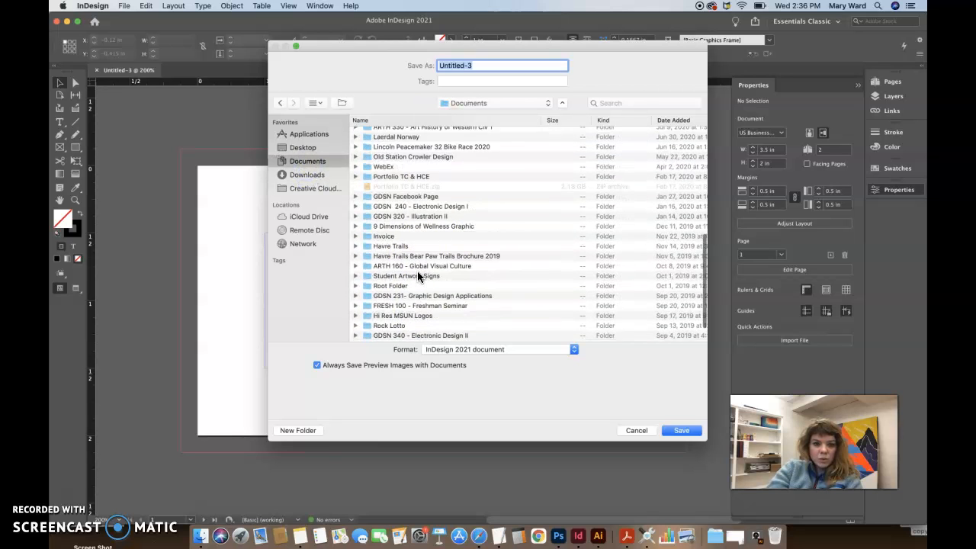
pyautogui.scroll(-3)
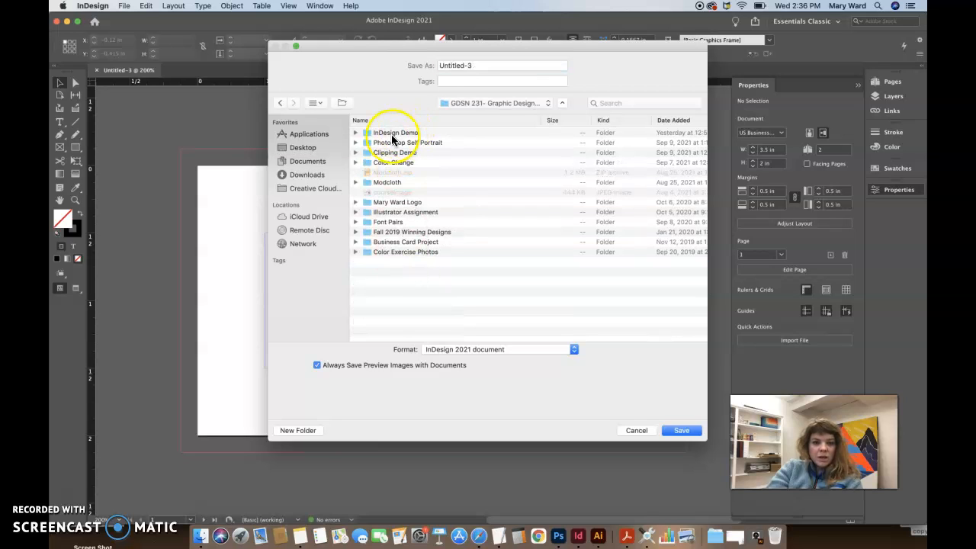
pyautogui.click(297, 430)
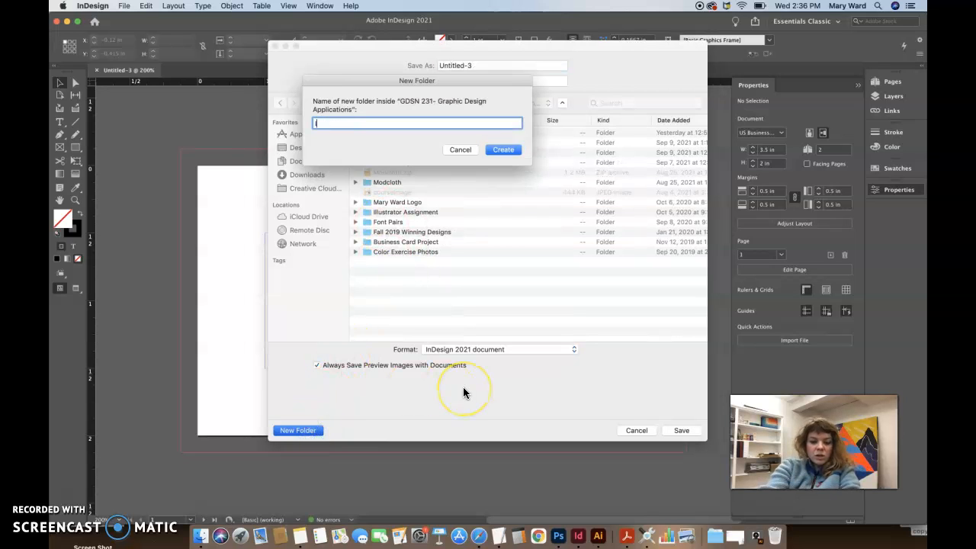
pyautogui.write('InDesign Demo')
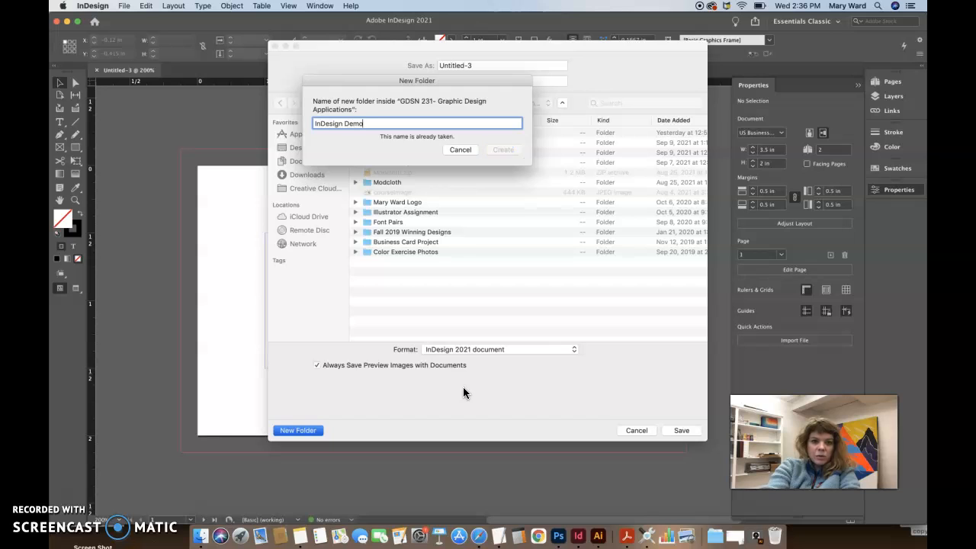
pyautogui.write('2')
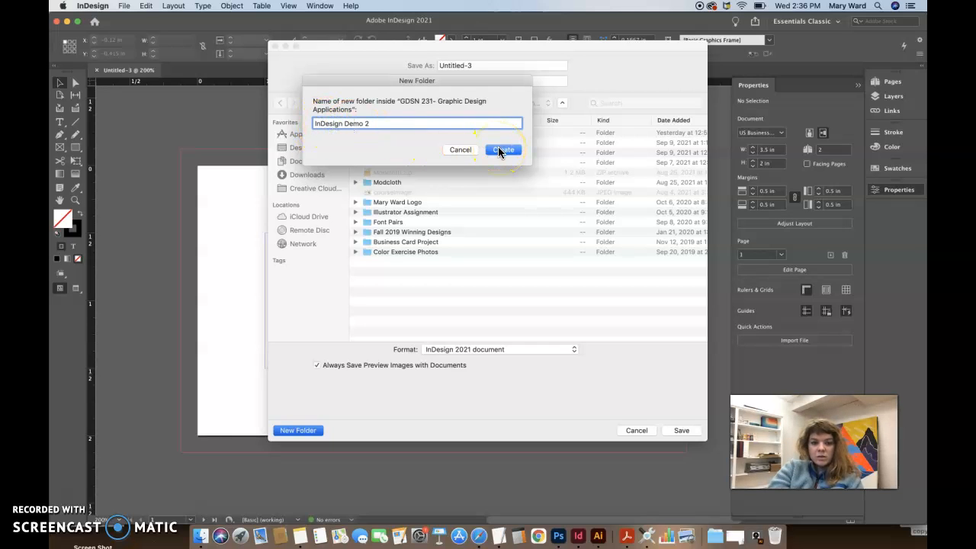
pyautogui.click(503, 149)
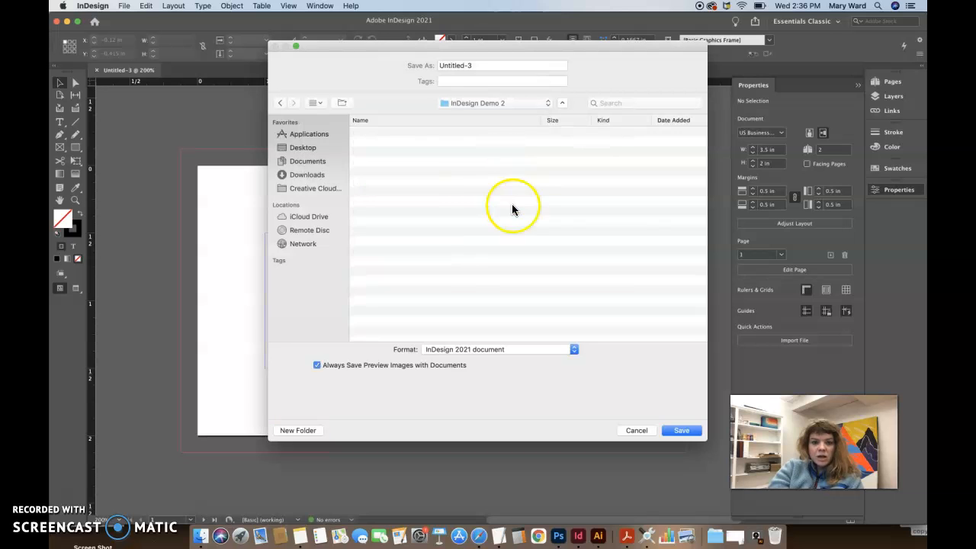
# Step: Name the file MaryInDesignDemo2 and save it in the new folder
pyautogui.click(475, 65)
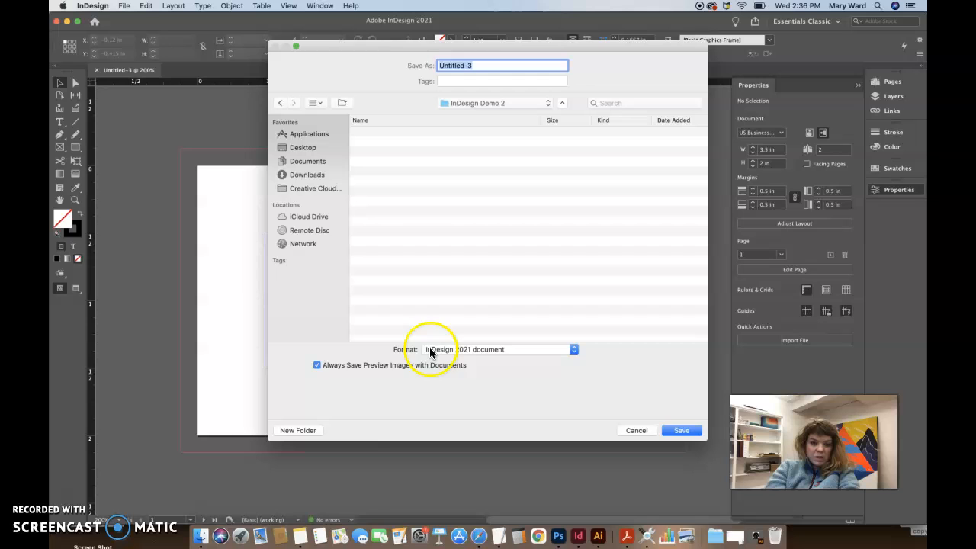
pyautogui.click(490, 65)
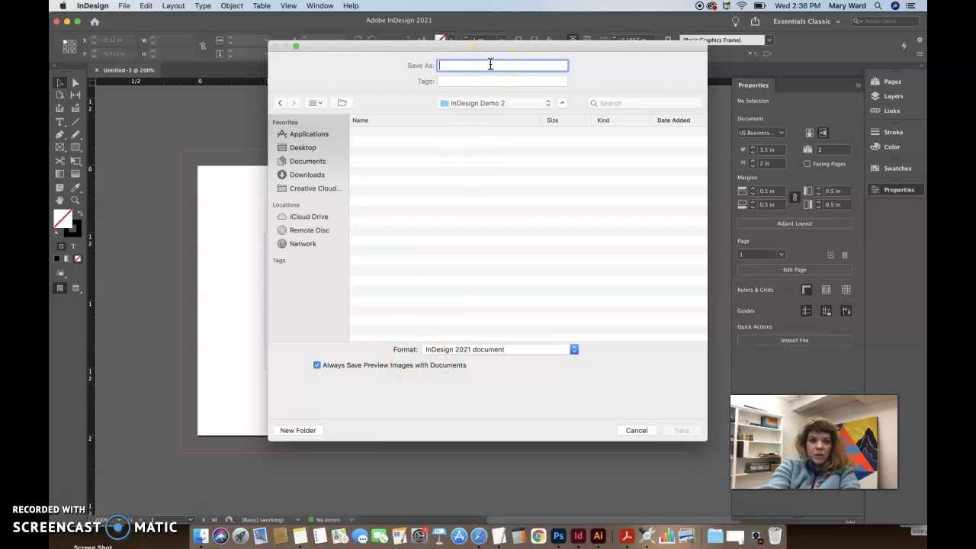
pyautogui.write('MaryInDesignDemo2')
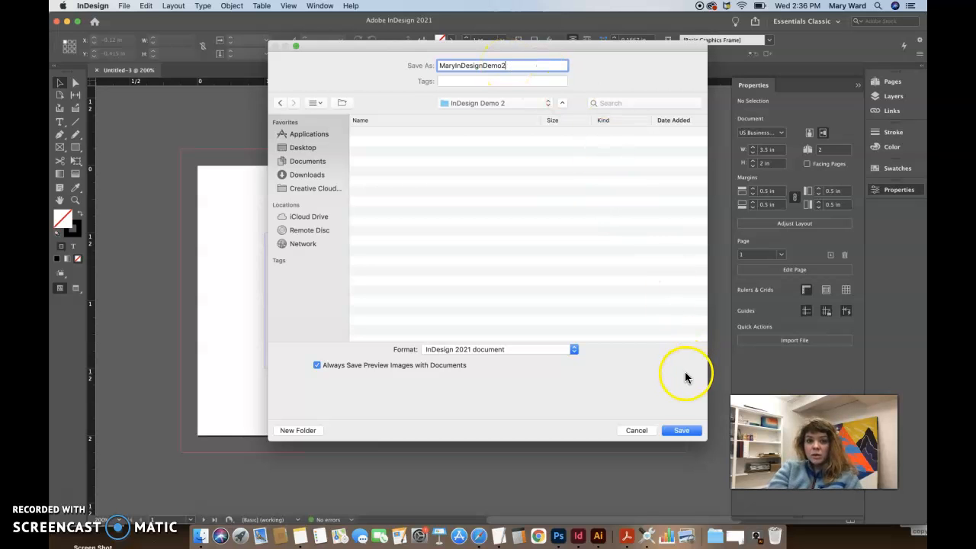
pyautogui.click(448, 66)
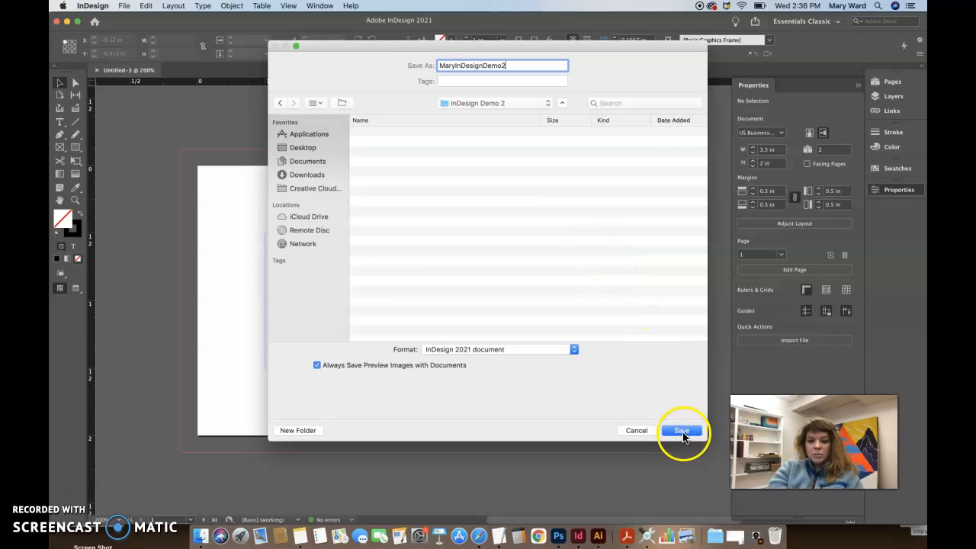
pyautogui.click(680, 430)
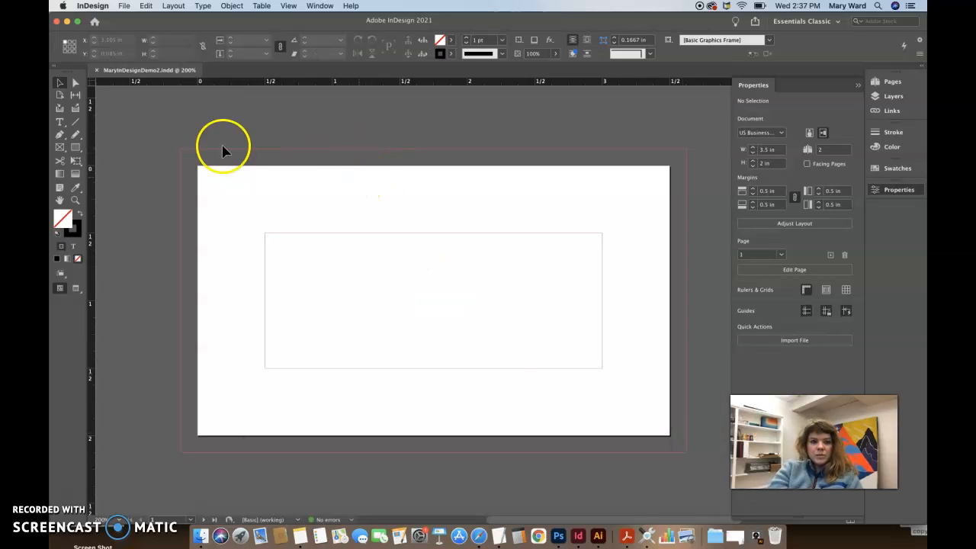
# Step: Load bobDylanPortriat.jpeg from Downloads > Demo Files-2 for placing
pyautogui.click(119, 6)
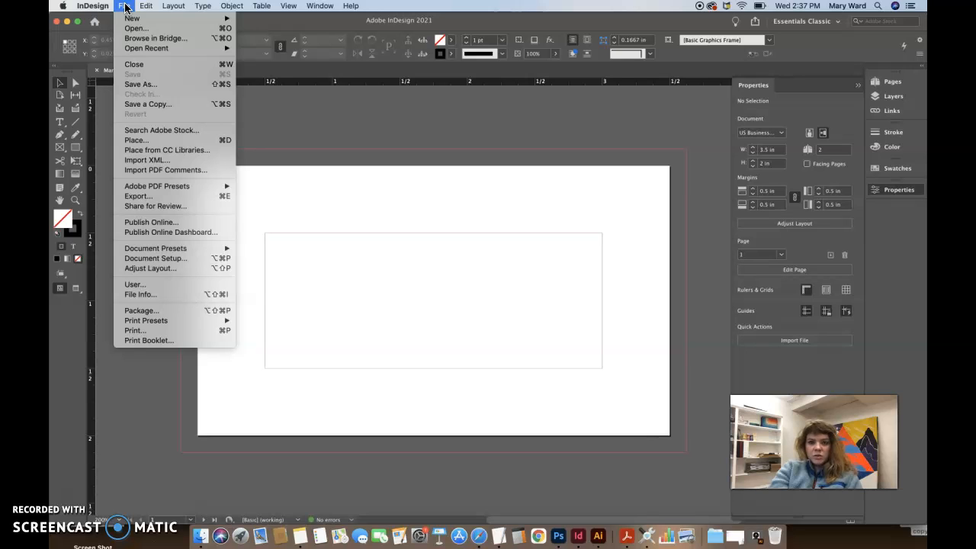
pyautogui.moveTo(157, 140)
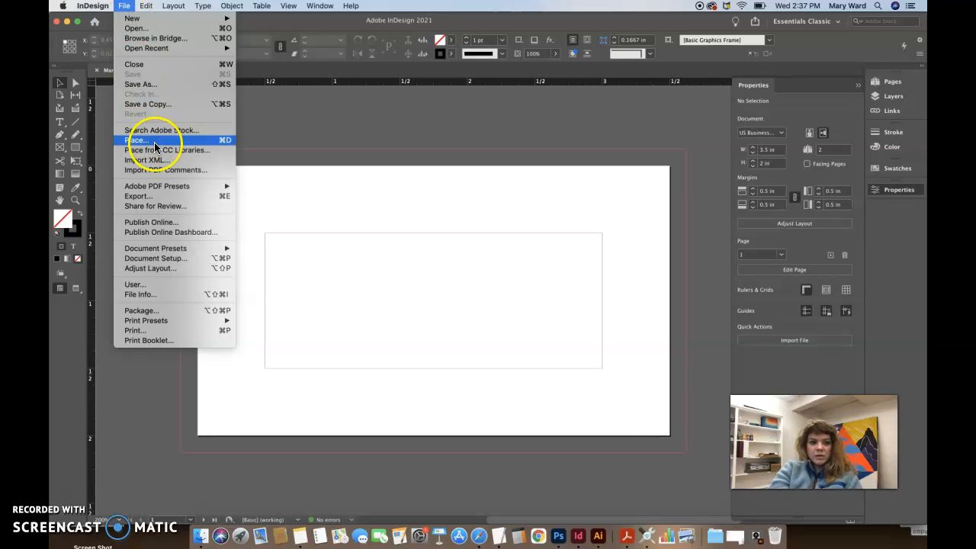
pyautogui.click(136, 140)
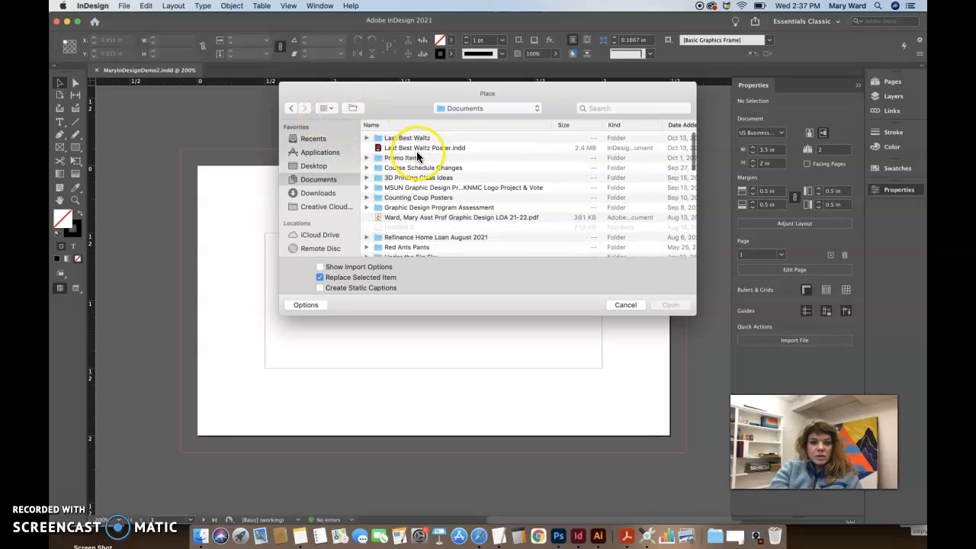
pyautogui.click(680, 124)
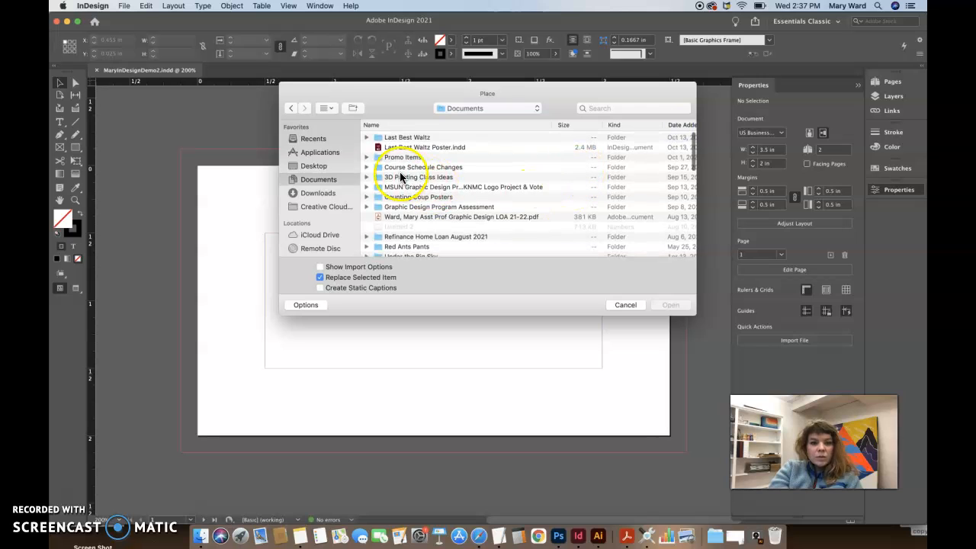
pyautogui.click(318, 193)
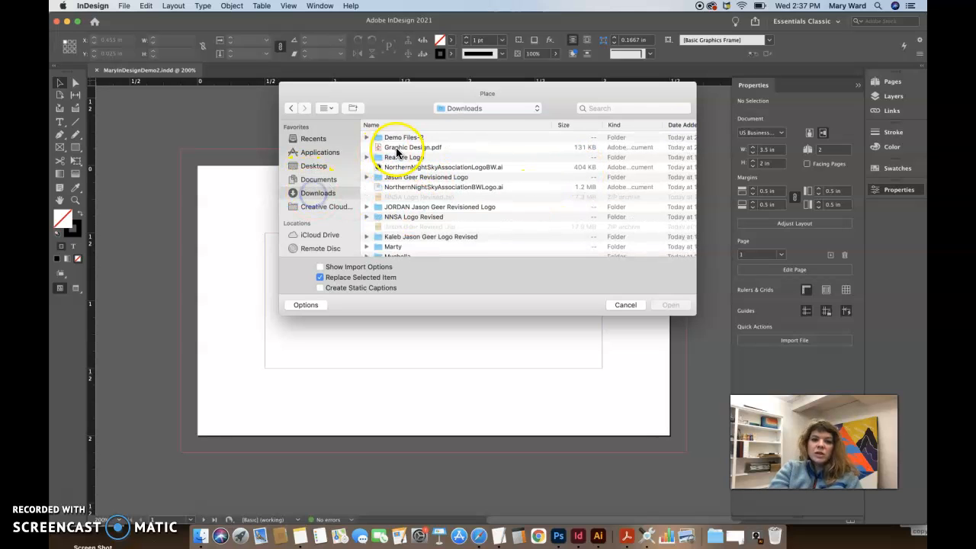
pyautogui.doubleClick(401, 137)
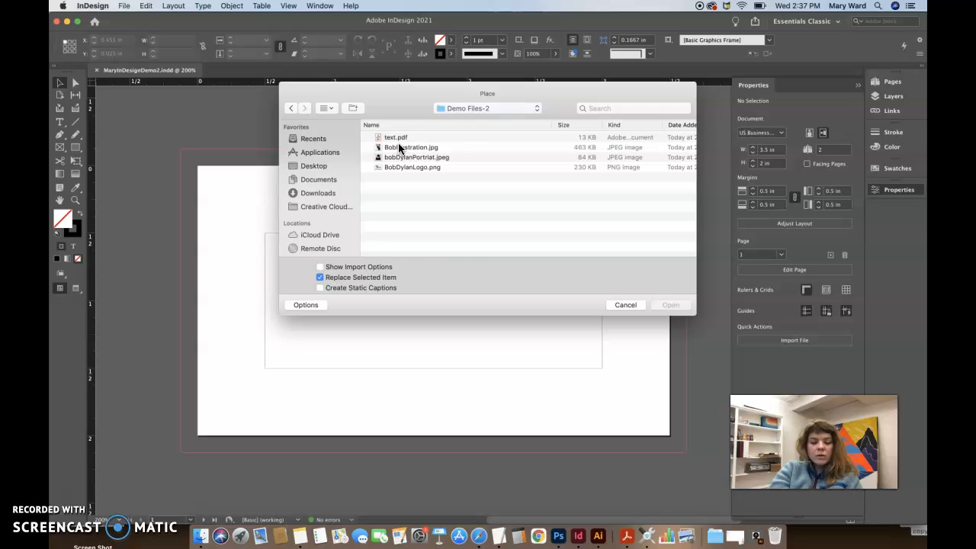
pyautogui.click(325, 107)
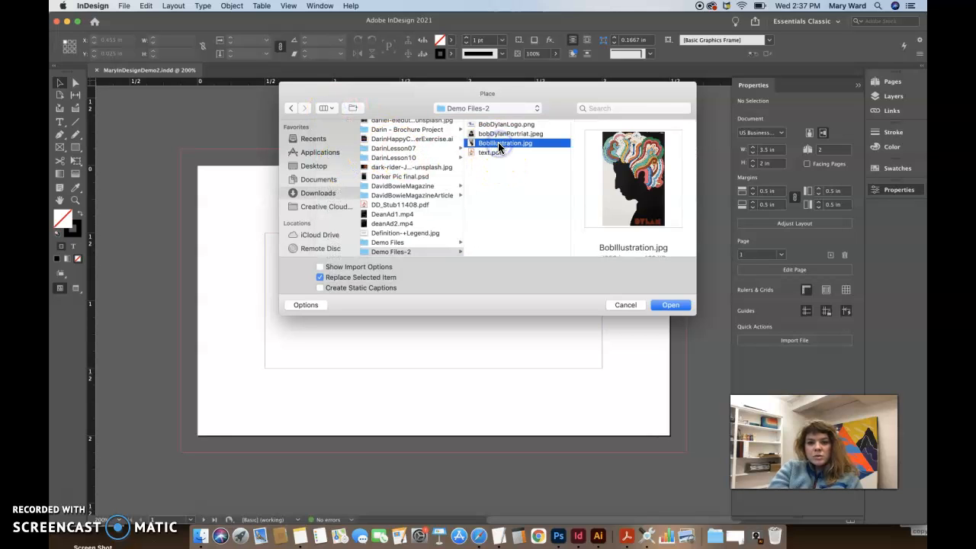
pyautogui.click(501, 134)
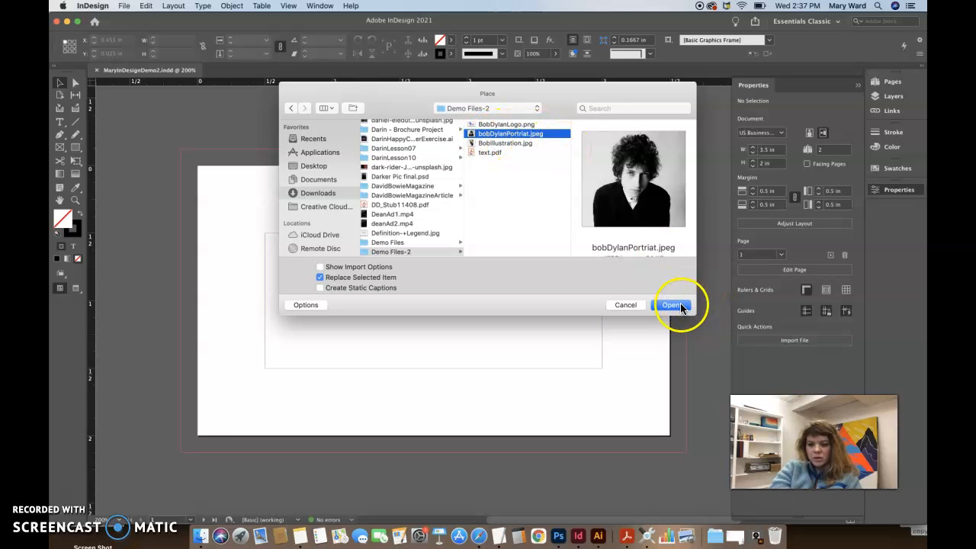
pyautogui.click(673, 305)
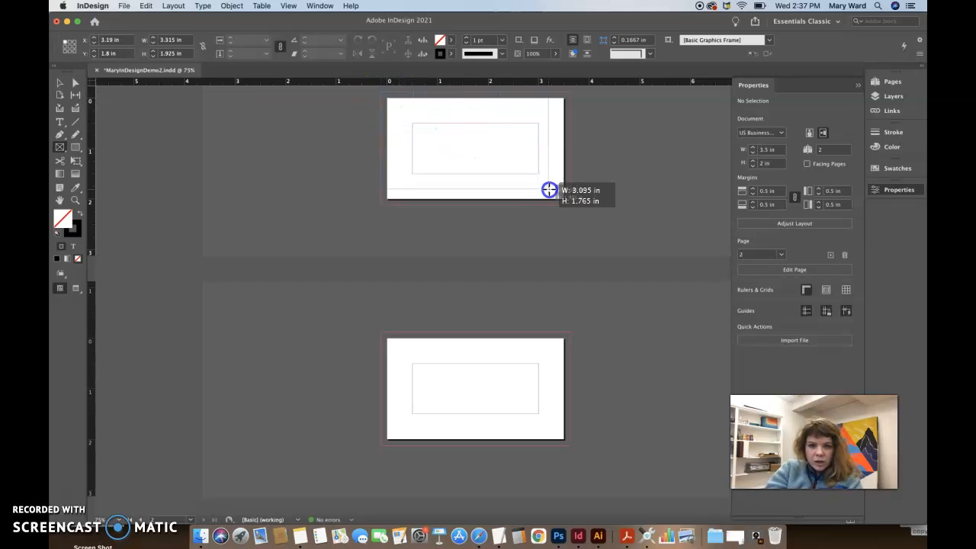
# Step: Draw a 3.75 × 2.25 in frame over page 1 from bleed corner to bleed corner
pyautogui.moveTo(549, 189); pyautogui.dragTo(572, 206)
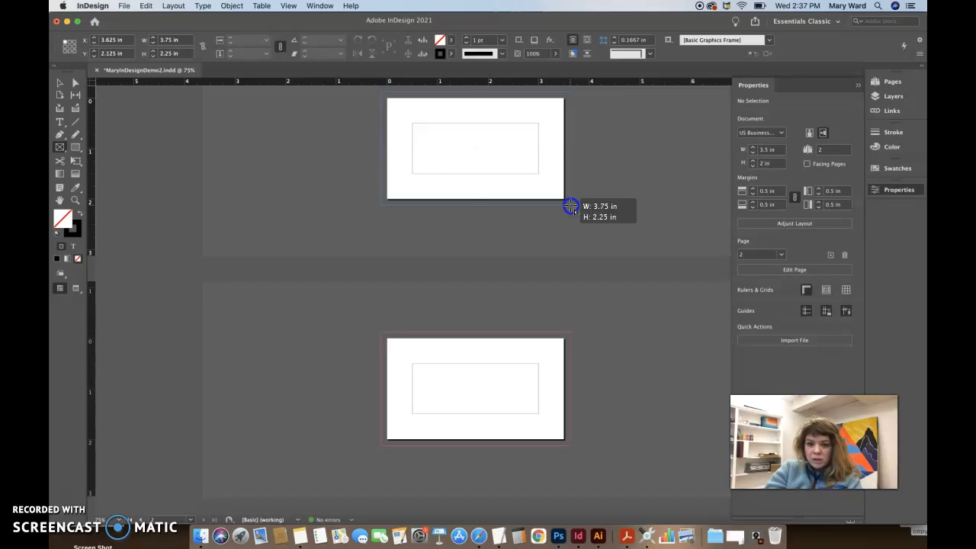
pyautogui.click(475, 149)
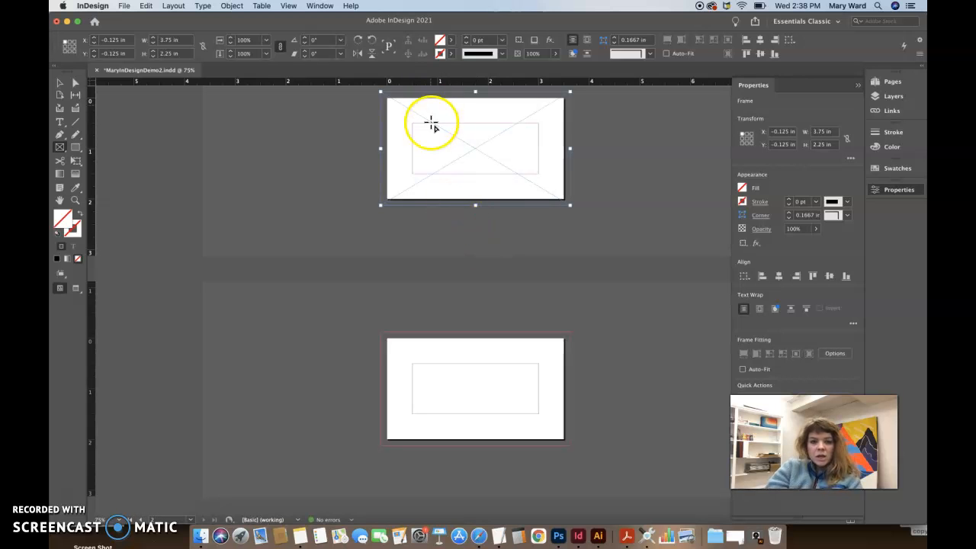
# Step: Place bobDylanPortriat.jpeg into the selected frame and reopen the Properties panel
pyautogui.click(122, 6)
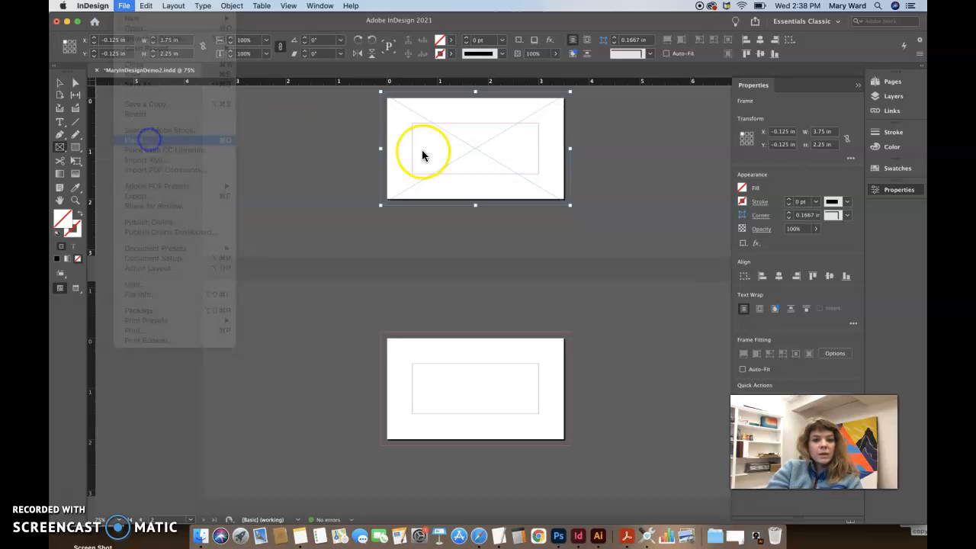
pyautogui.click(145, 140)
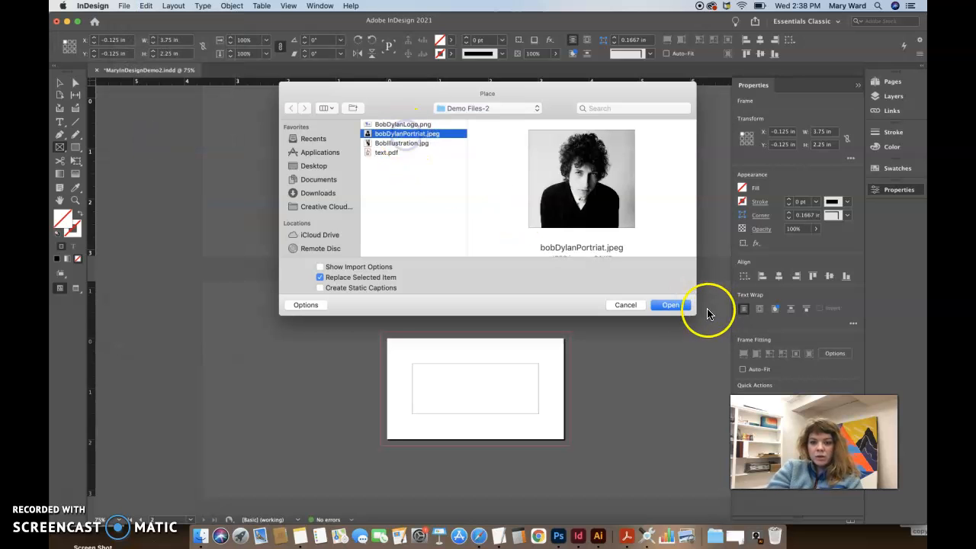
pyautogui.click(669, 305)
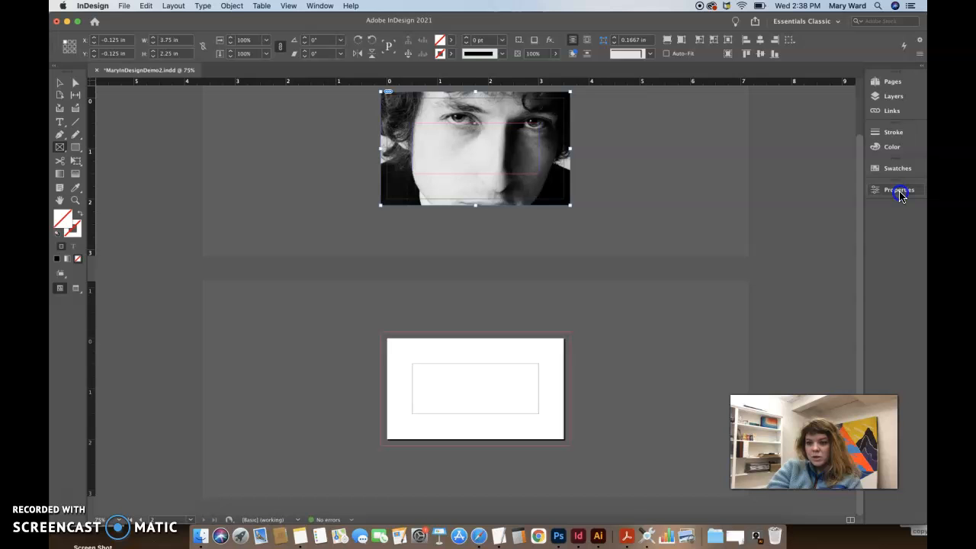
pyautogui.click(317, 5)
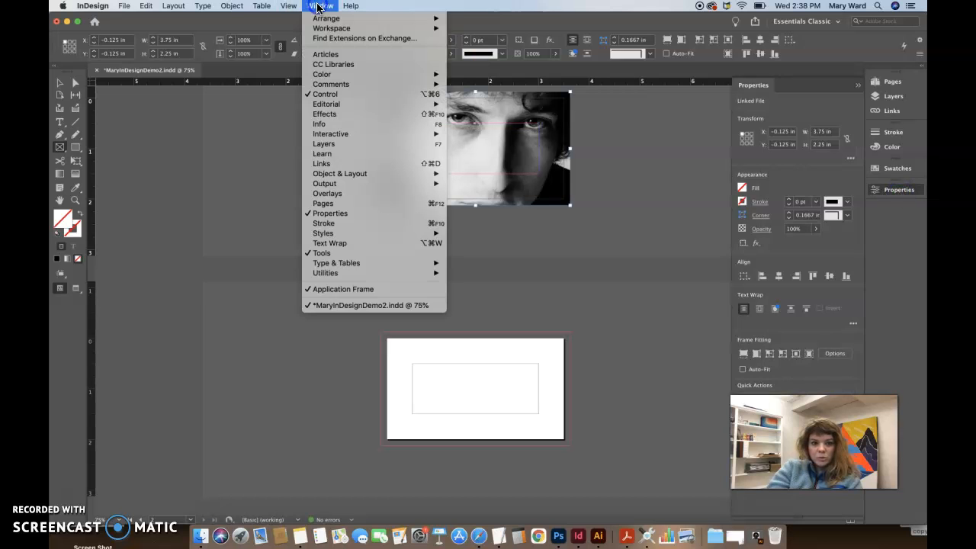
pyautogui.click(342, 6)
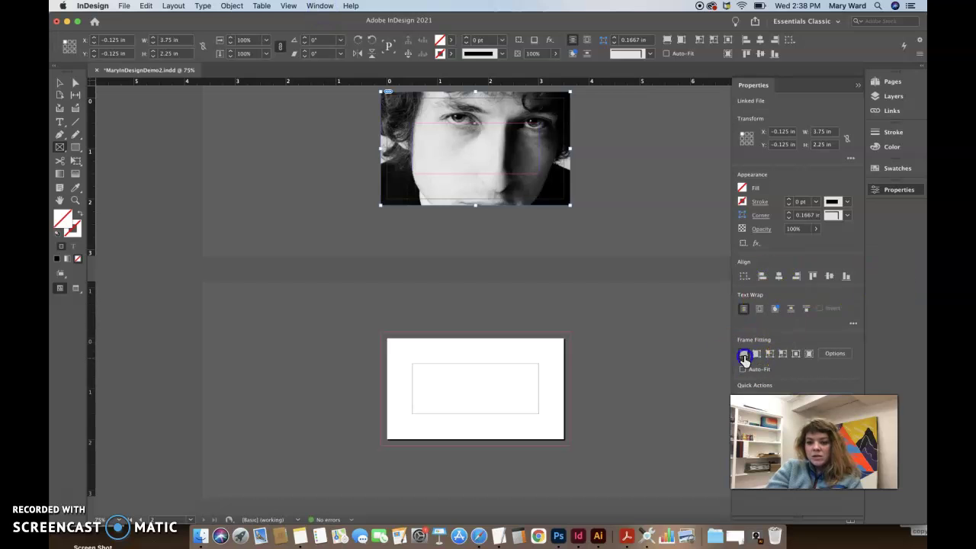
# Step: Scale the Bob Dylan portrait proportionally to show his full head and shoulders
pyautogui.click(757, 354)
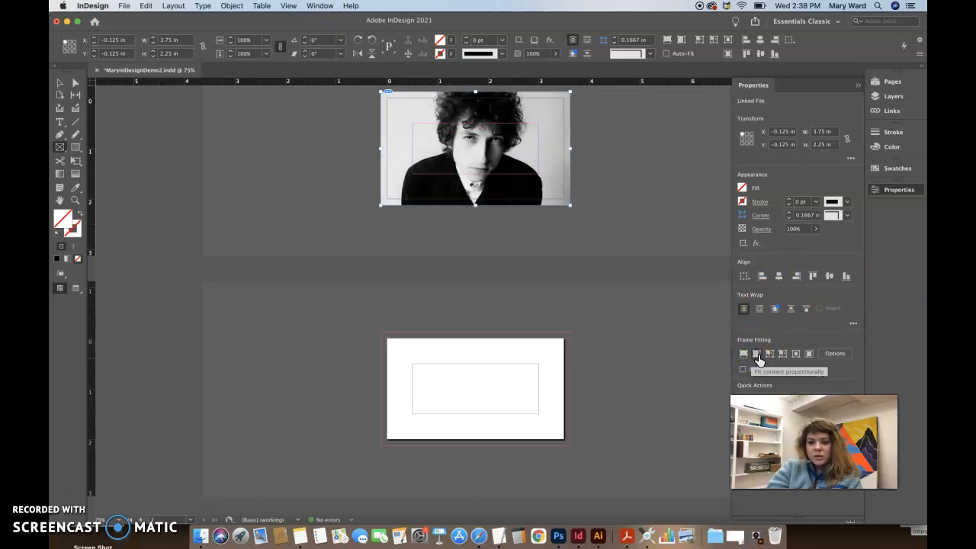
pyautogui.click(756, 354)
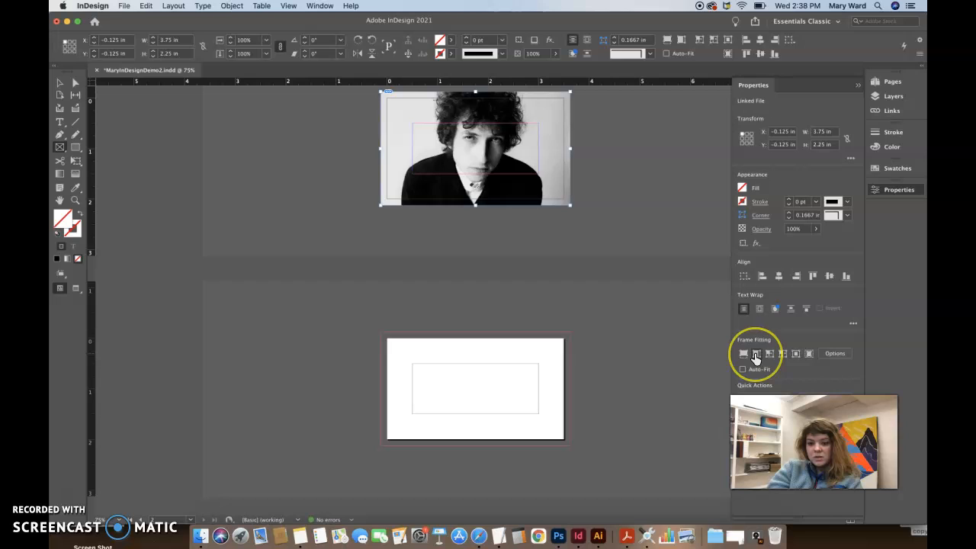
pyautogui.click(757, 354)
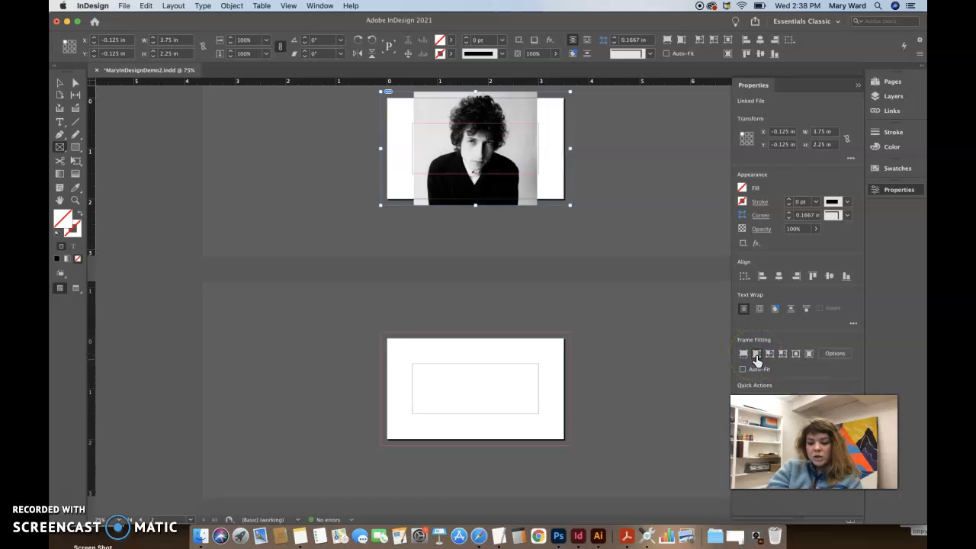
pyautogui.moveTo(757, 354)
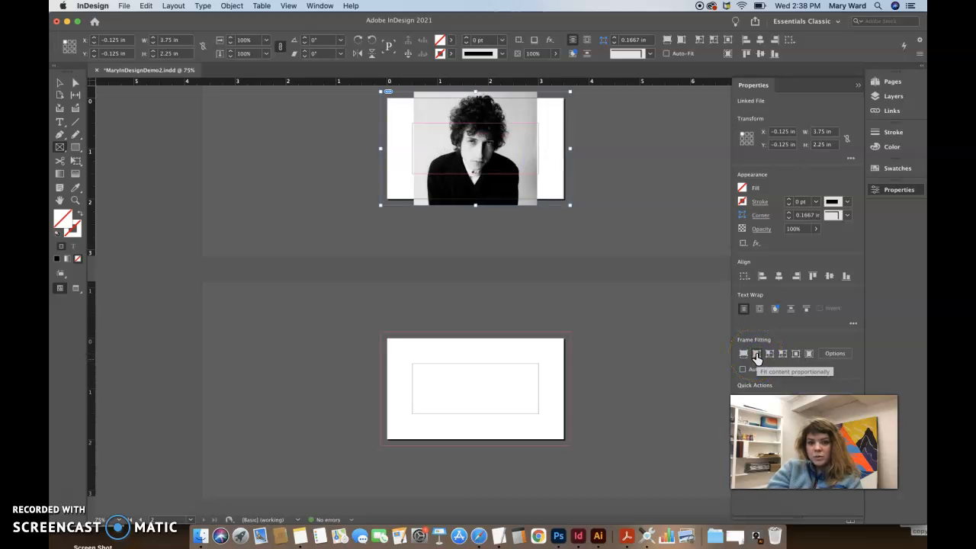
pyautogui.click(743, 354)
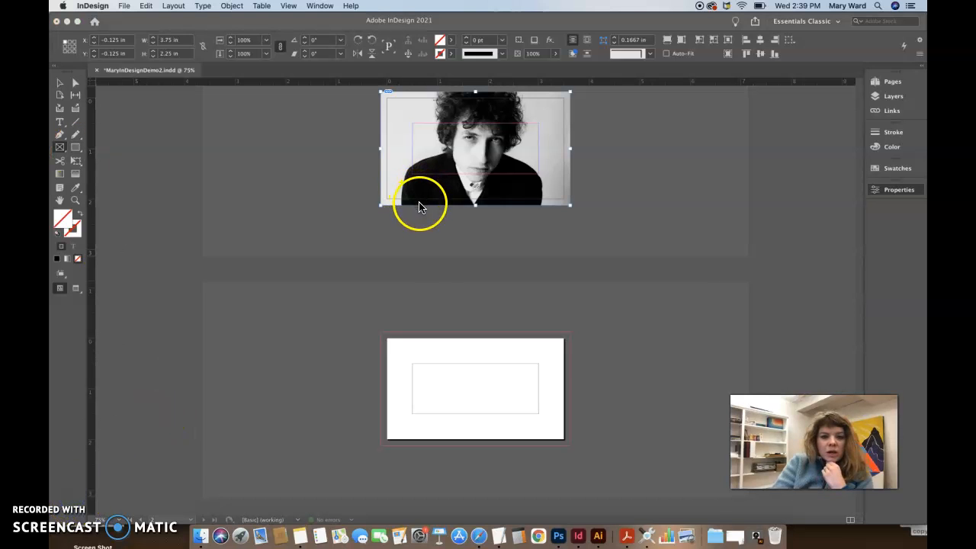
pyautogui.moveTo(573, 315)
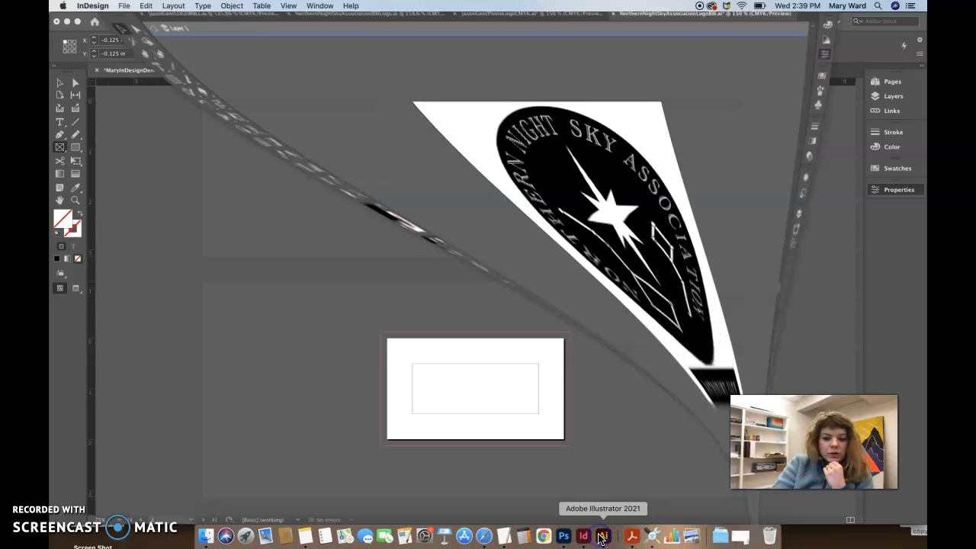
# Step: Create a blank Letter-size (8.5 × 11 in) CMYK document from the Print presets
pyautogui.click(604, 536)
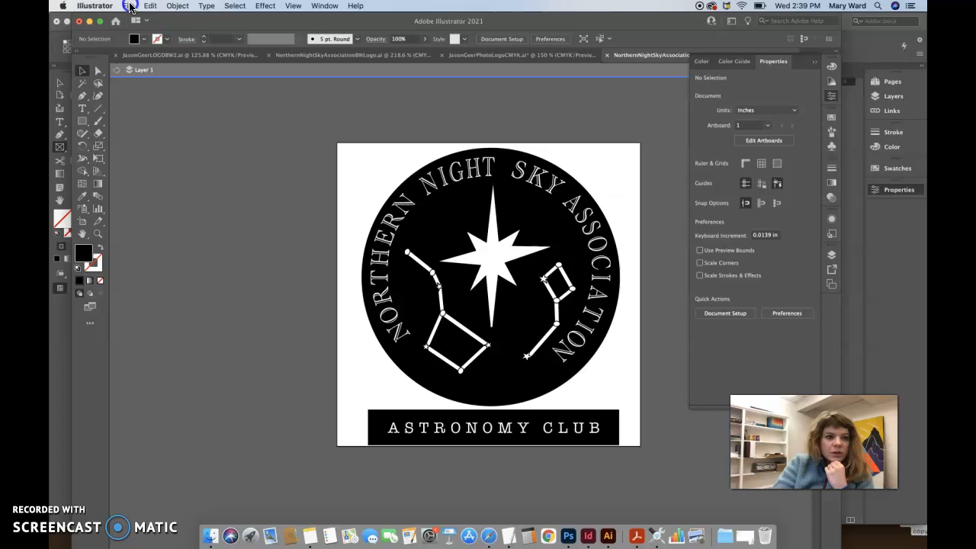
pyautogui.click(126, 5)
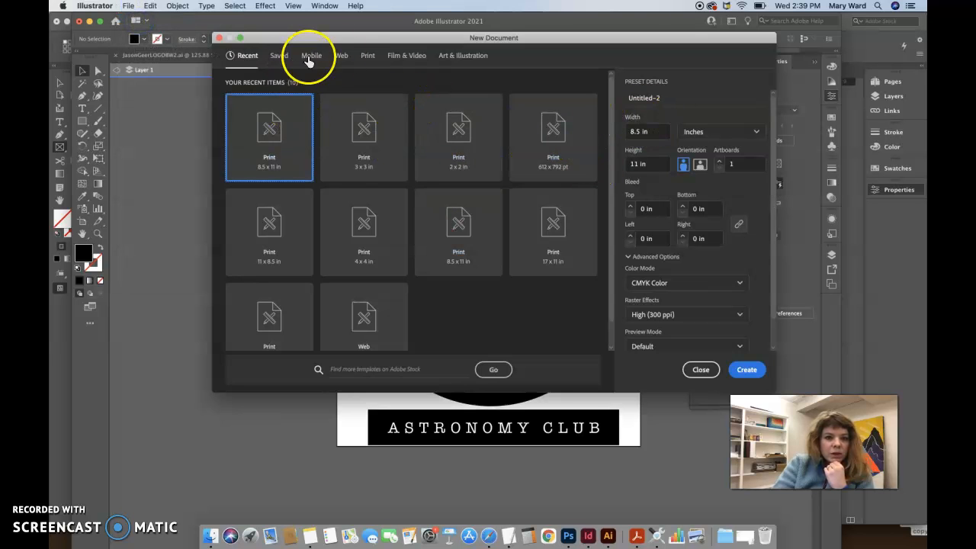
pyautogui.click(367, 55)
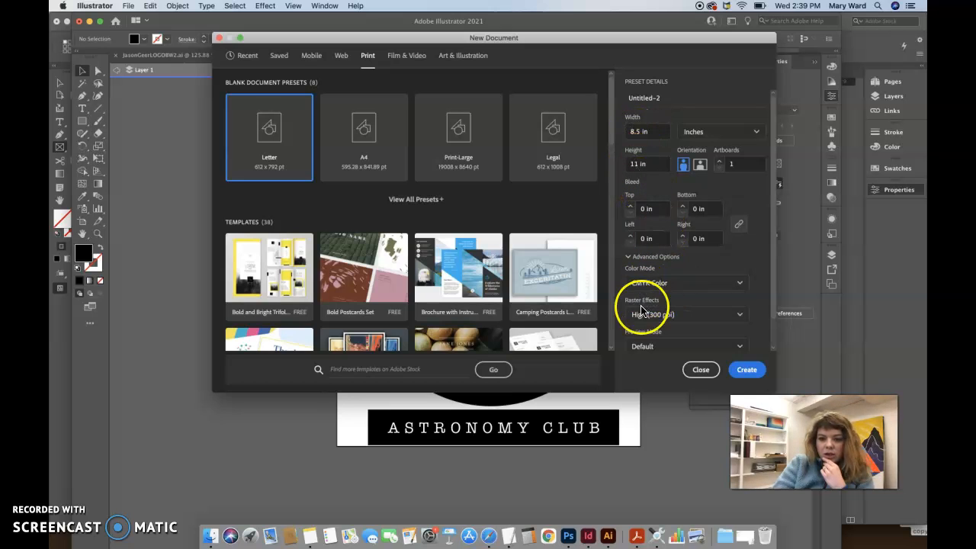
pyautogui.click(746, 369)
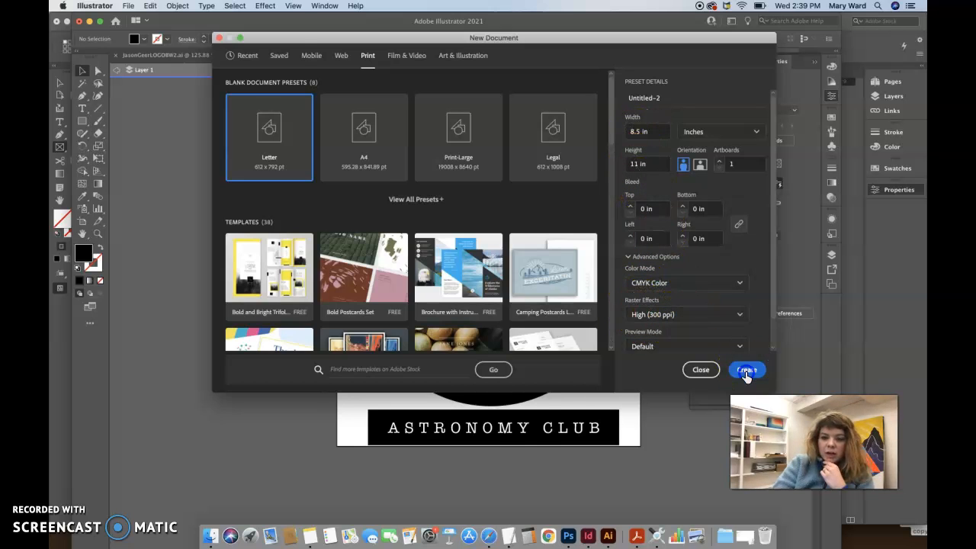
pyautogui.click(746, 370)
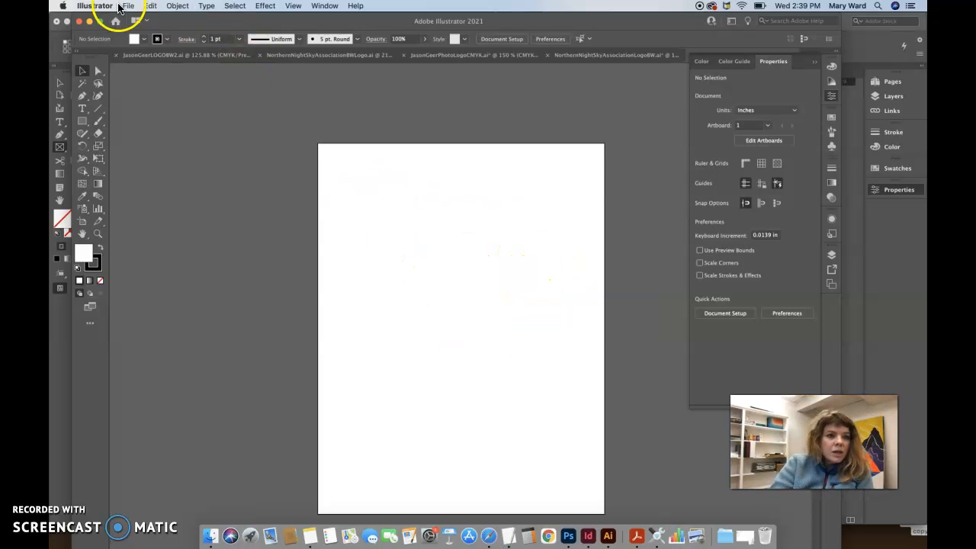
# Step: Place BobDylanLogo.png from Demo Files-2 into the document
pyautogui.click(128, 6)
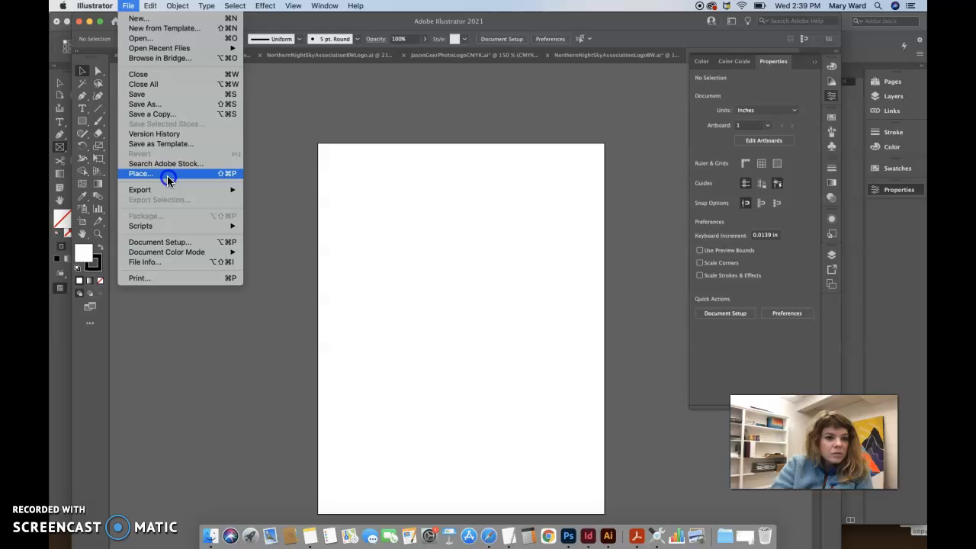
pyautogui.click(140, 173)
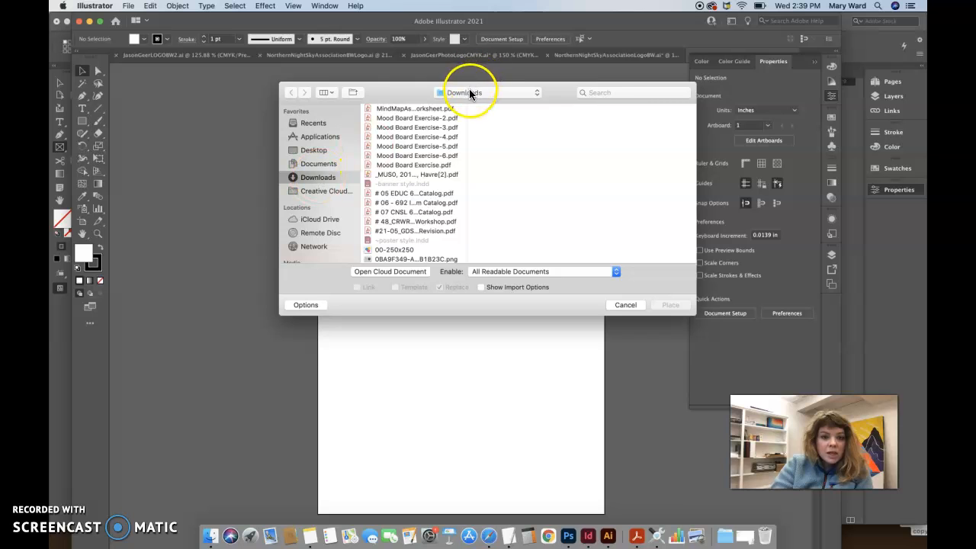
pyautogui.click(325, 93)
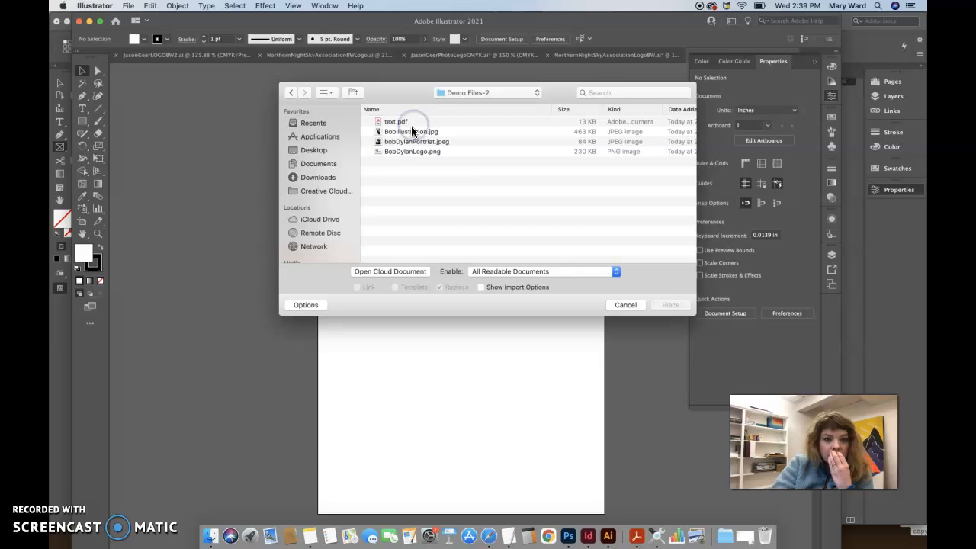
pyautogui.click(412, 151)
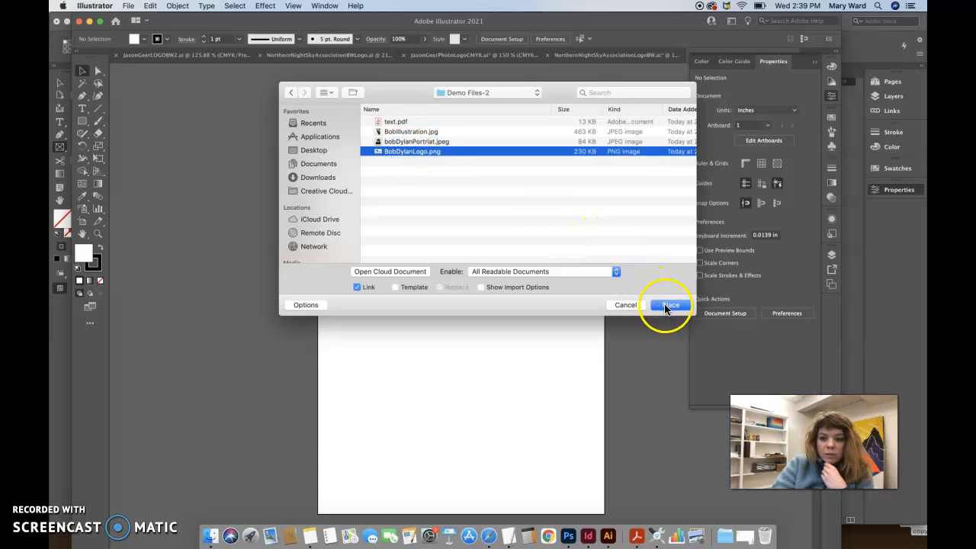
pyautogui.click(669, 304)
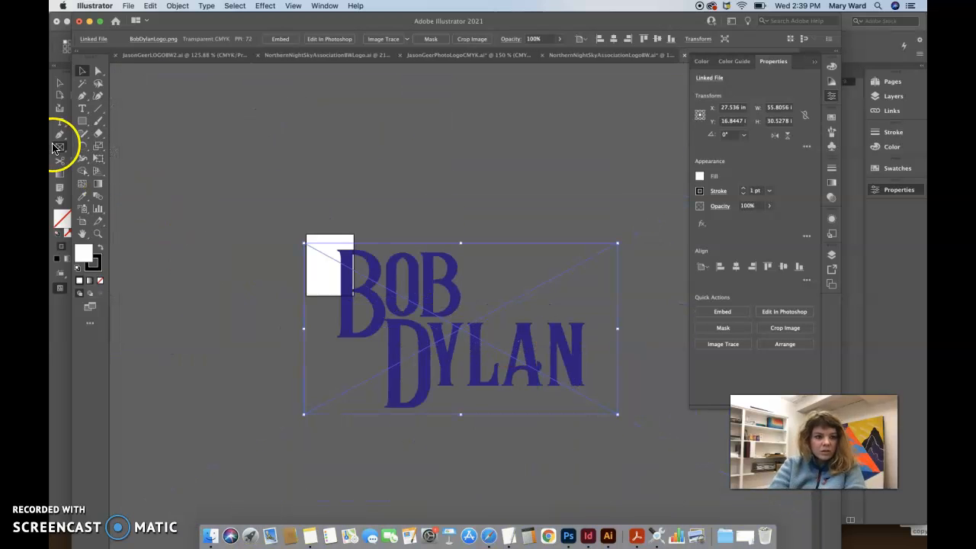
pyautogui.moveTo(99, 160)
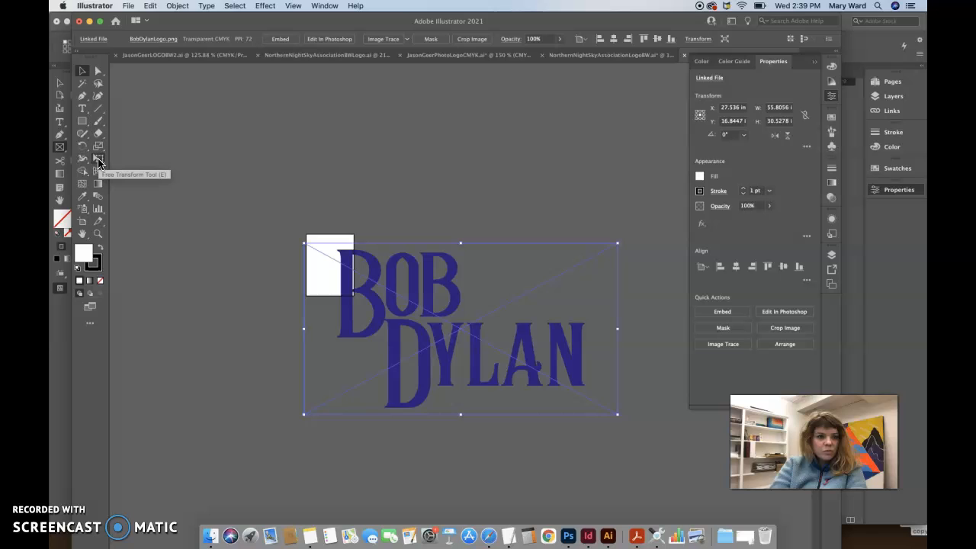
# Step: Scale the logo down with Free Transform to span the page width
pyautogui.click(97, 158)
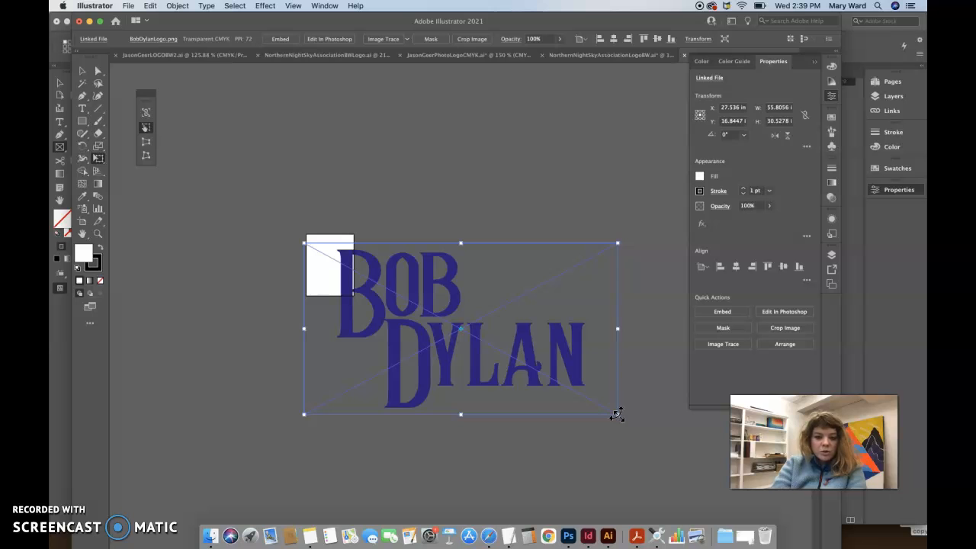
pyautogui.moveTo(616, 414); pyautogui.dragTo(358, 275)
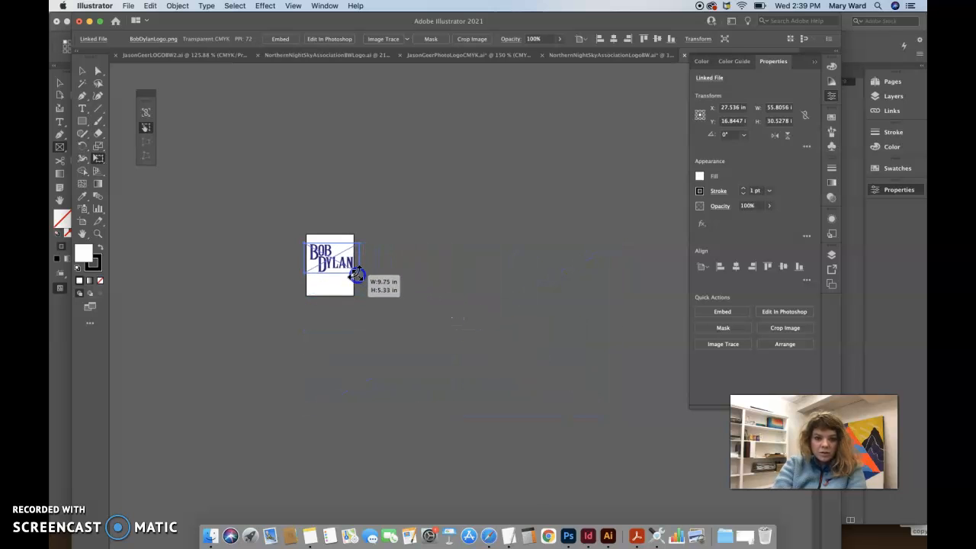
pyautogui.moveTo(359, 275); pyautogui.dragTo(359, 272)
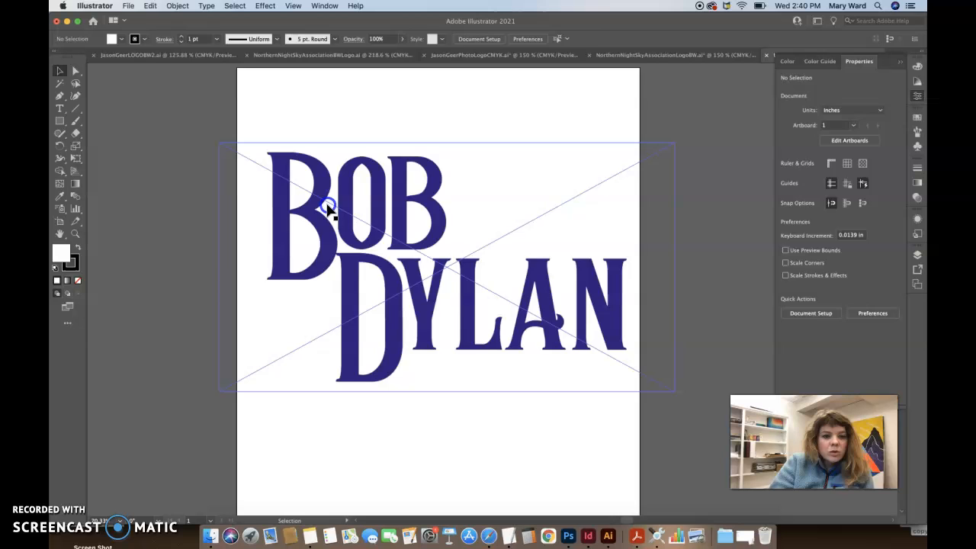
# Step: Image-trace the Bob Dylan logo and expand it into vector shapes
pyautogui.click(329, 210)
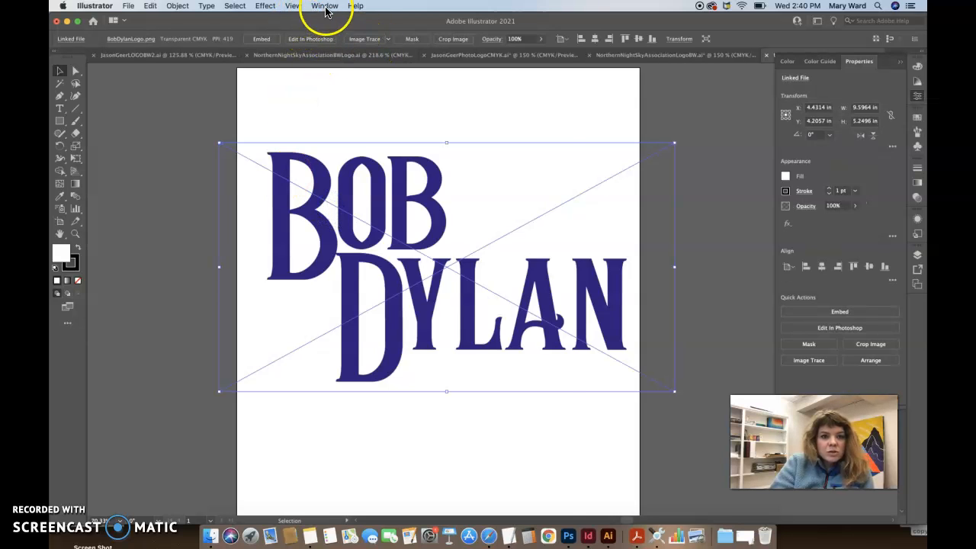
pyautogui.click(326, 7)
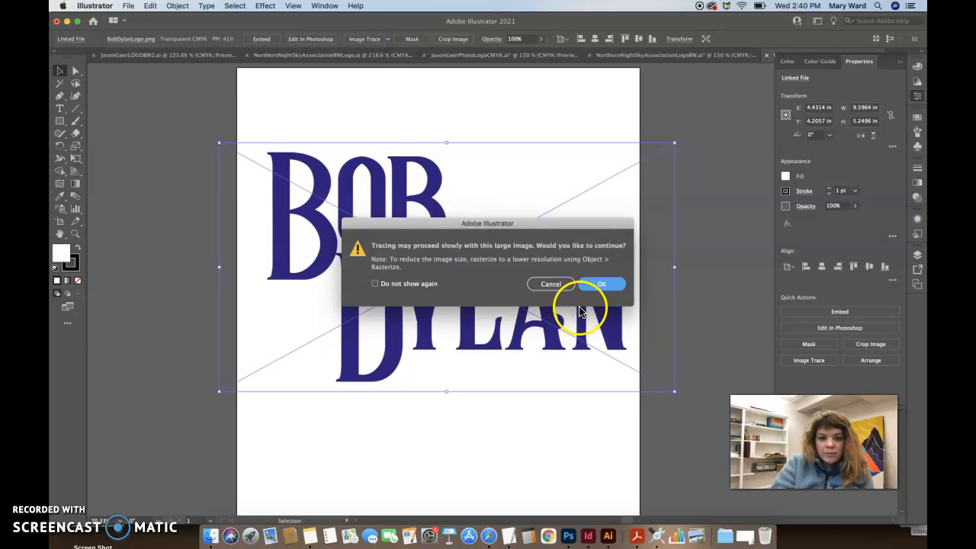
pyautogui.click(601, 284)
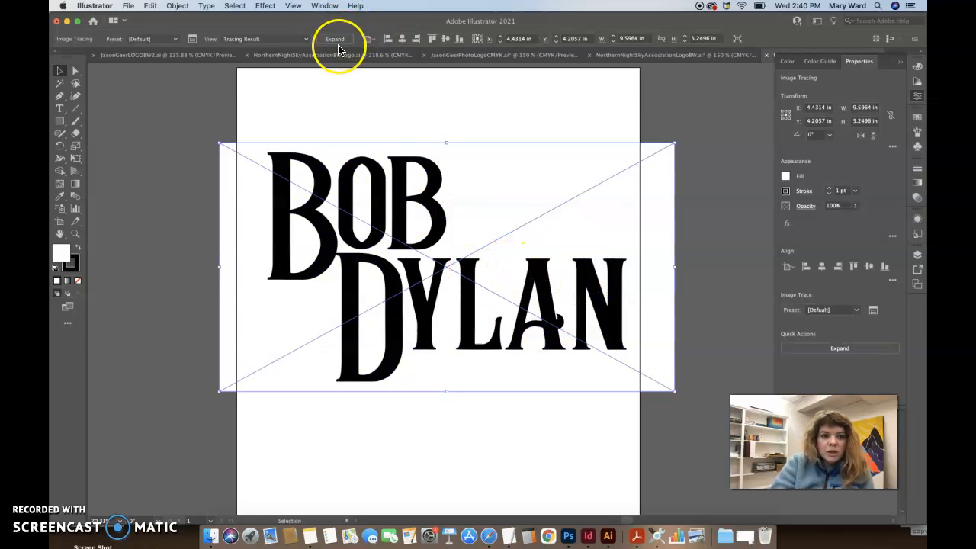
pyautogui.click(334, 39)
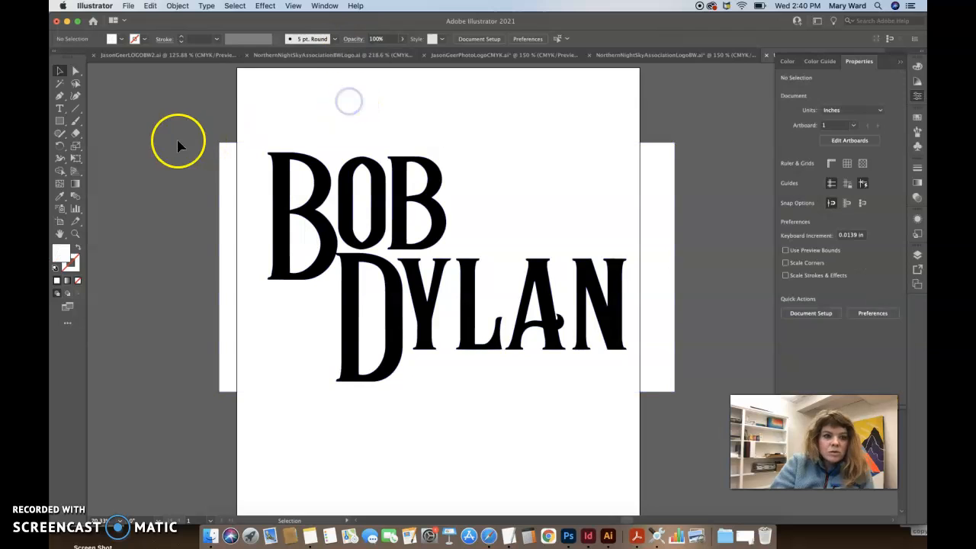
# Step: Remove leftover white shapes and reposition the logo group on the page
pyautogui.click(248, 197)
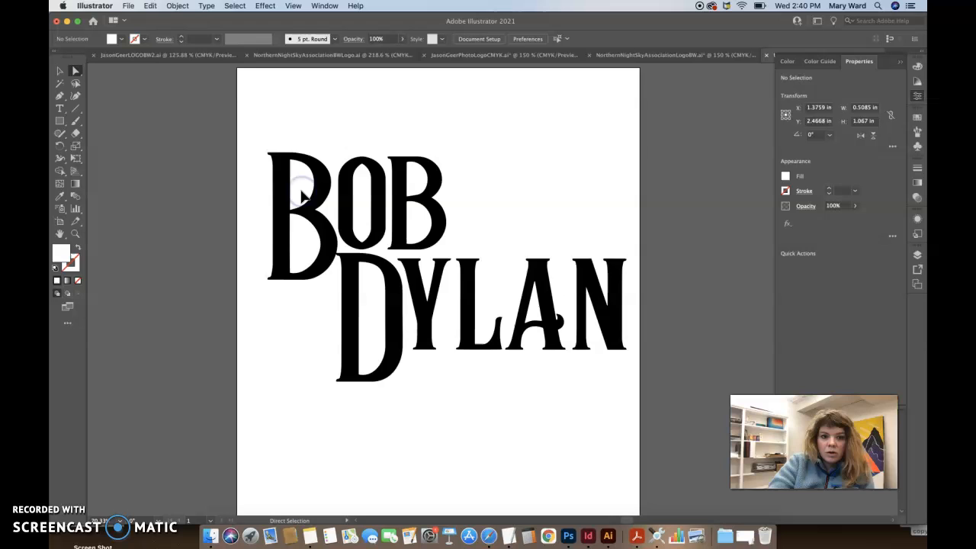
pyautogui.click(362, 217)
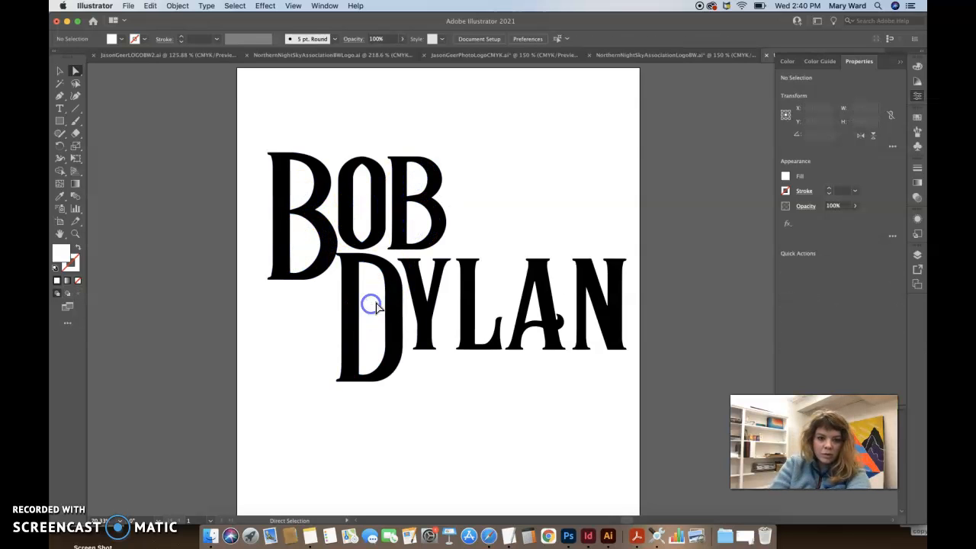
pyautogui.moveTo(91, 105)
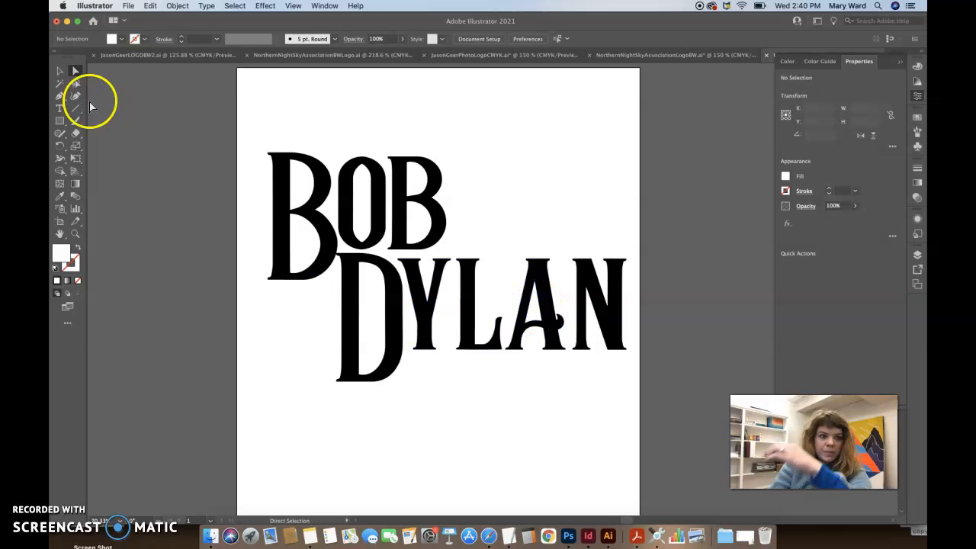
pyautogui.click(333, 233)
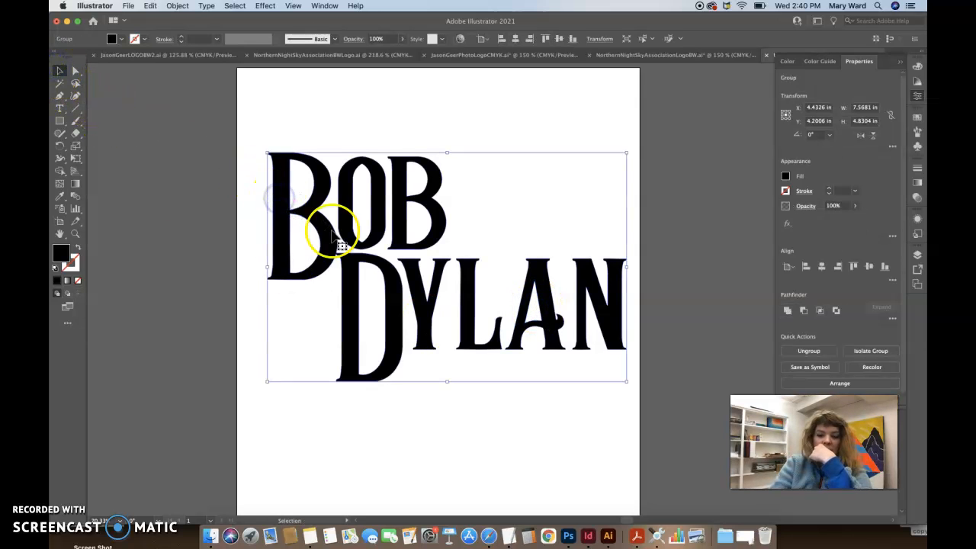
pyautogui.moveTo(335, 229); pyautogui.dragTo(205, 221)
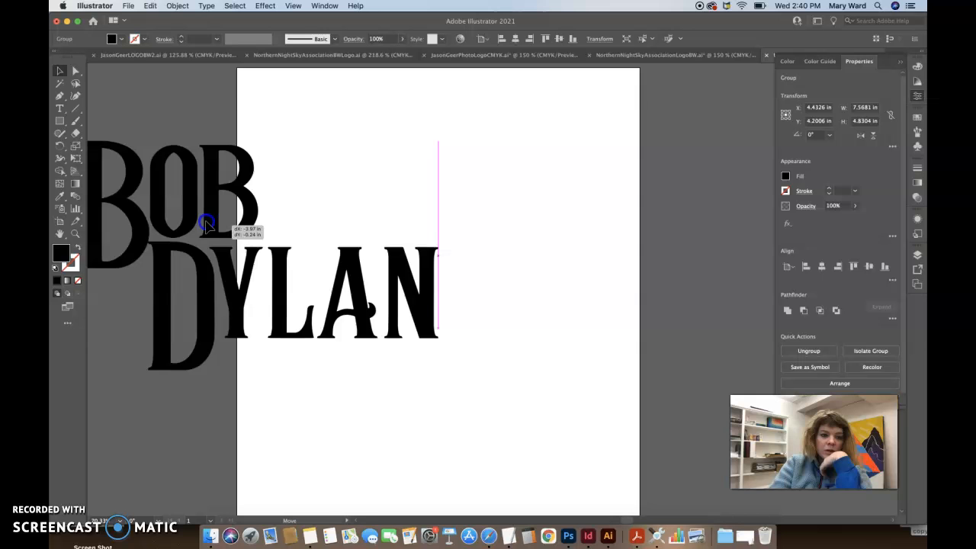
pyautogui.moveTo(205, 221); pyautogui.dragTo(392, 221)
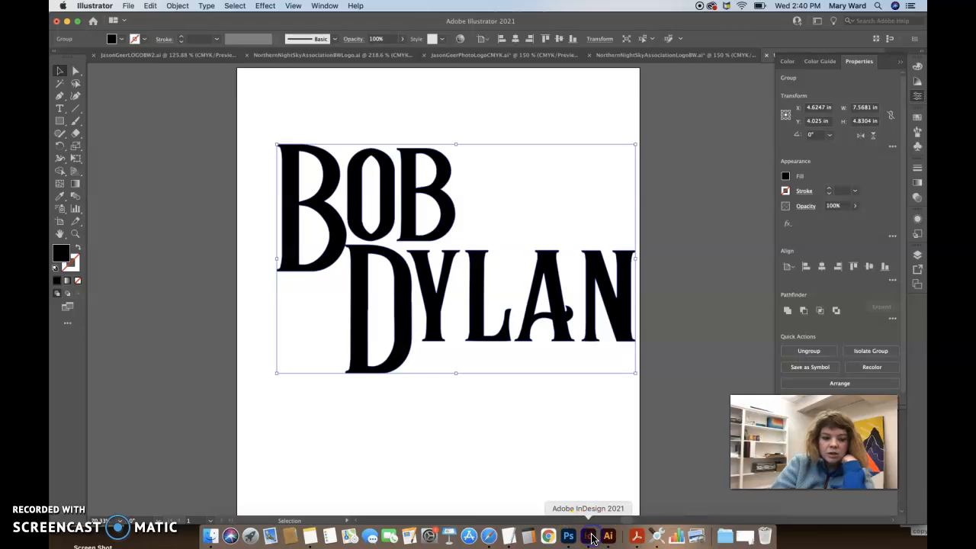
# Step: In InDesign, fill the BOB DYLAN logo with the red swatch C=15 M=100 Y=100 K=0
pyautogui.click(589, 535)
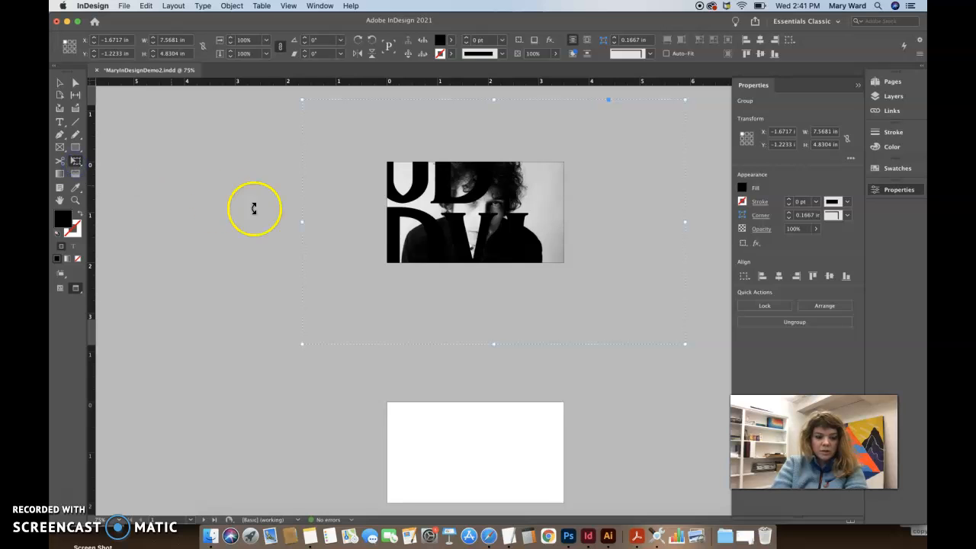
pyautogui.moveTo(684, 344)
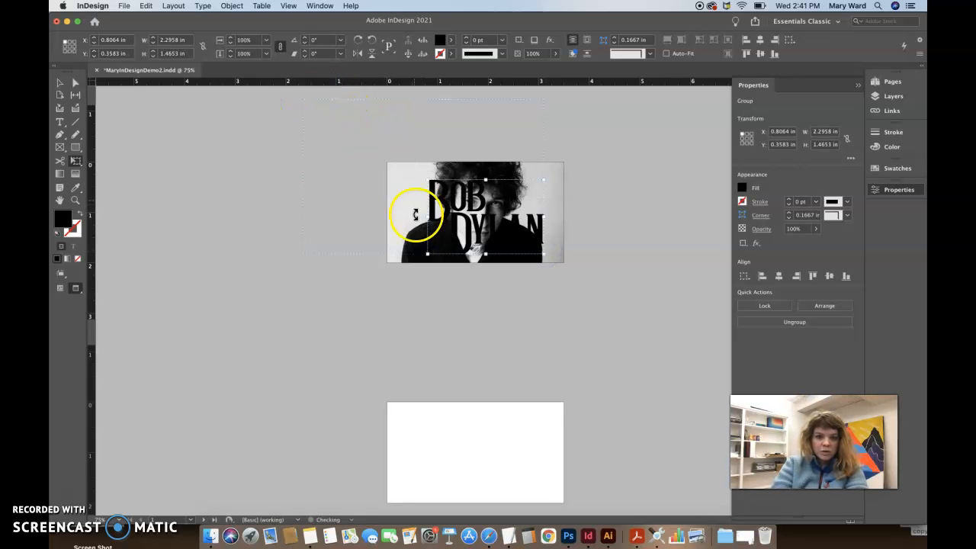
pyautogui.moveTo(654, 174)
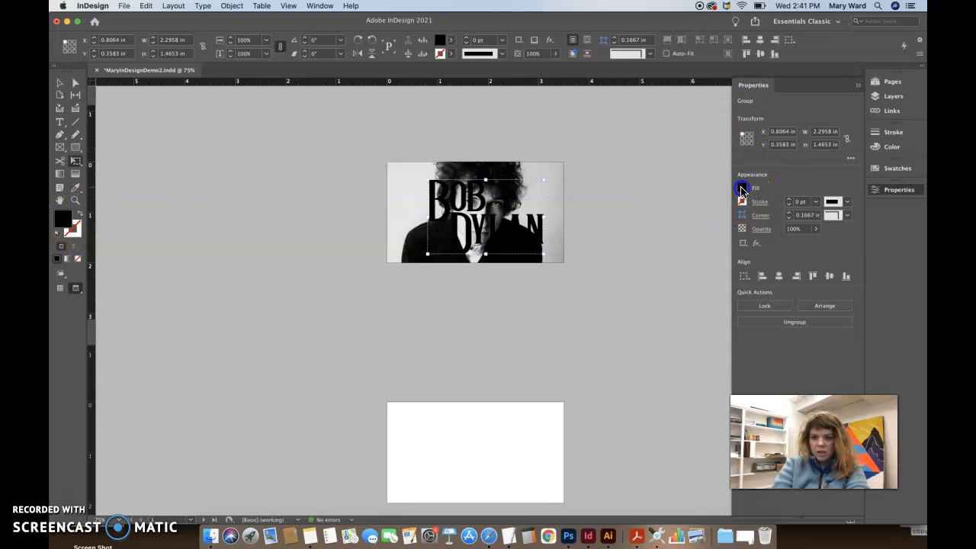
pyautogui.click(742, 188)
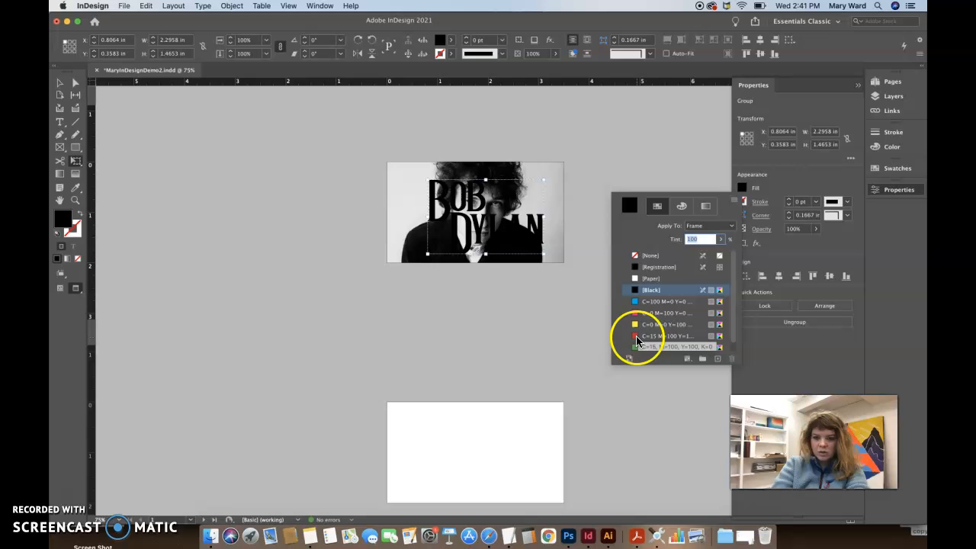
pyautogui.click(667, 336)
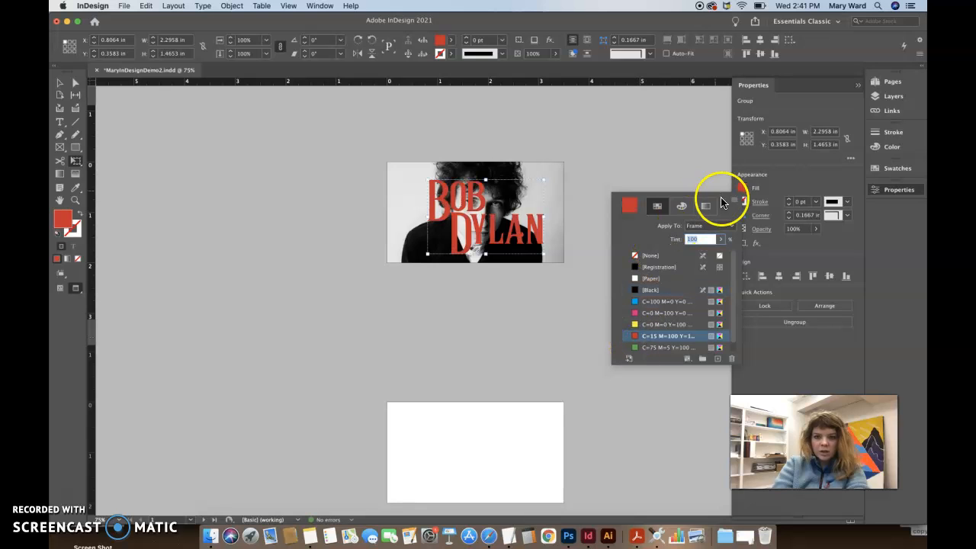
pyautogui.moveTo(446, 197)
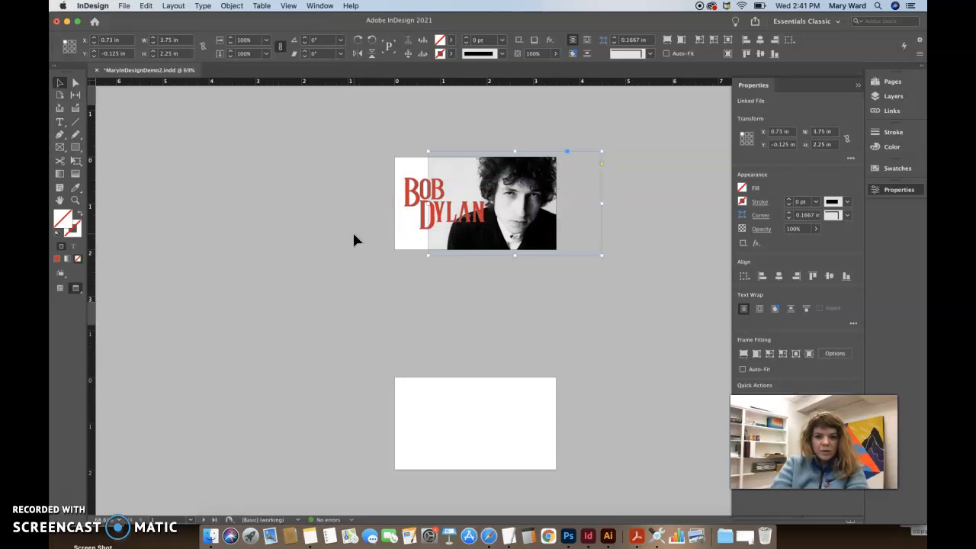
pyautogui.click(610, 297)
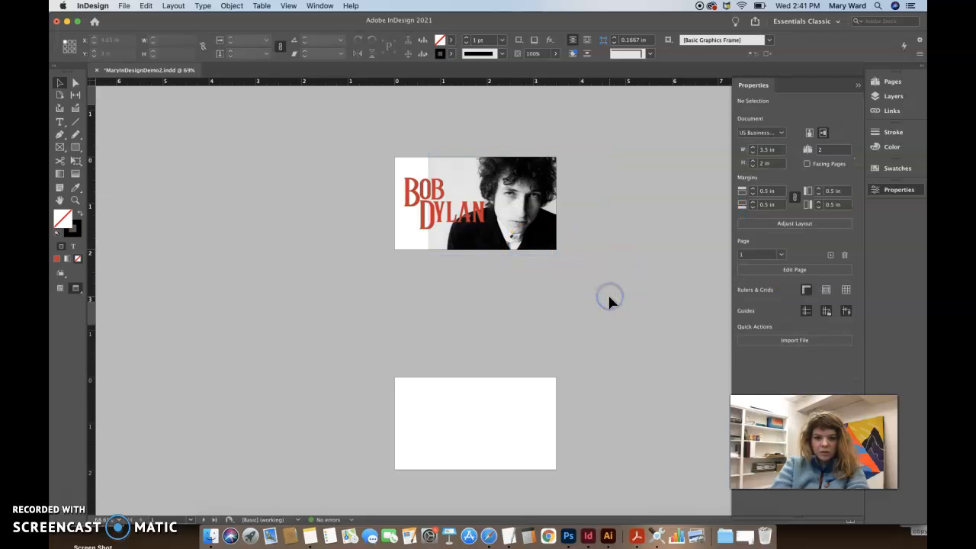
pyautogui.moveTo(694, 522)
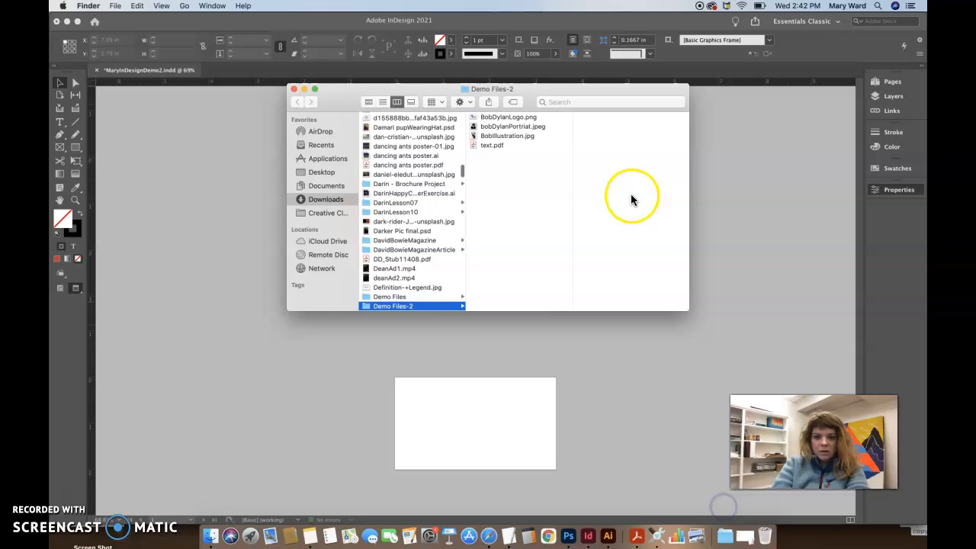
pyautogui.doubleClick(492, 145)
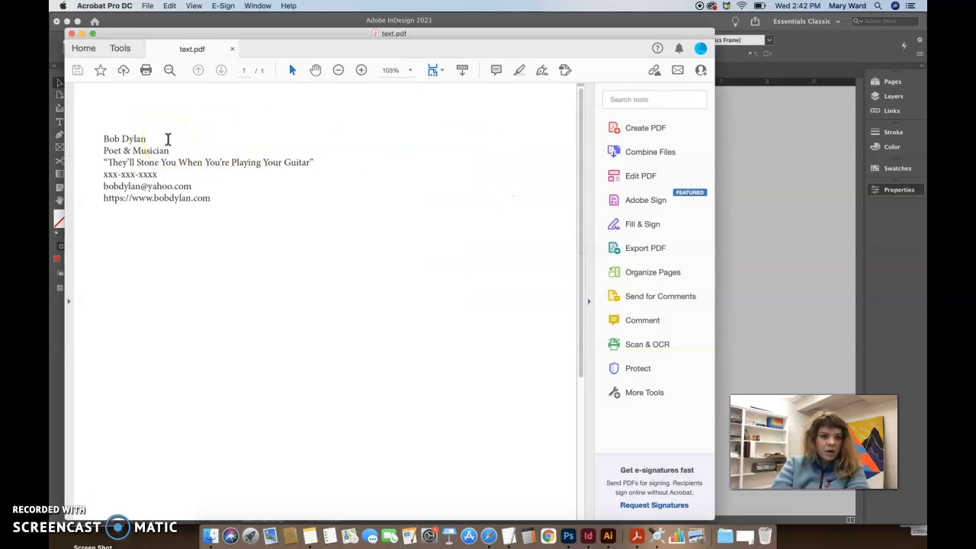
pyautogui.moveTo(103, 139); pyautogui.dragTo(170, 150)
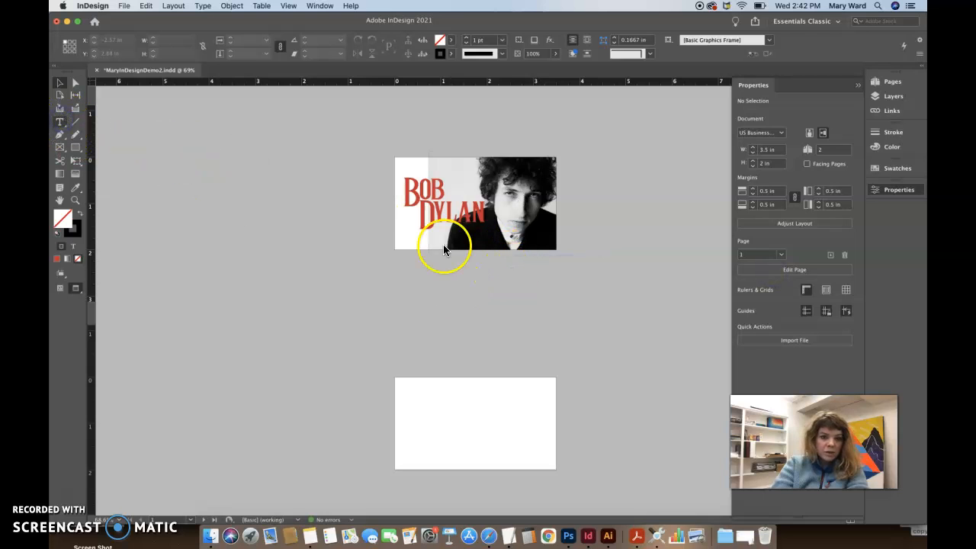
# Step: Add a 'Poet & Musician' text frame positioned beneath the BOB DYLAN lettering
pyautogui.moveTo(416, 229); pyautogui.dragTo(476, 247)
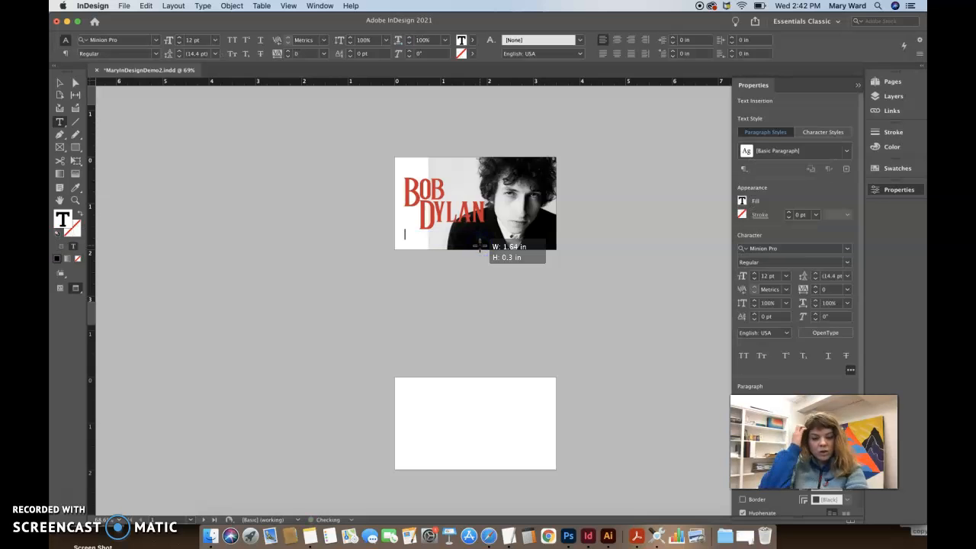
pyautogui.write('Poet & Musician')
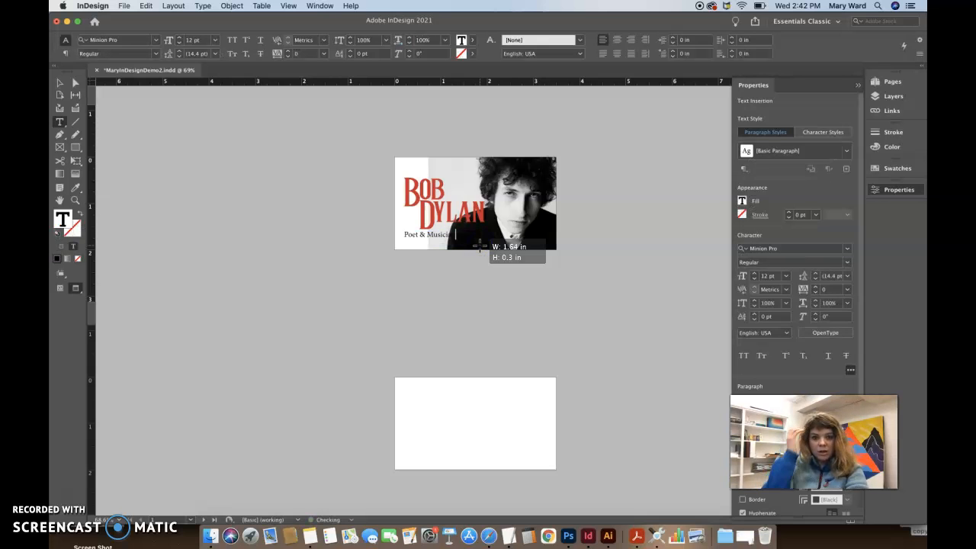
pyautogui.click(455, 234)
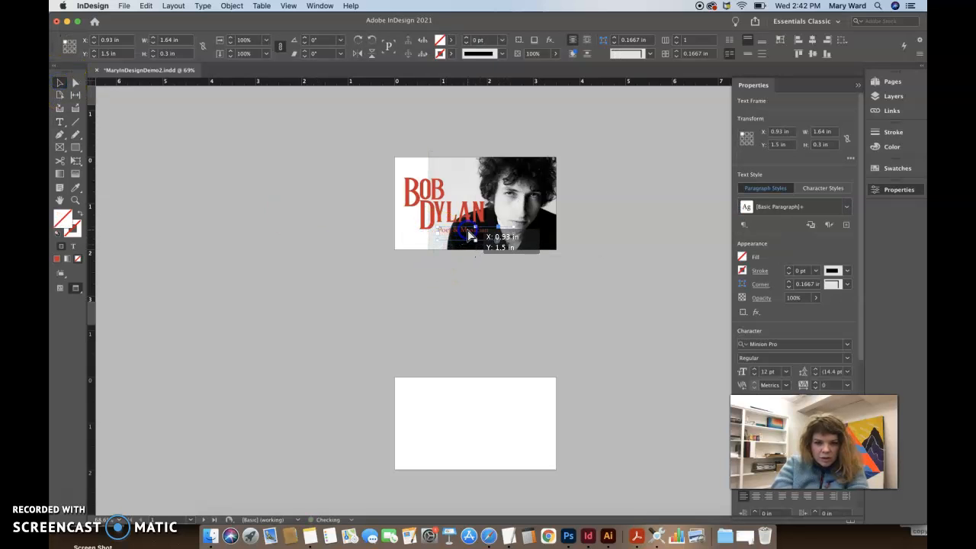
pyautogui.moveTo(476, 236); pyautogui.dragTo(468, 236)
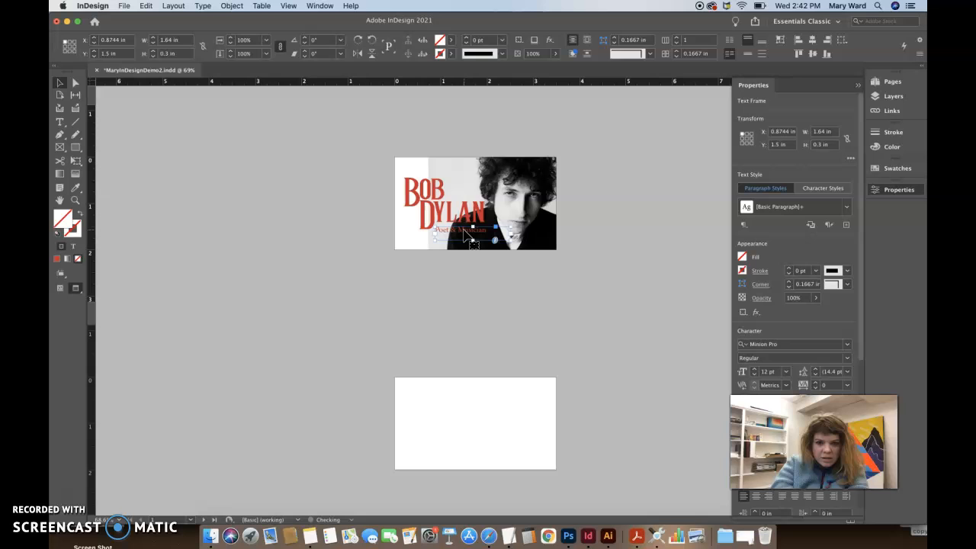
pyautogui.click(334, 247)
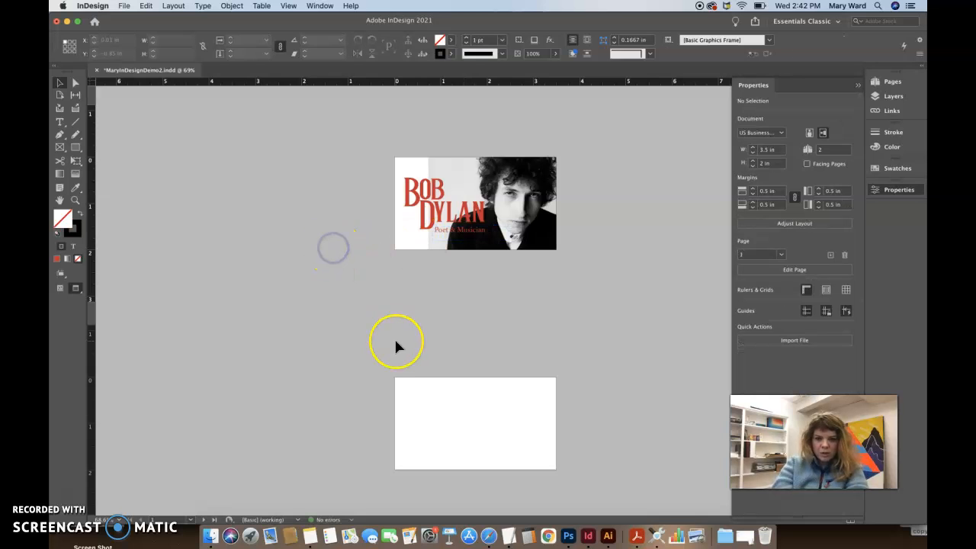
pyautogui.moveTo(449, 268)
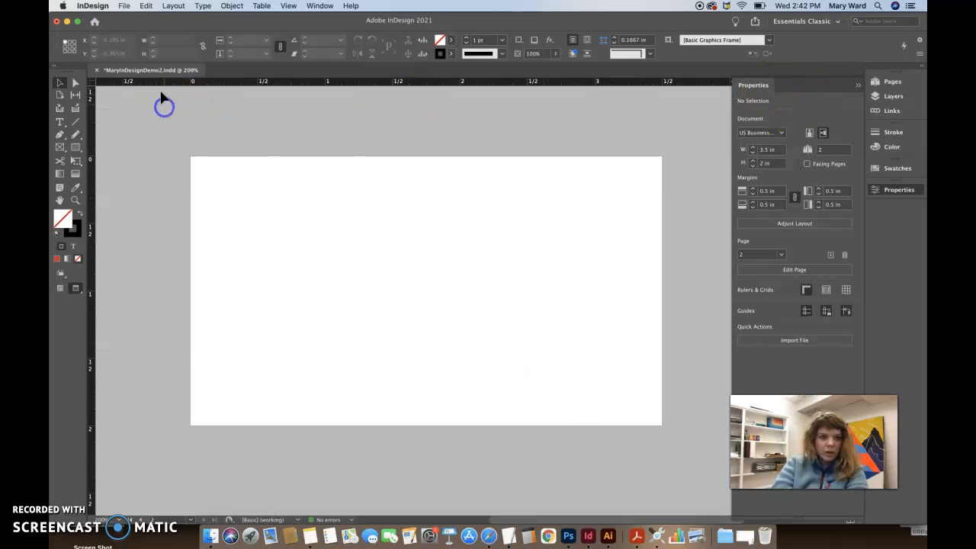
# Step: Open the File menu with the blank back page in view
pyautogui.click(118, 6)
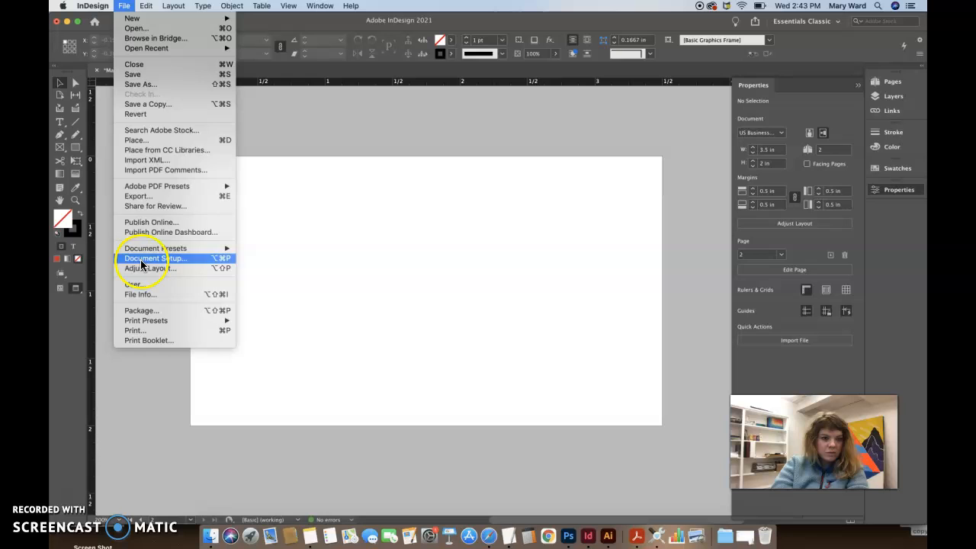
# Step: Preview BobIllustration.jpg in the Place dialog, then close it without placing
pyautogui.click(136, 139)
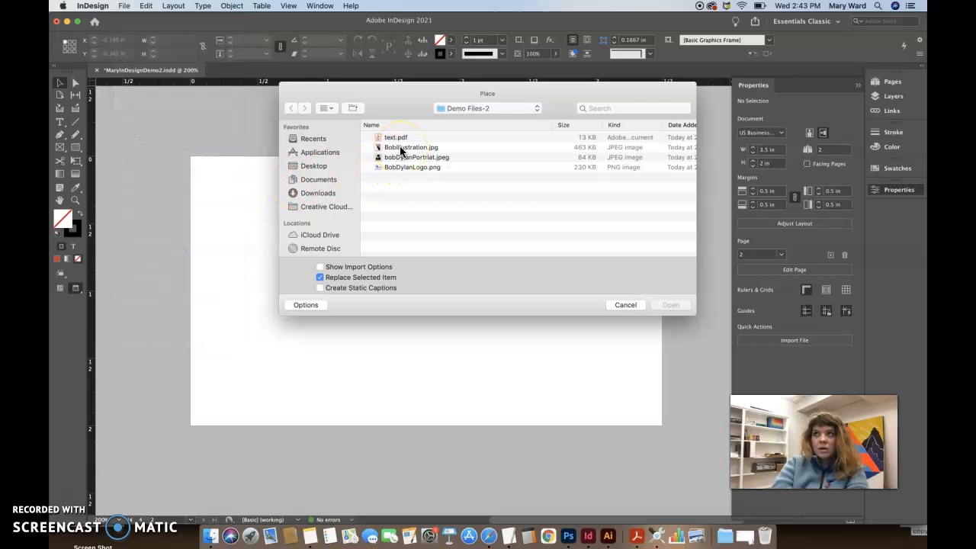
pyautogui.click(409, 147)
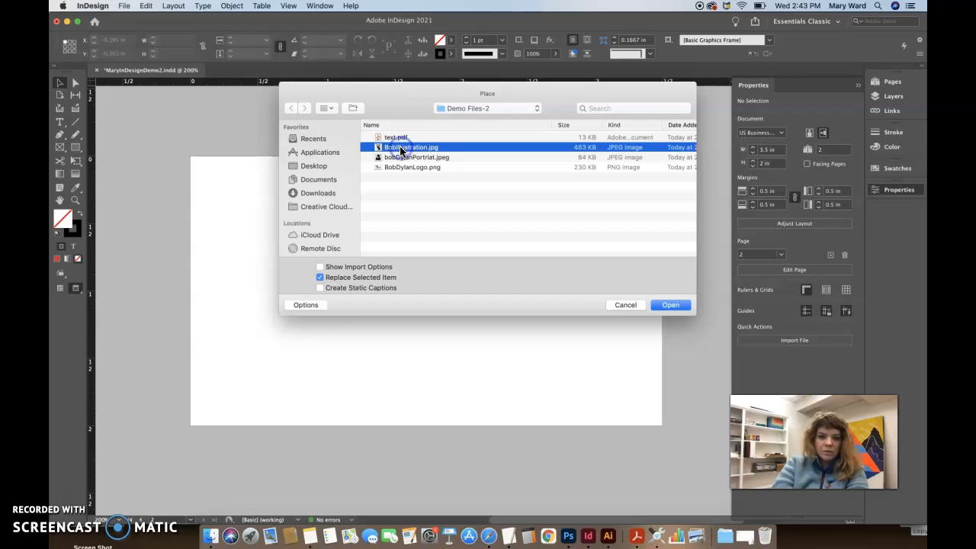
pyautogui.click(323, 107)
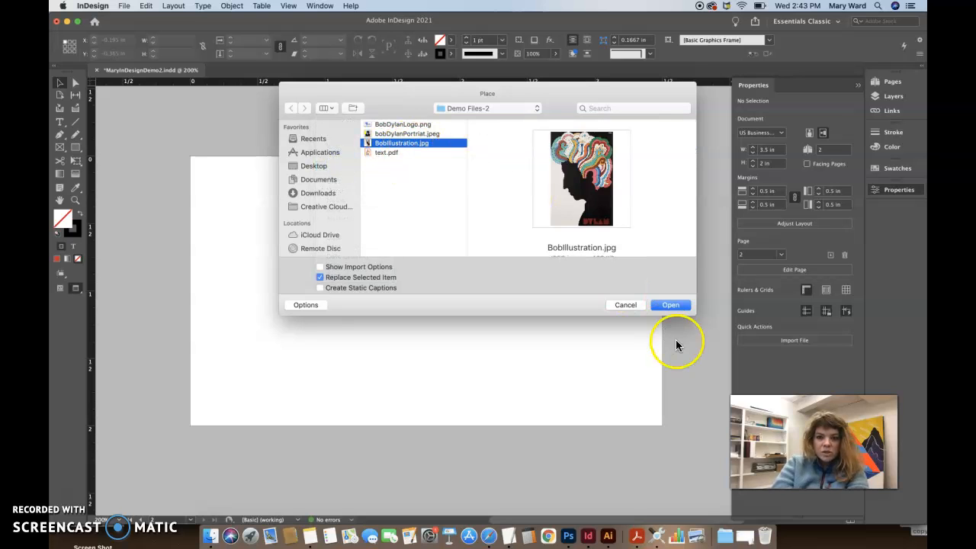
pyautogui.click(670, 305)
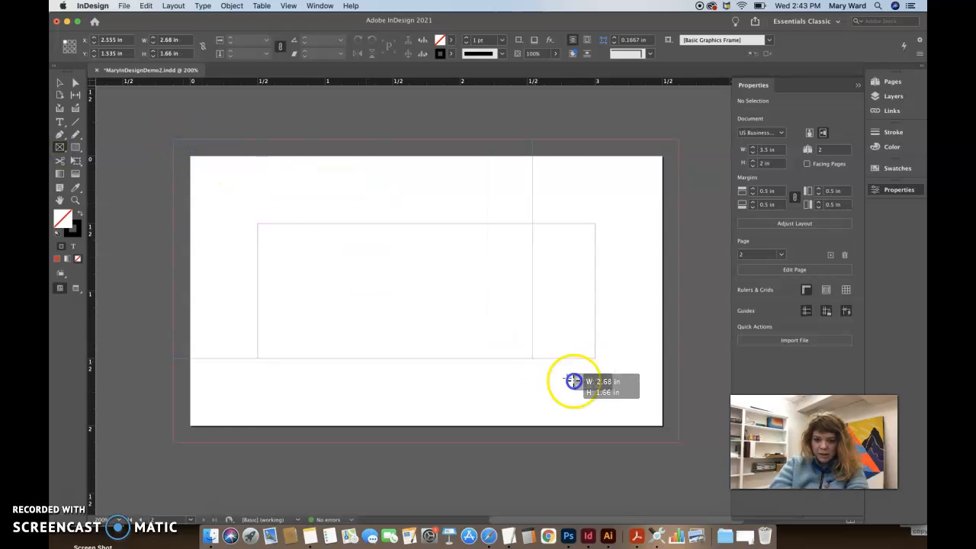
# Step: Draw a full-bleed frame and place BobIllustration.jpg into it
pyautogui.moveTo(573, 381); pyautogui.dragTo(678, 444)
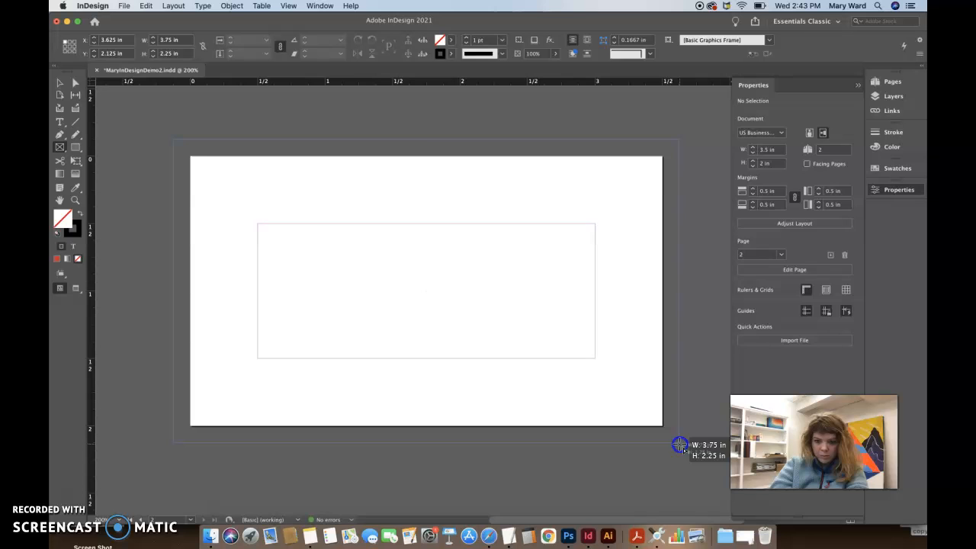
pyautogui.click(120, 6)
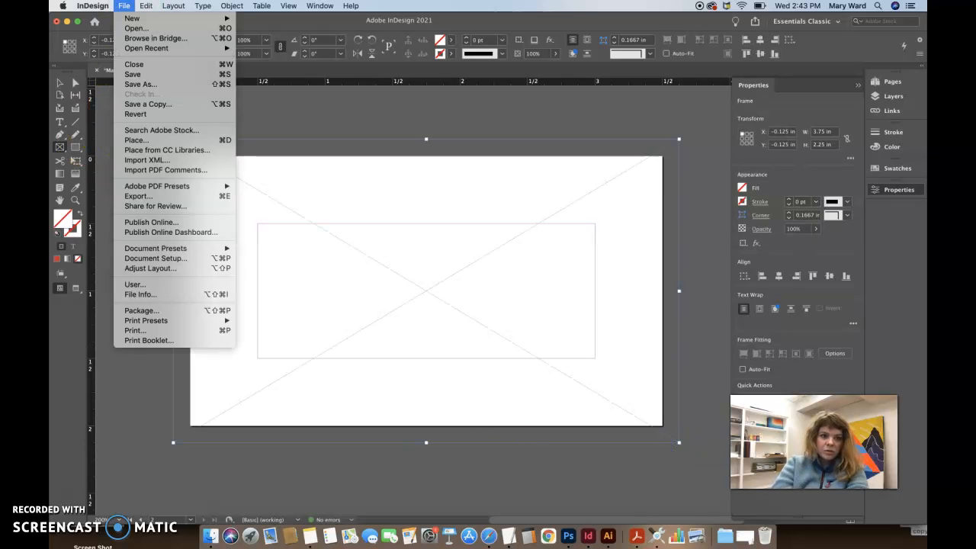
pyautogui.click(136, 140)
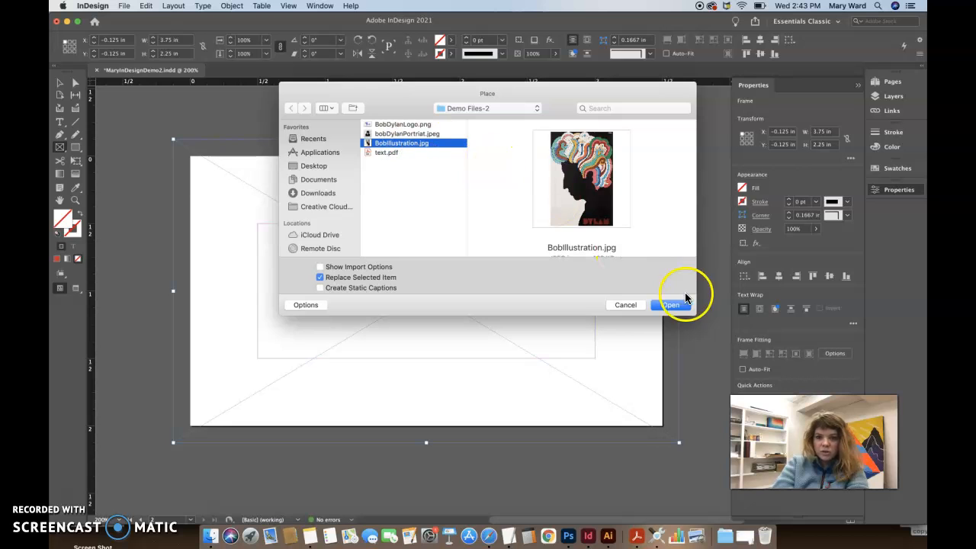
pyautogui.click(670, 304)
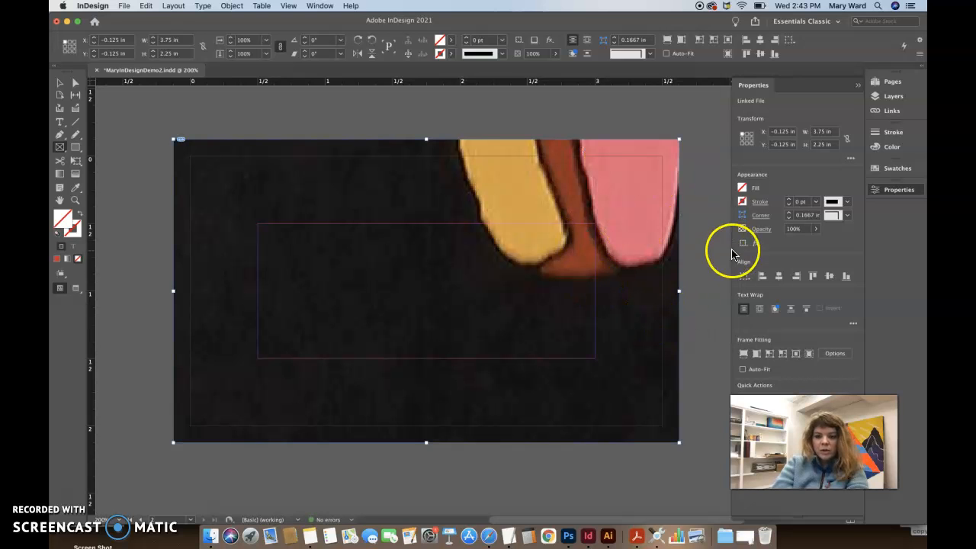
# Step: Fit the illustration in its frame and shift it so the silhouette bleeds right
pyautogui.click(756, 353)
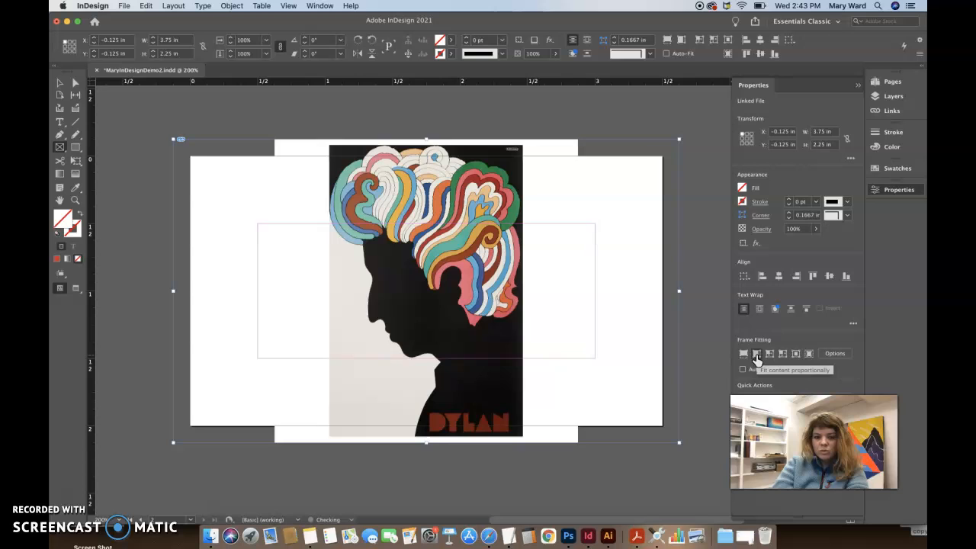
pyautogui.click(743, 353)
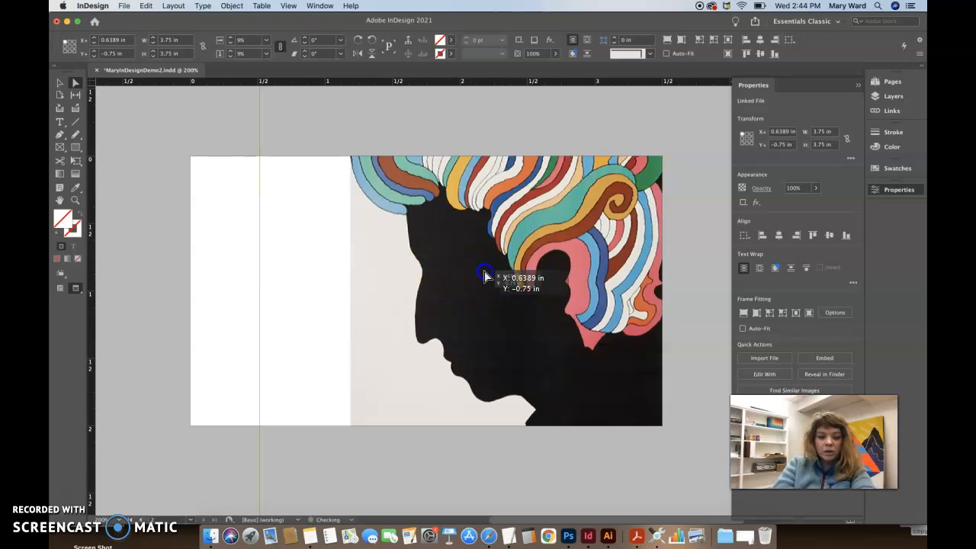
pyautogui.moveTo(484, 259); pyautogui.dragTo(484, 274)
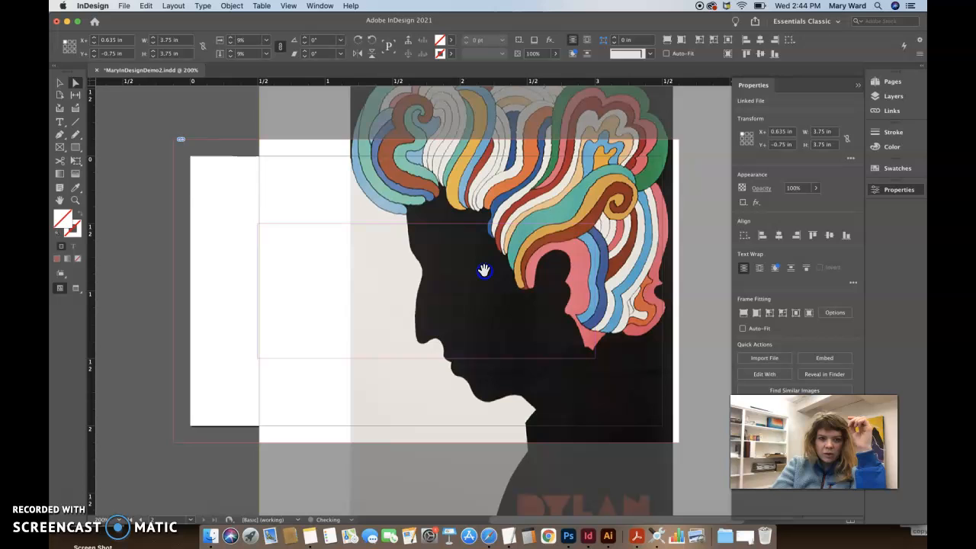
pyautogui.moveTo(484, 270); pyautogui.dragTo(427, 289)
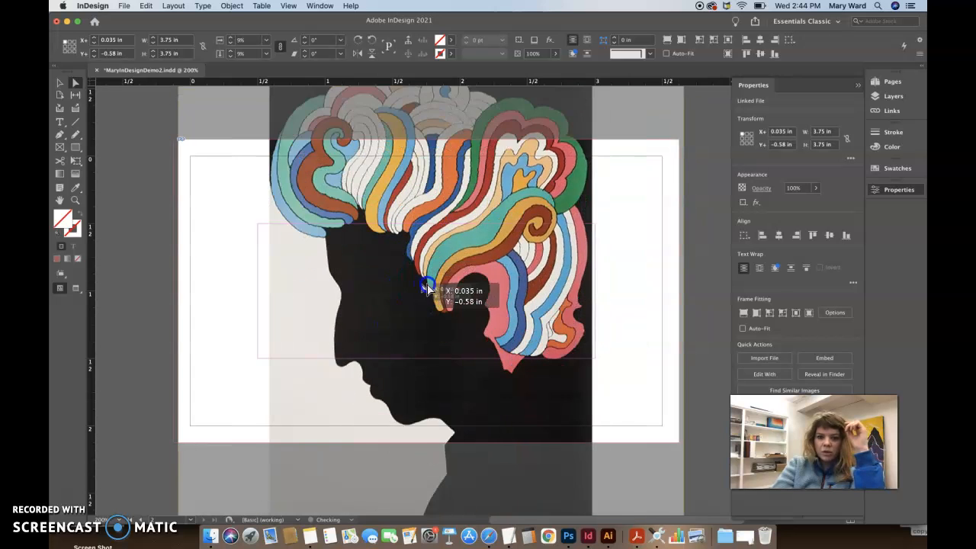
pyautogui.moveTo(427, 288); pyautogui.dragTo(499, 288)
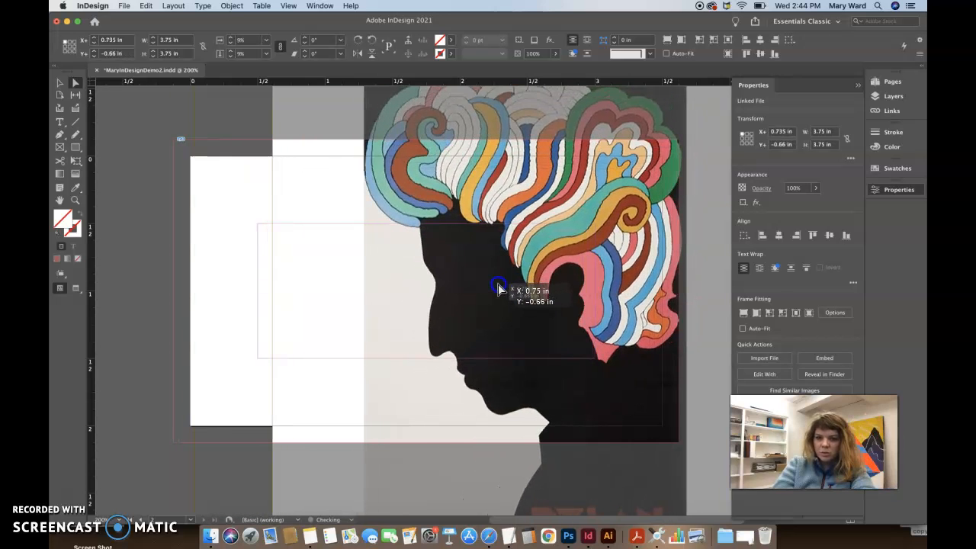
pyautogui.moveTo(499, 289); pyautogui.dragTo(494, 288)
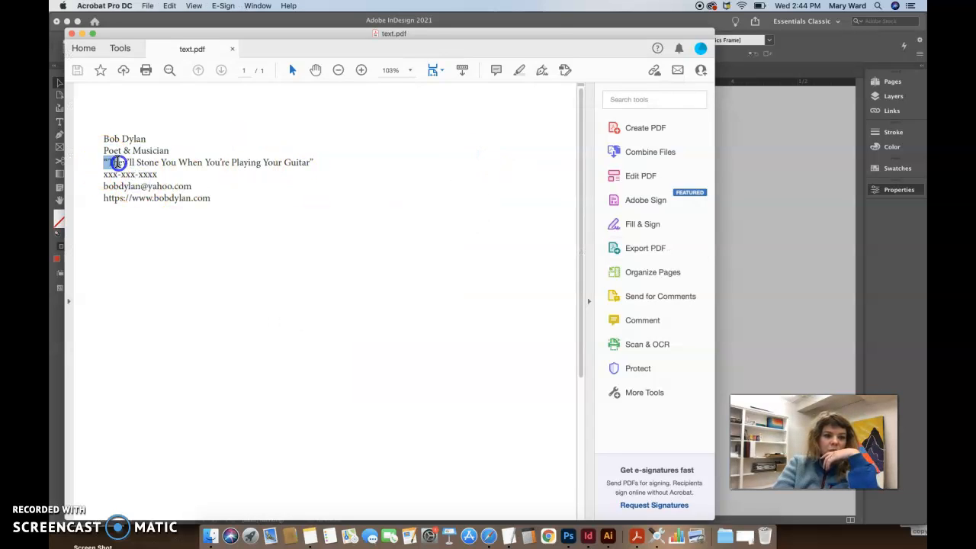
# Step: Select the quote, phone, email and website lines in text.pdf
pyautogui.moveTo(114, 162); pyautogui.dragTo(314, 167)
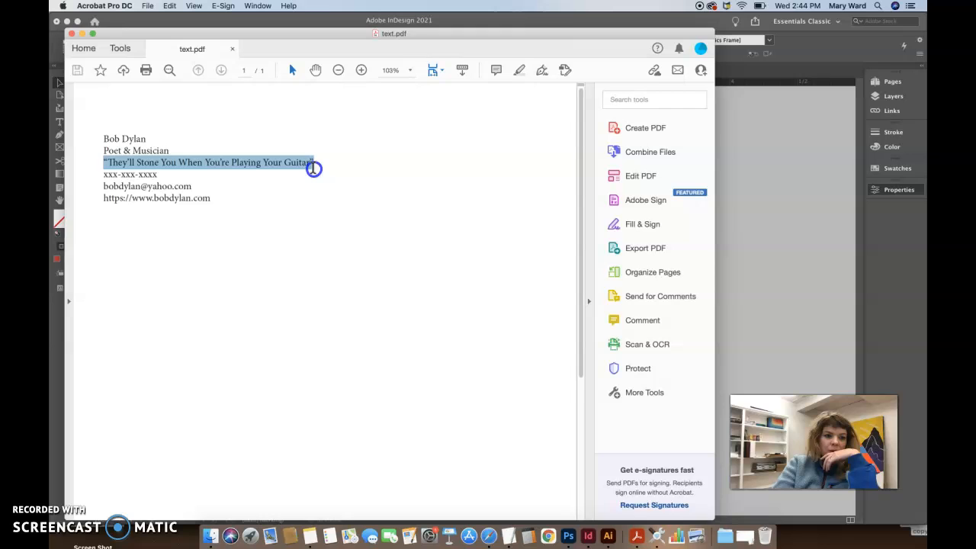
pyautogui.moveTo(312, 162); pyautogui.dragTo(217, 197)
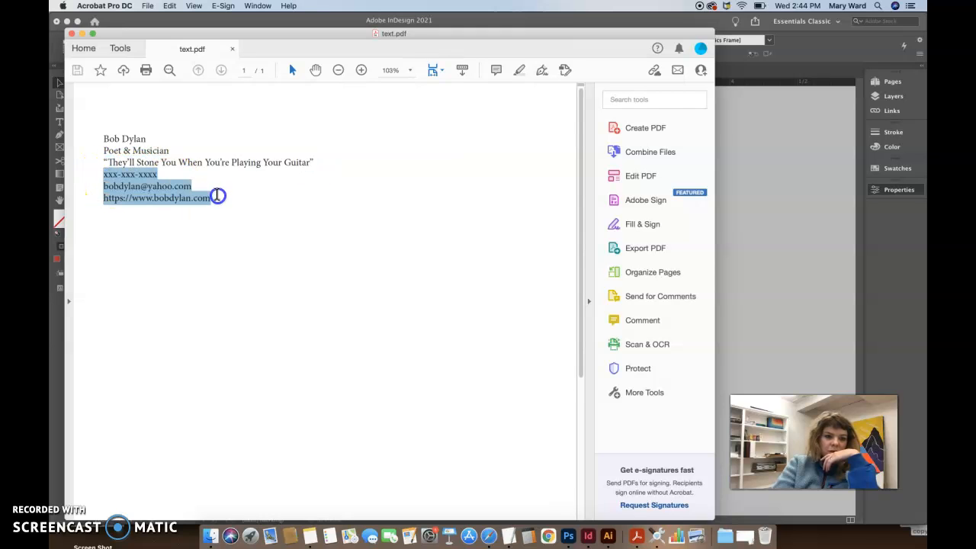
pyautogui.click(217, 196)
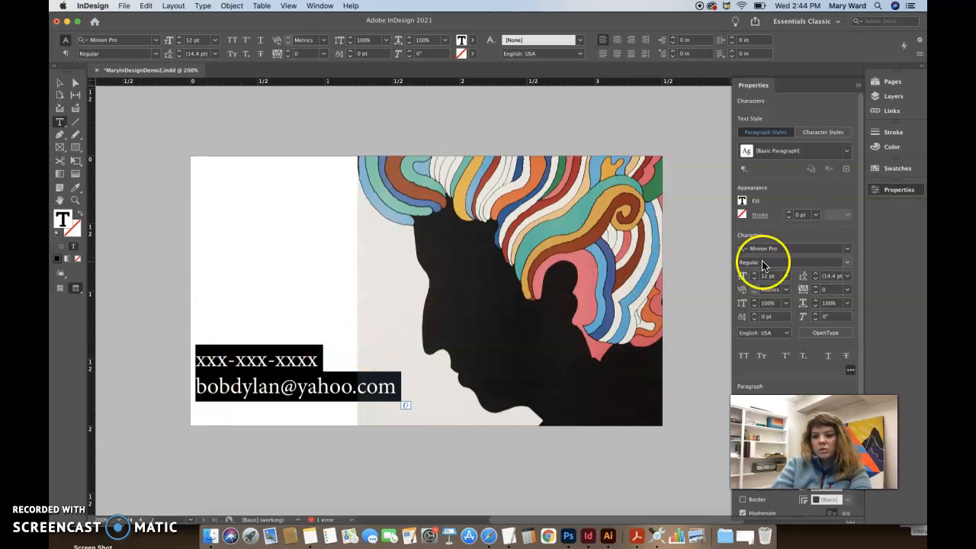
# Step: Make the contact text 9 pt and red, joining phone, email and website with bullets
pyautogui.click(183, 39)
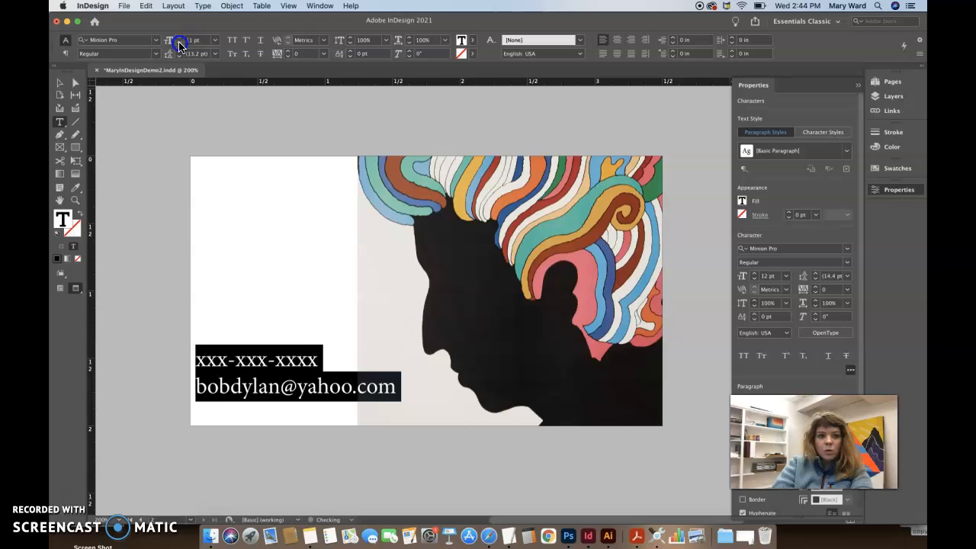
pyautogui.click(183, 39)
pyautogui.write('9')
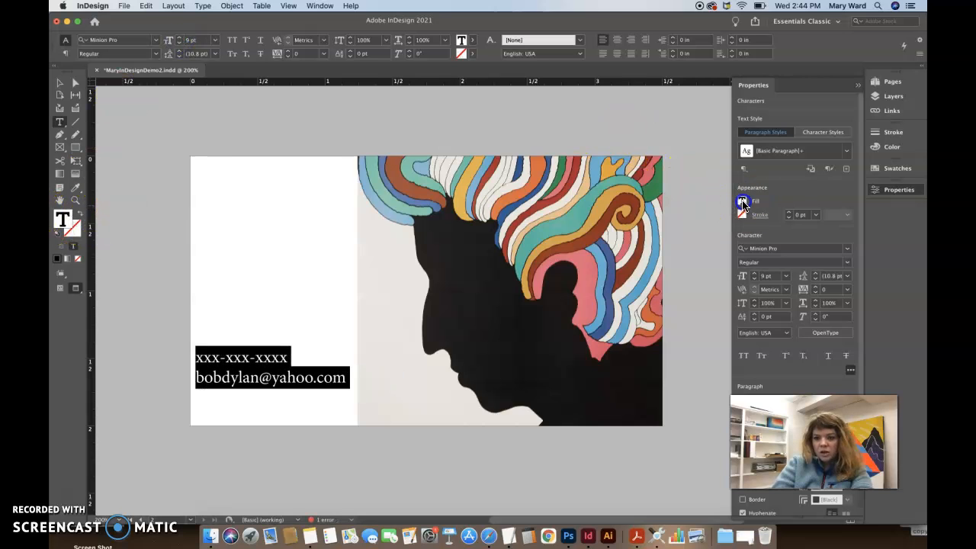
pyautogui.click(742, 200)
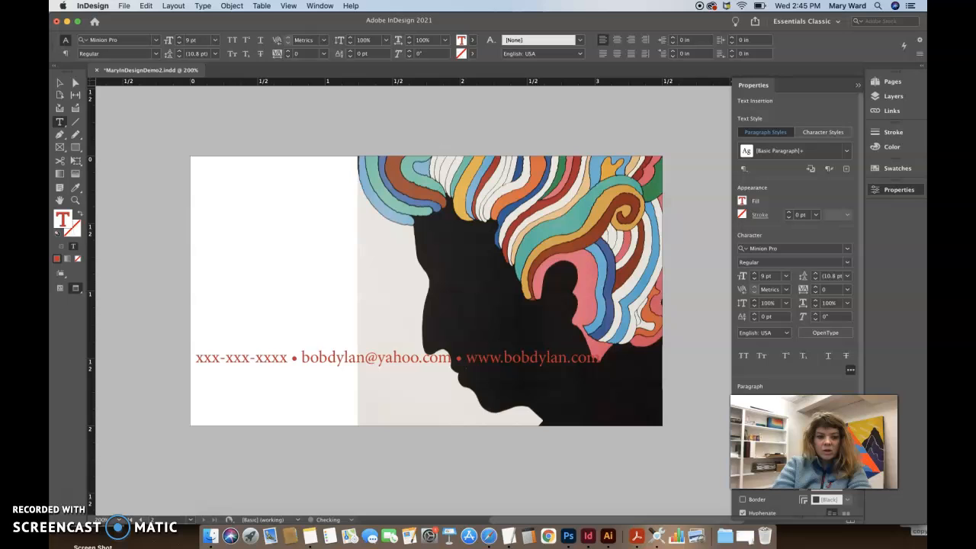
pyautogui.doubleClick(332, 357)
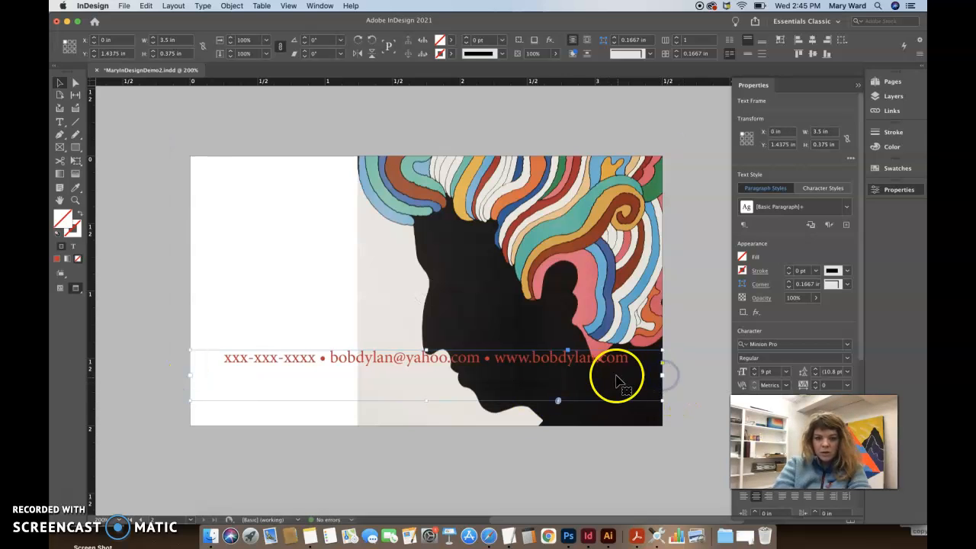
# Step: Drag the red contact line frame down toward the card's bottom edge
pyautogui.moveTo(617, 378); pyautogui.dragTo(594, 385)
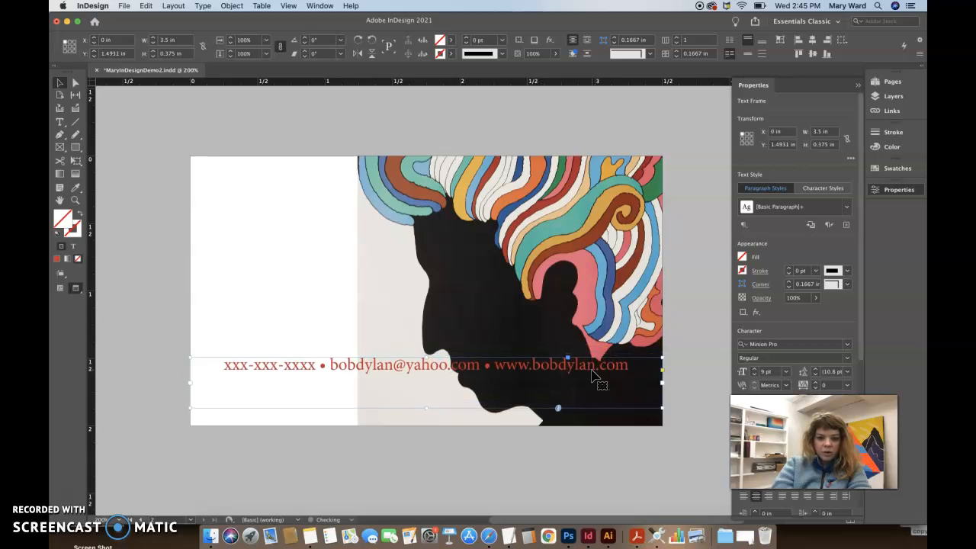
pyautogui.moveTo(427, 364); pyautogui.dragTo(427, 381)
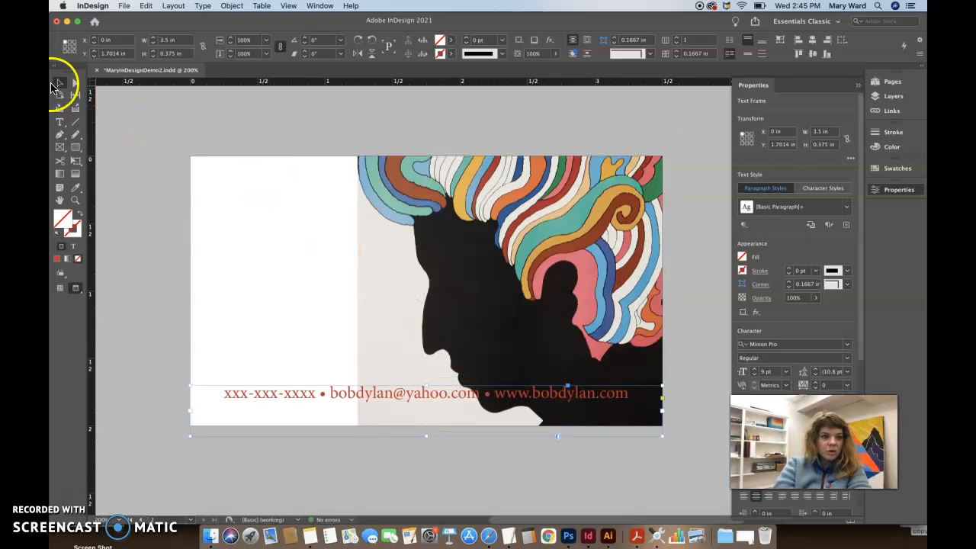
pyautogui.click(362, 404)
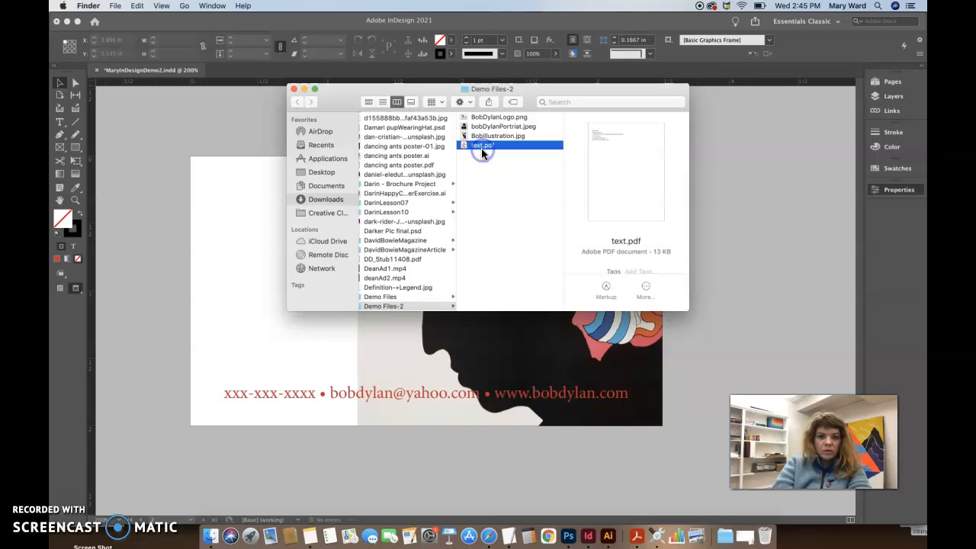
# Step: Open text.pdf from the Demo Files-2 folder in Finder
pyautogui.doubleClick(479, 145)
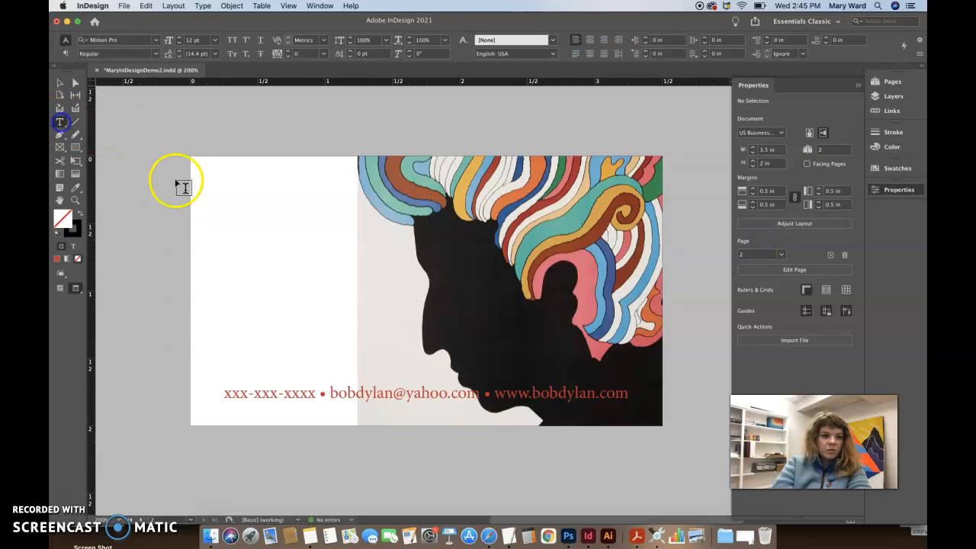
# Step: Place the quote “They’ll Stone You When You’re Playing Your Guitar.” in a frame on the middle-left panel
pyautogui.moveTo(202, 183); pyautogui.dragTo(421, 348)
pyautogui.write('“They’ll Stone You When You’re Playing Your Guitar”')
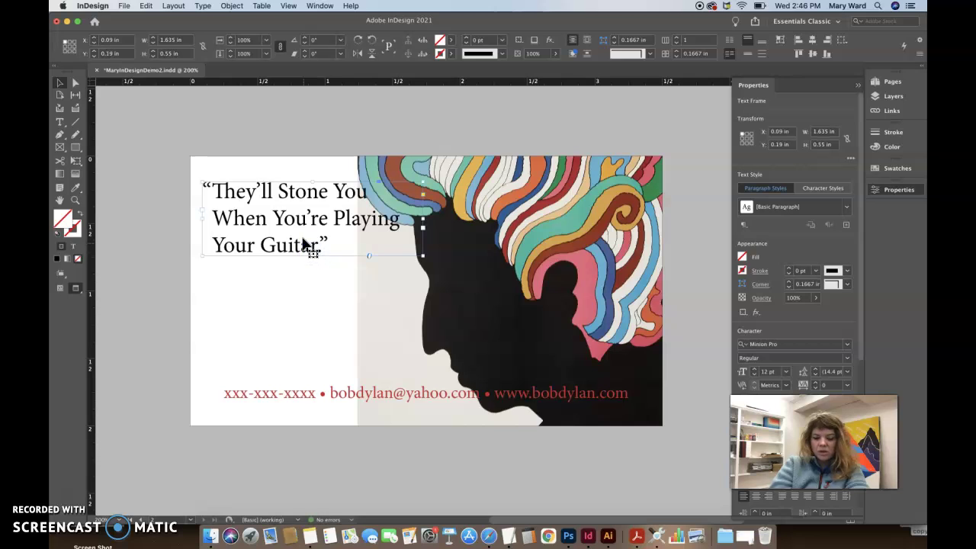
pyautogui.moveTo(305, 217); pyautogui.dragTo(305, 231)
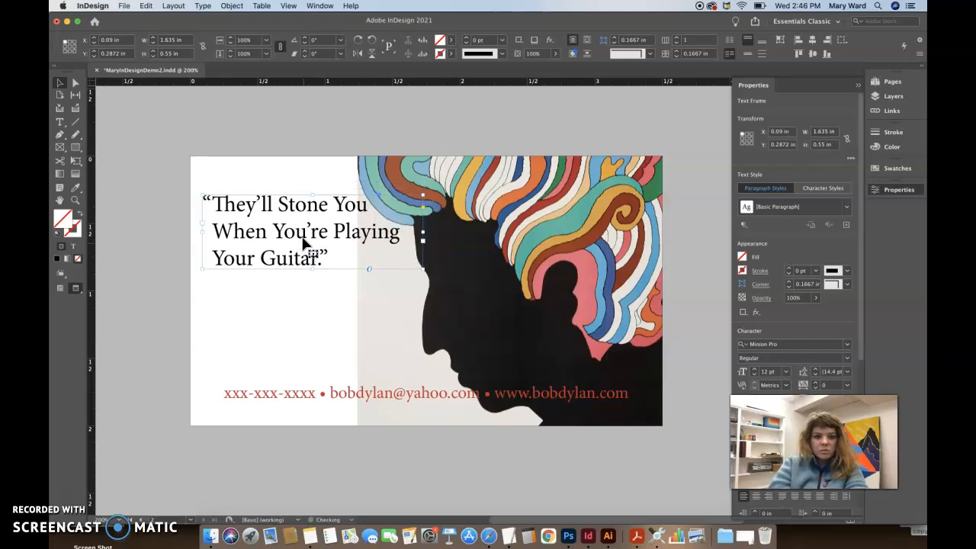
pyautogui.moveTo(305, 229); pyautogui.dragTo(312, 268)
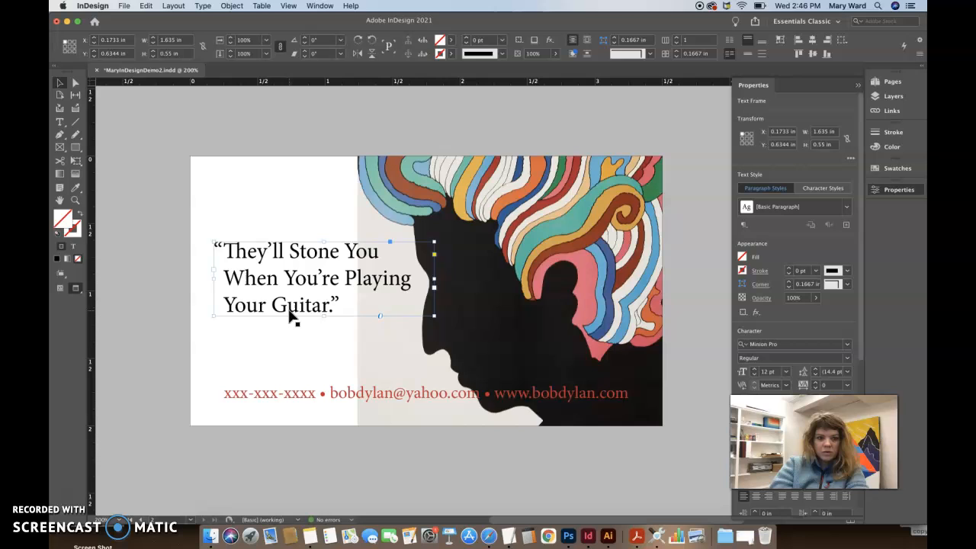
pyautogui.click(145, 374)
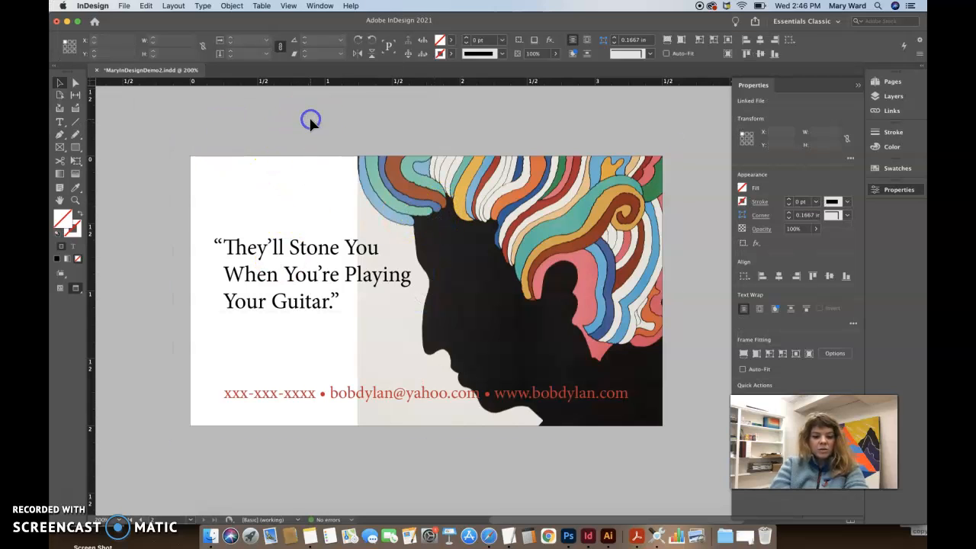
# Step: Select the Bob Dylan illustration and drag its frame edge outward
pyautogui.click(450, 290)
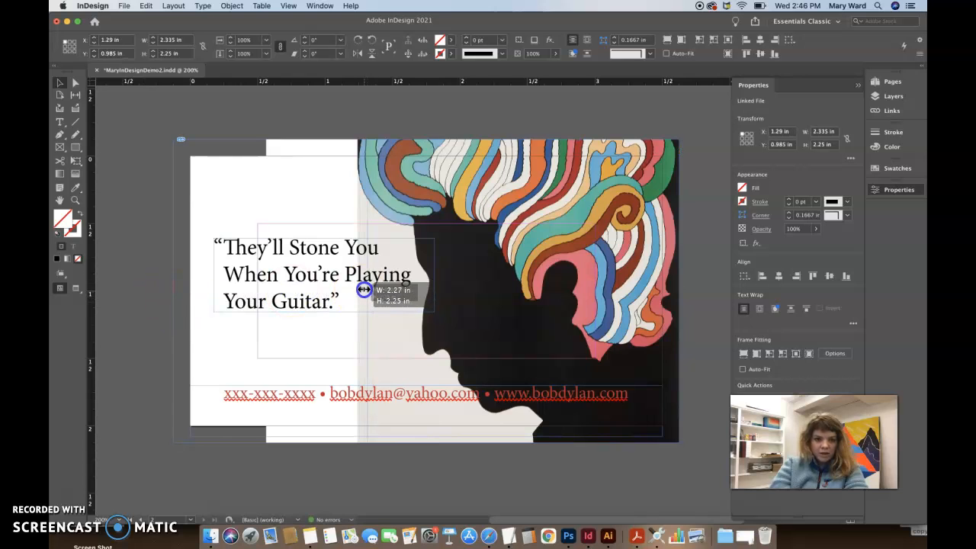
pyautogui.moveTo(364, 289); pyautogui.dragTo(358, 286)
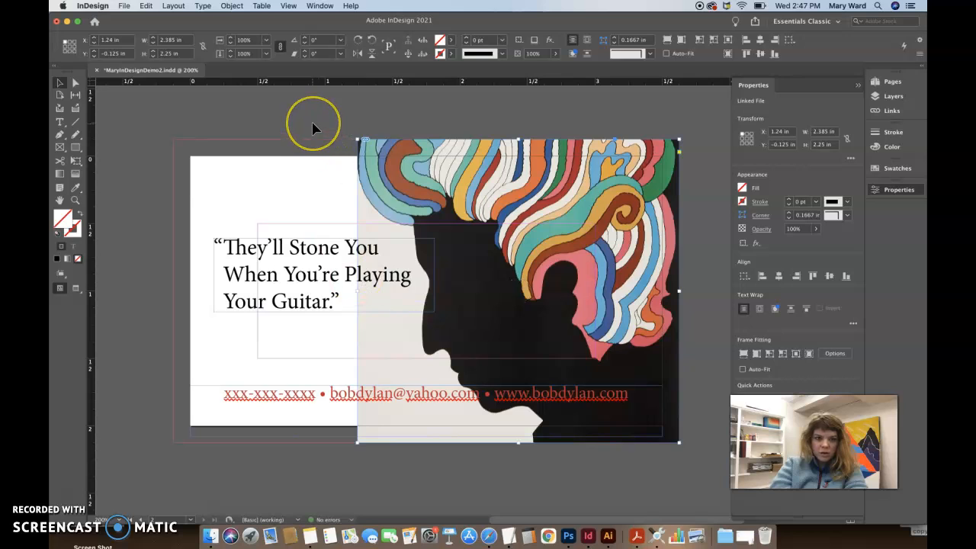
pyautogui.moveTo(356, 288)
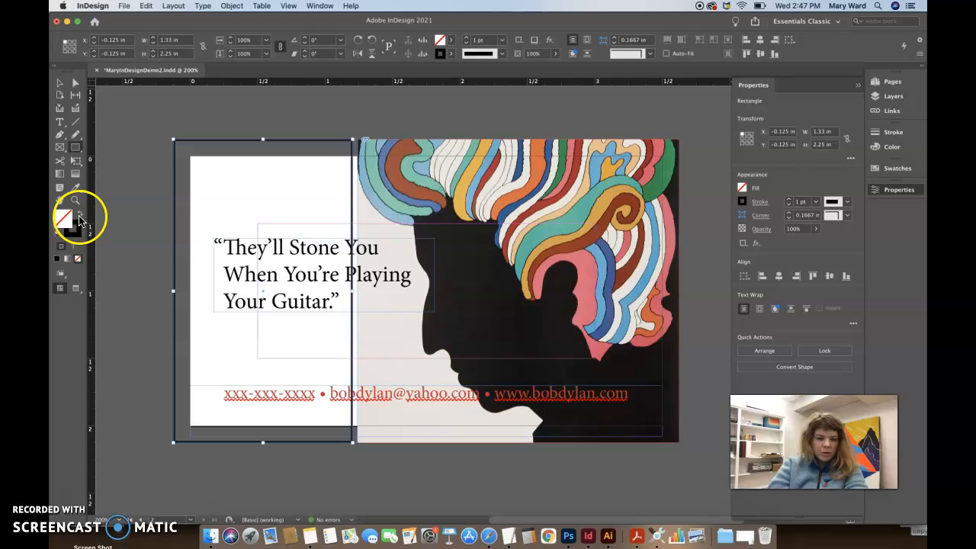
pyautogui.moveTo(82, 221)
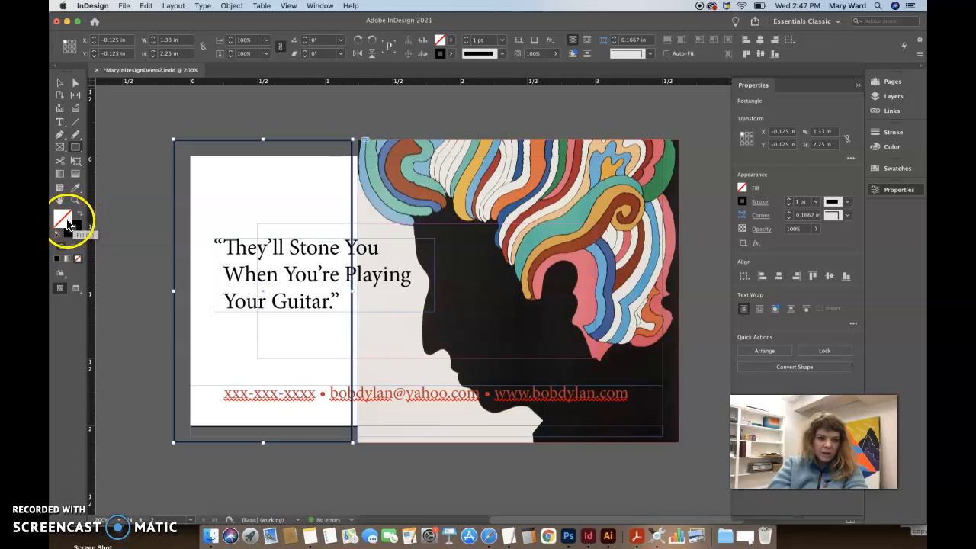
# Step: Give the left-panel rectangle an off-white fill and stretch it to the illustration and into the top and bottom bleed
pyautogui.click(63, 216)
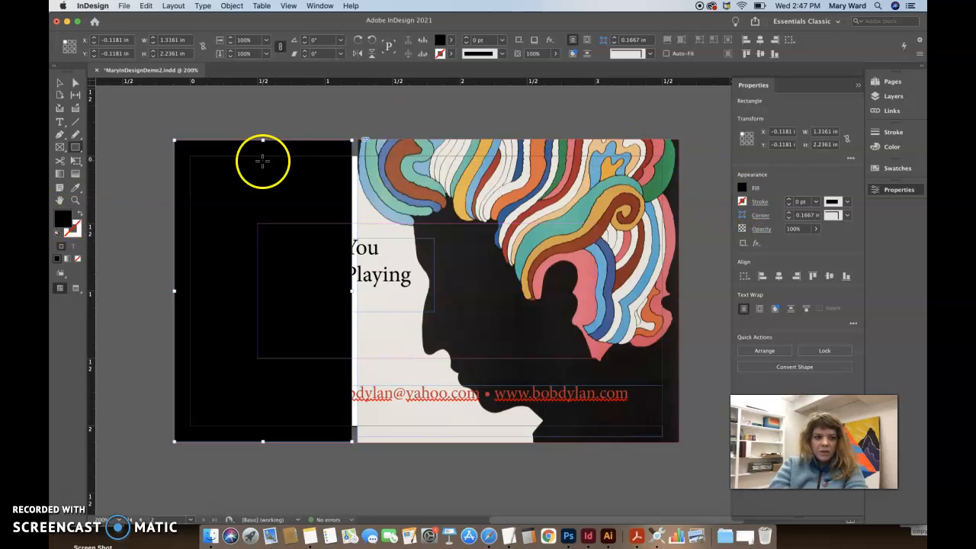
pyautogui.moveTo(75, 189)
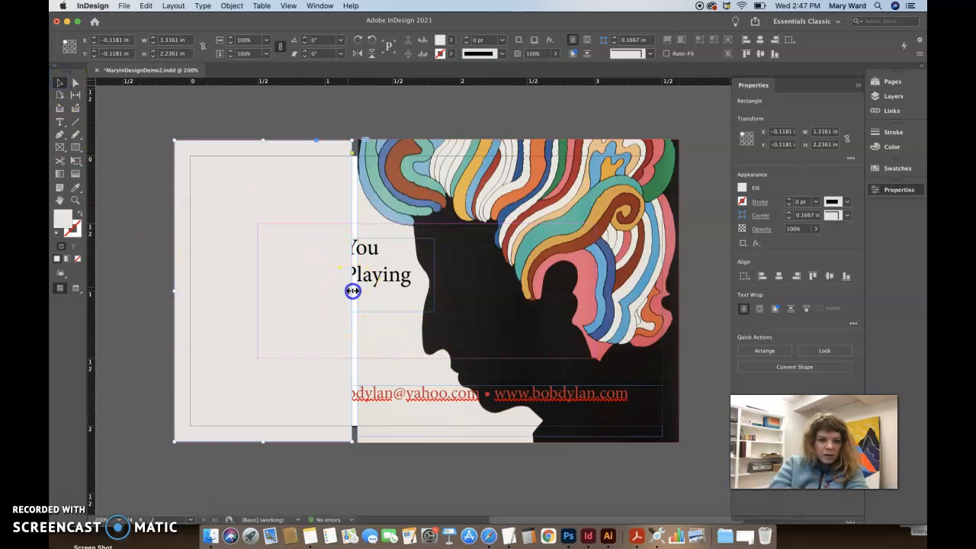
pyautogui.moveTo(353, 291); pyautogui.dragTo(361, 290)
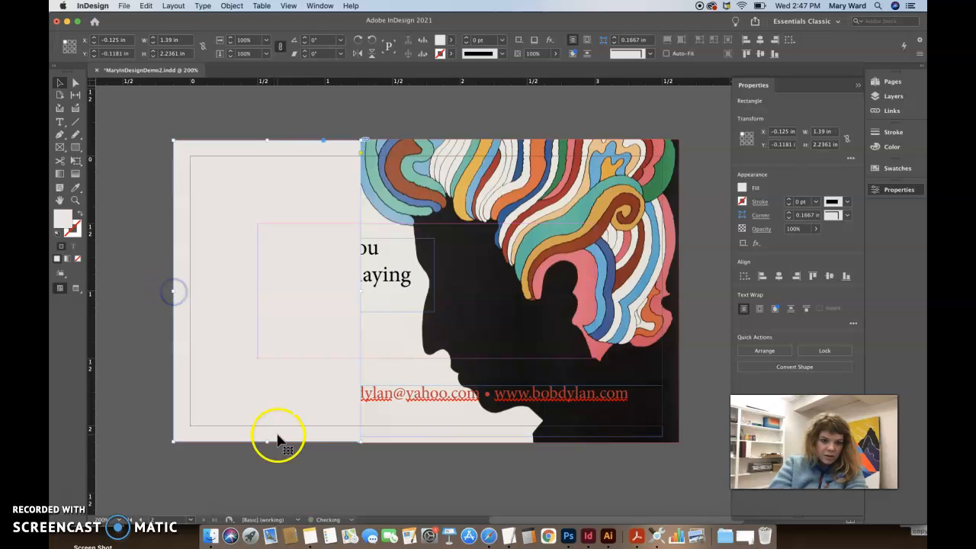
pyautogui.moveTo(267, 442); pyautogui.dragTo(267, 442)
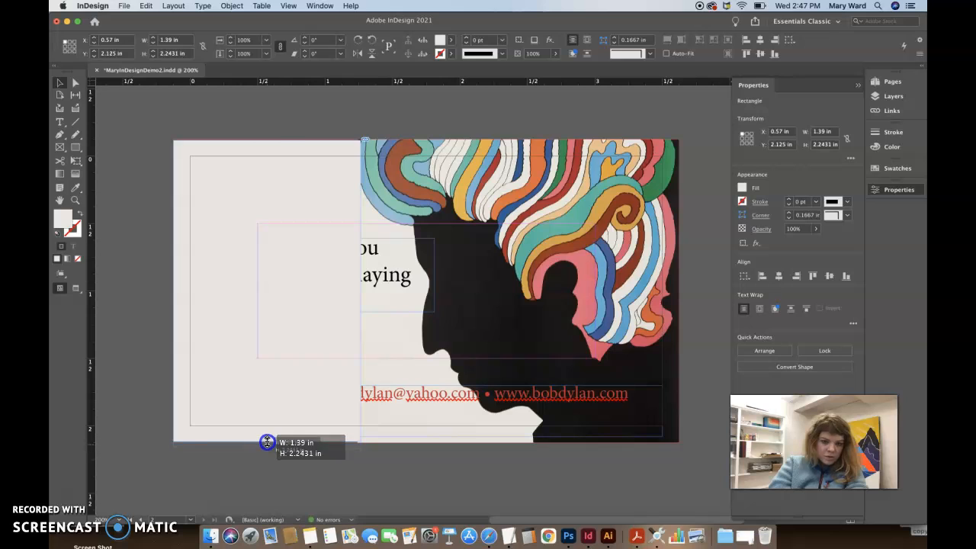
pyautogui.moveTo(267, 442); pyautogui.dragTo(266, 141)
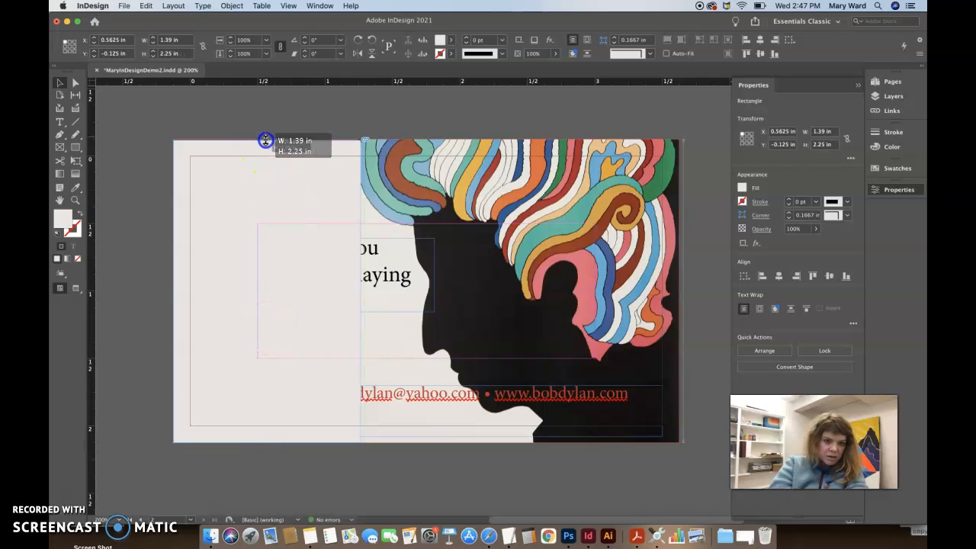